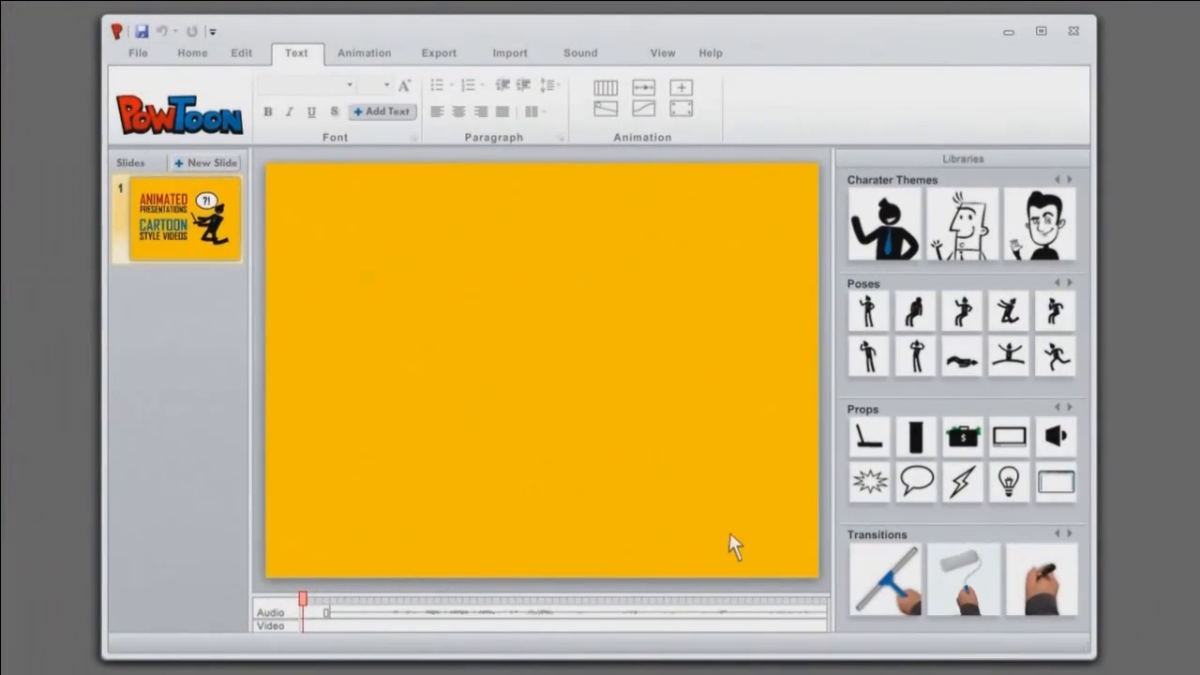
- Add two new slides and give slide 2 an AWESOMENESS title with a comic-burst effect
click(212, 162)
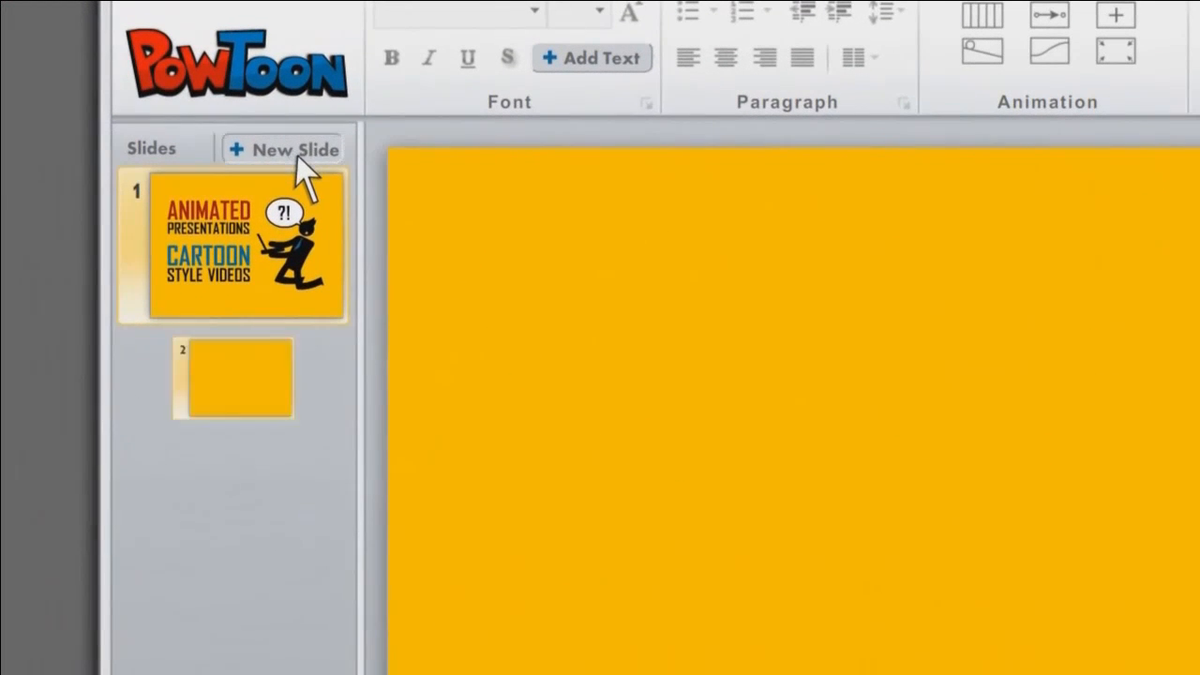
click(293, 150)
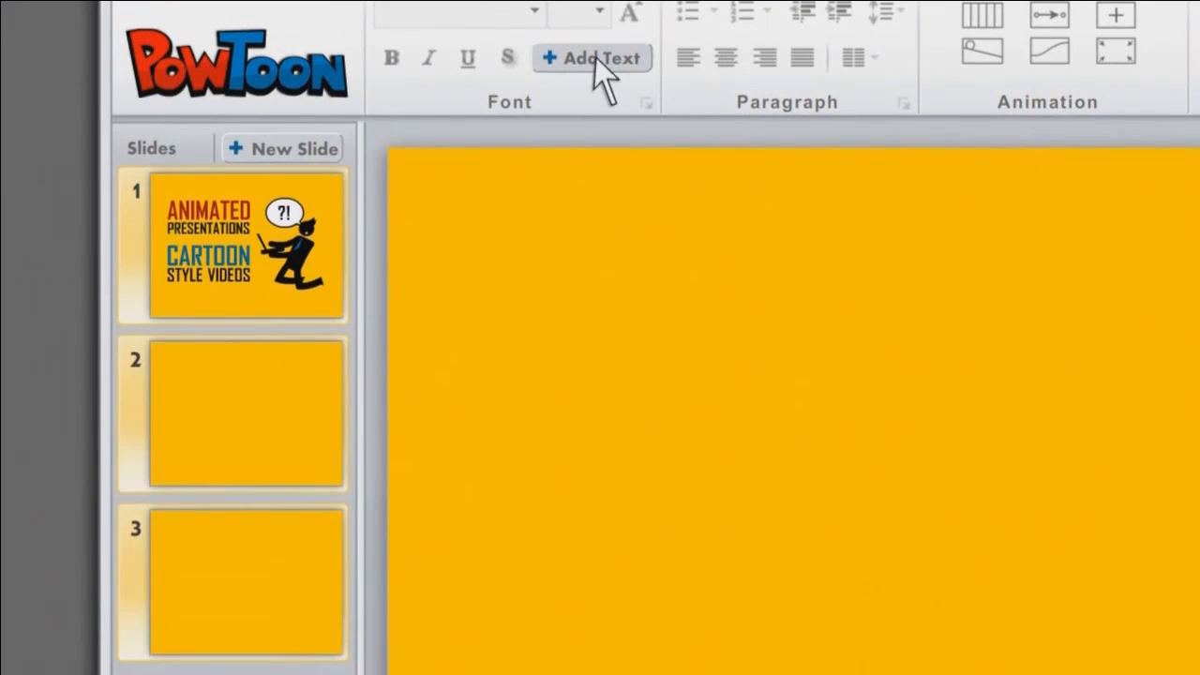
click(591, 58)
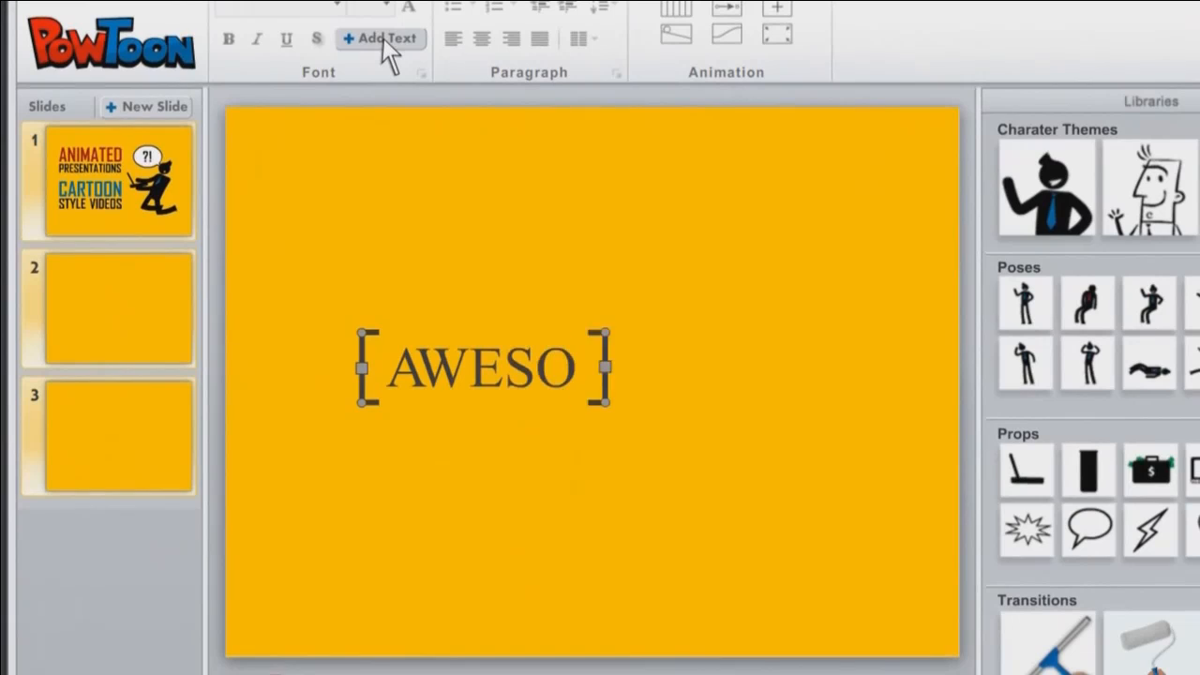
right_click(483, 366)
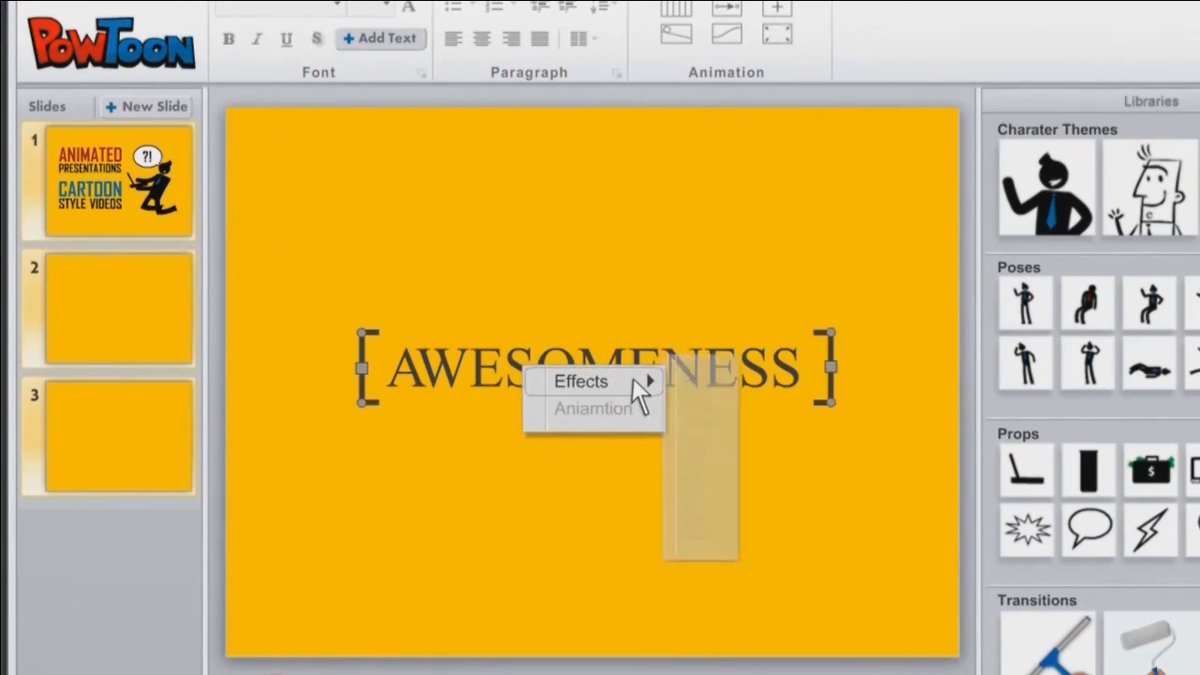
click(581, 381)
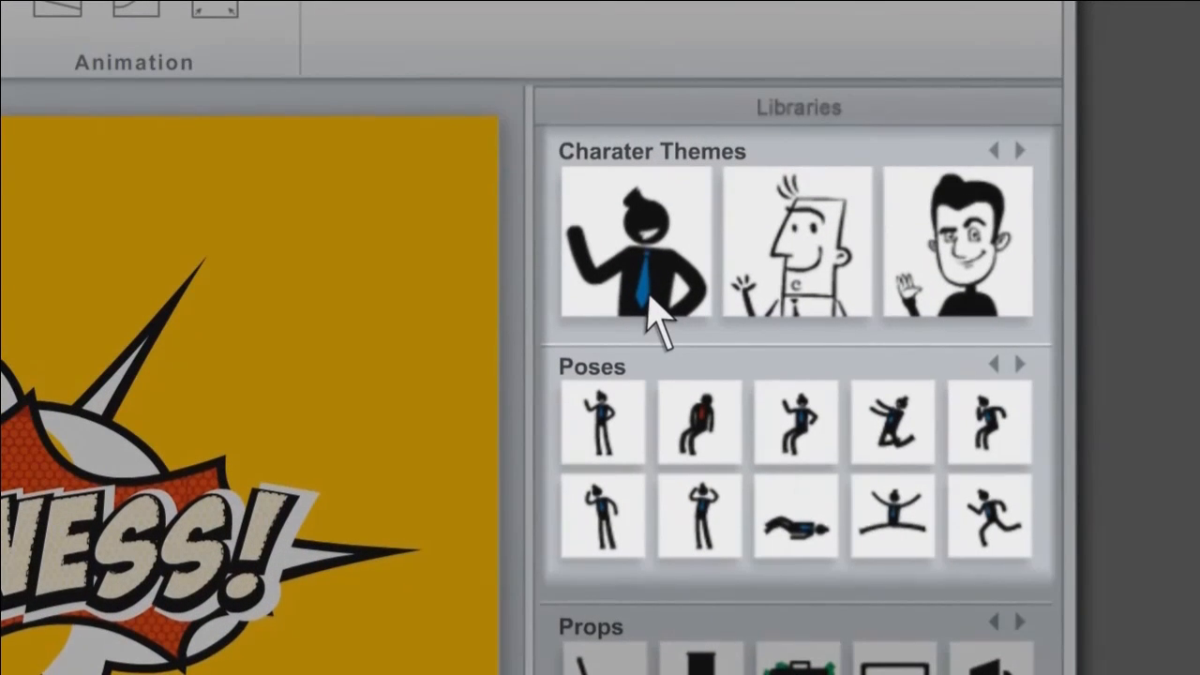
- Share the presentation to Twitter from the export and sharing options
scroll(down, 3)
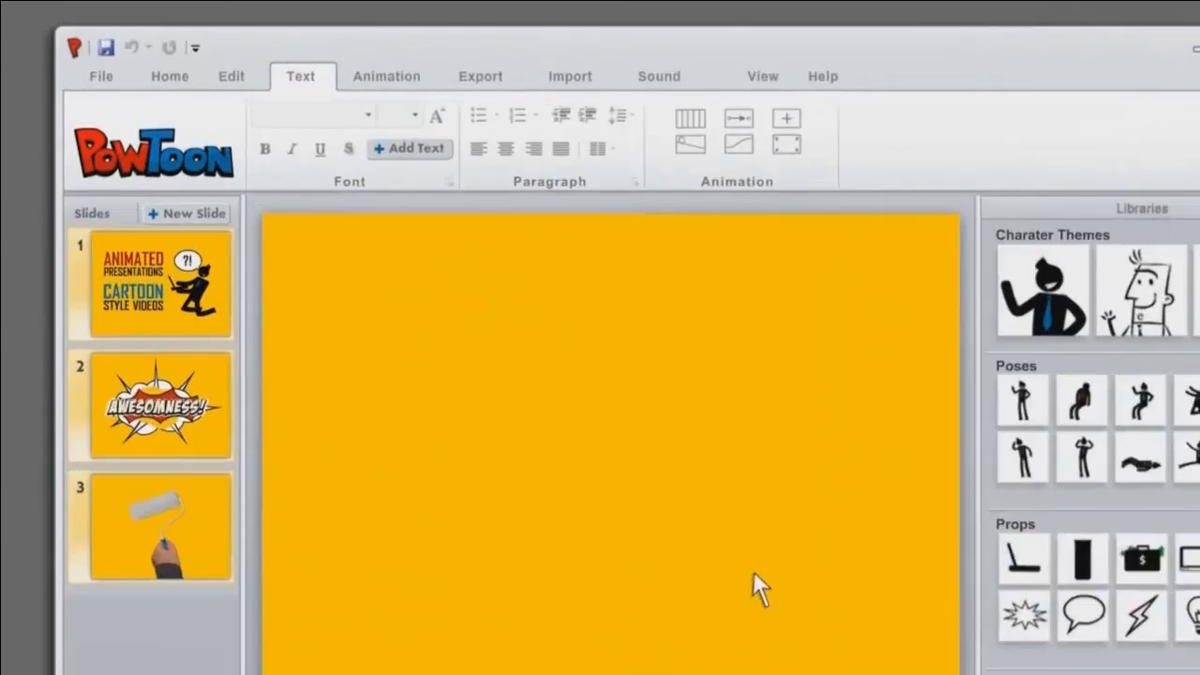
click(479, 76)
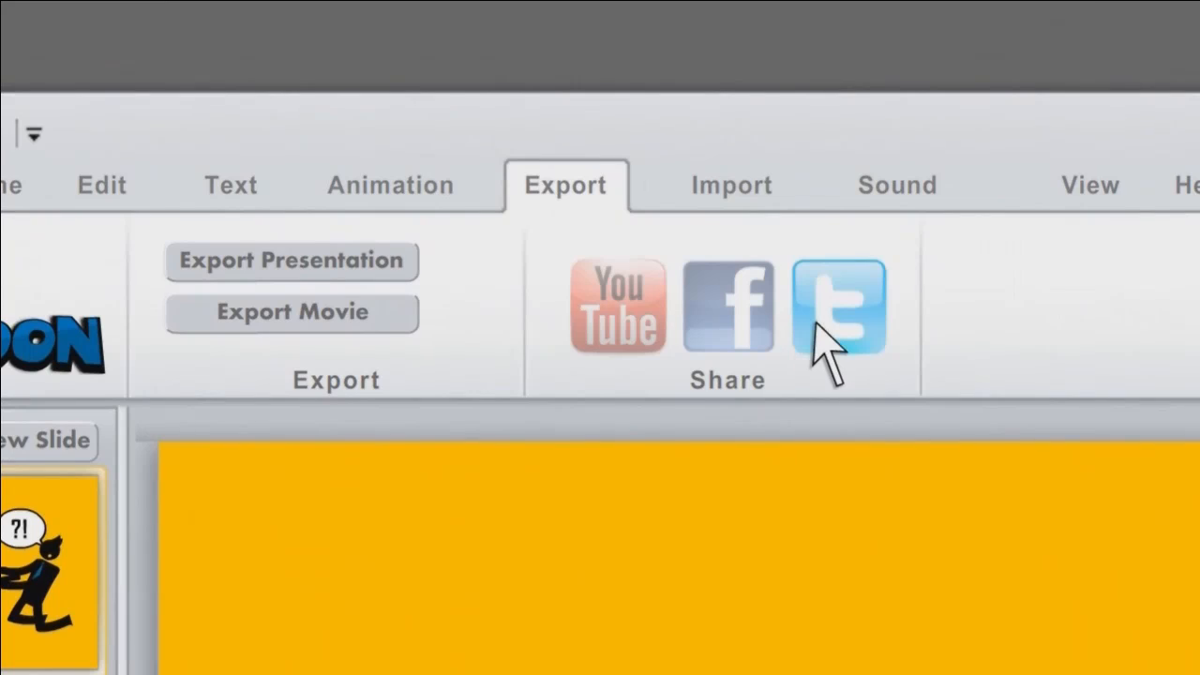
click(837, 308)
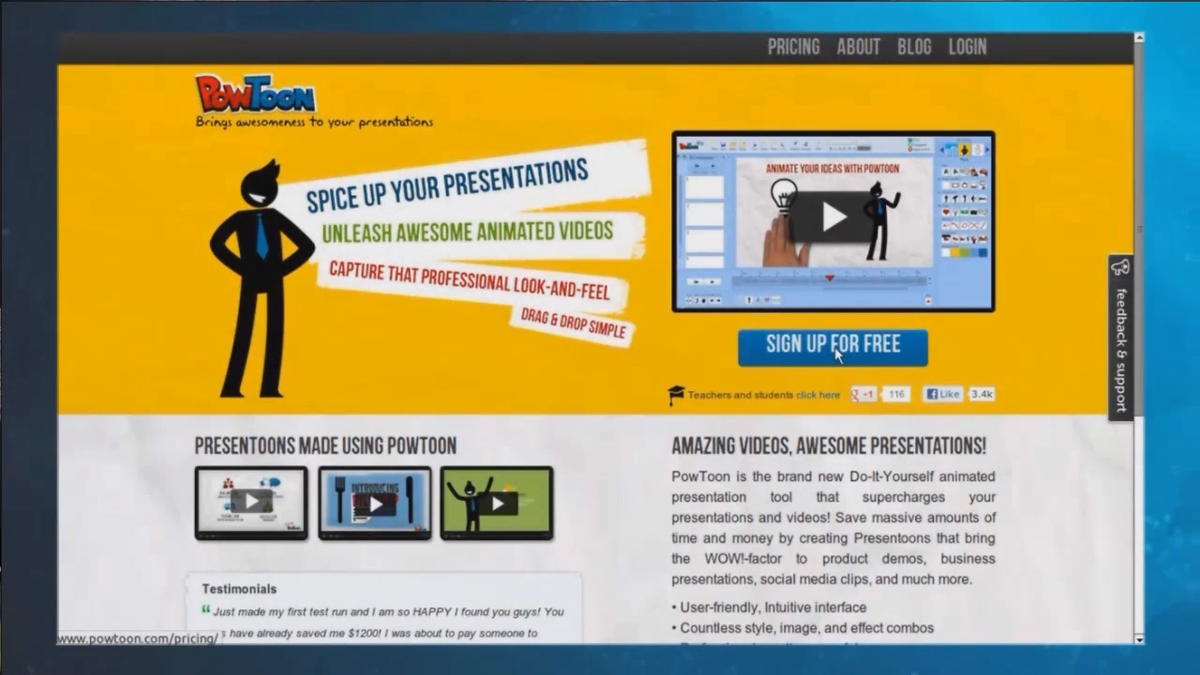
- Look over the monthly plans from Fan to Agency on the pricing page
click(792, 47)
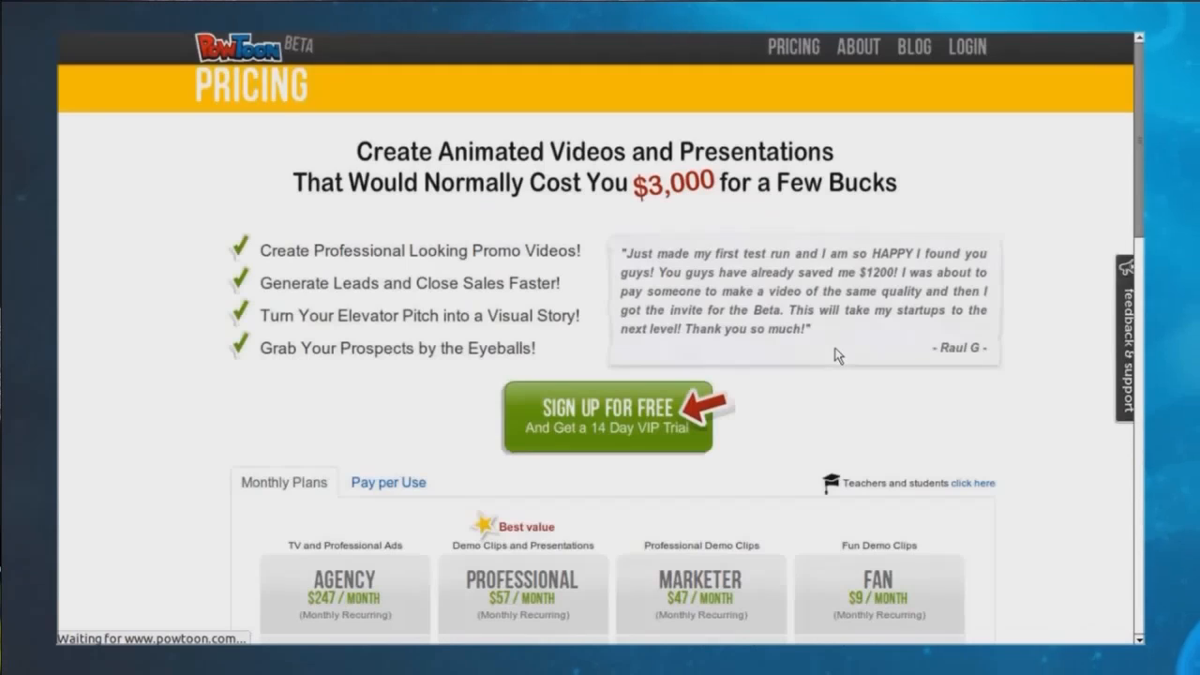
scroll(down, 3)
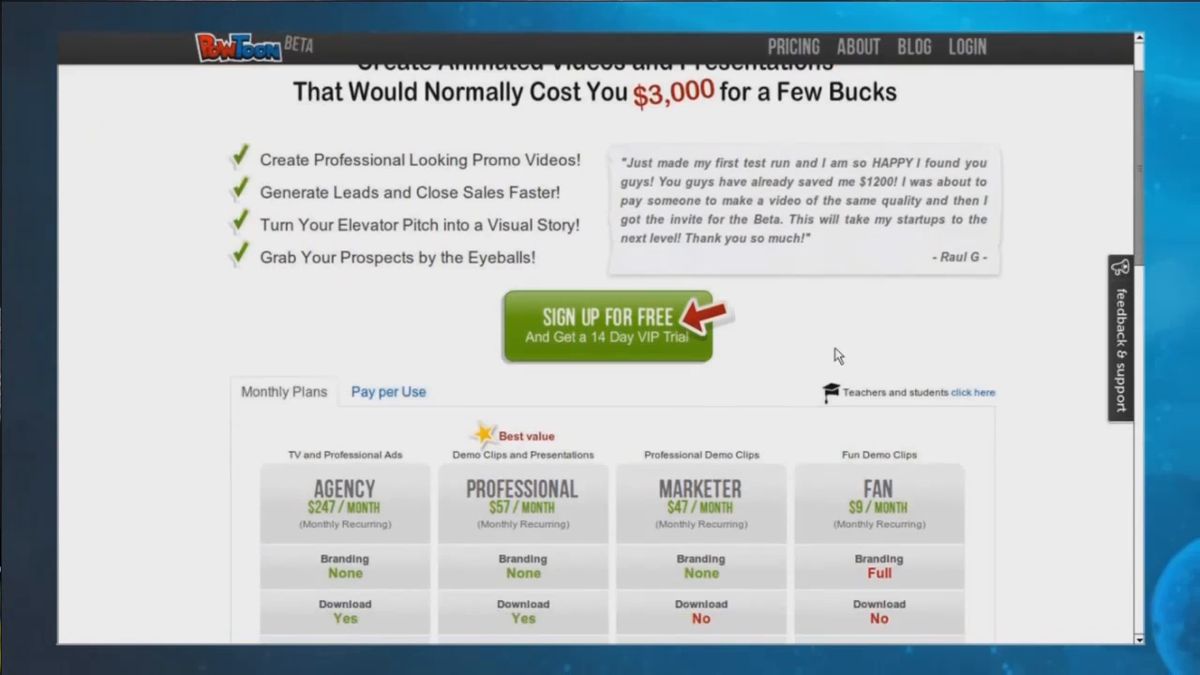
scroll(down, 3)
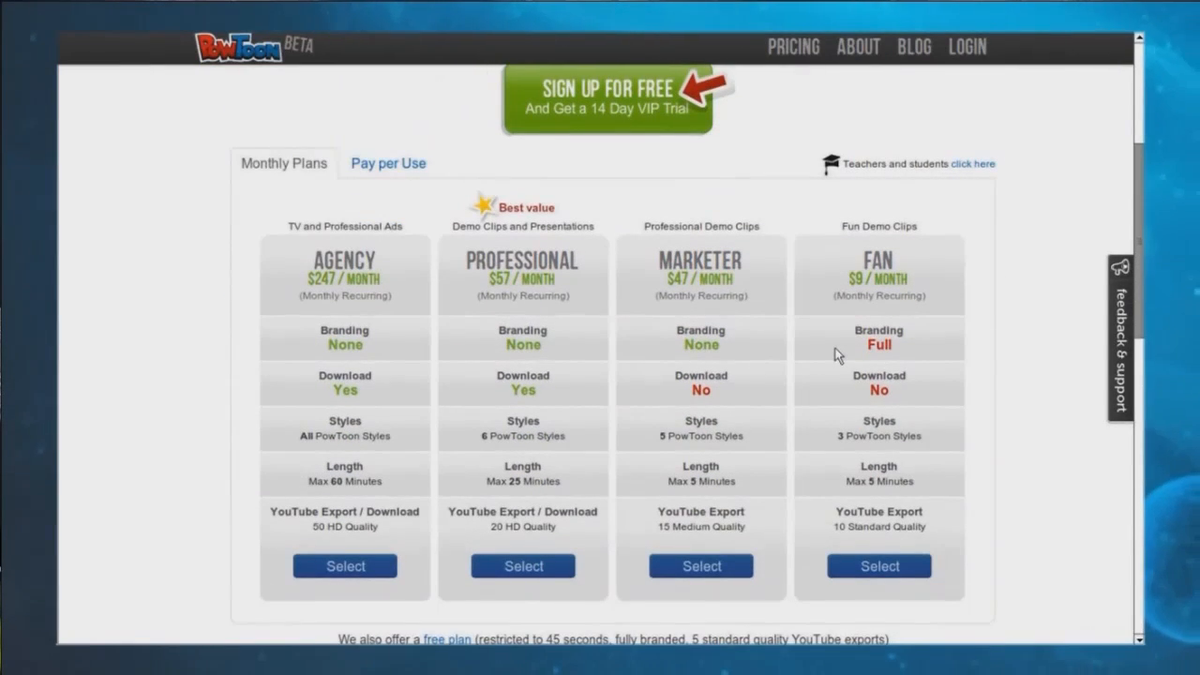
mouse_move(534, 354)
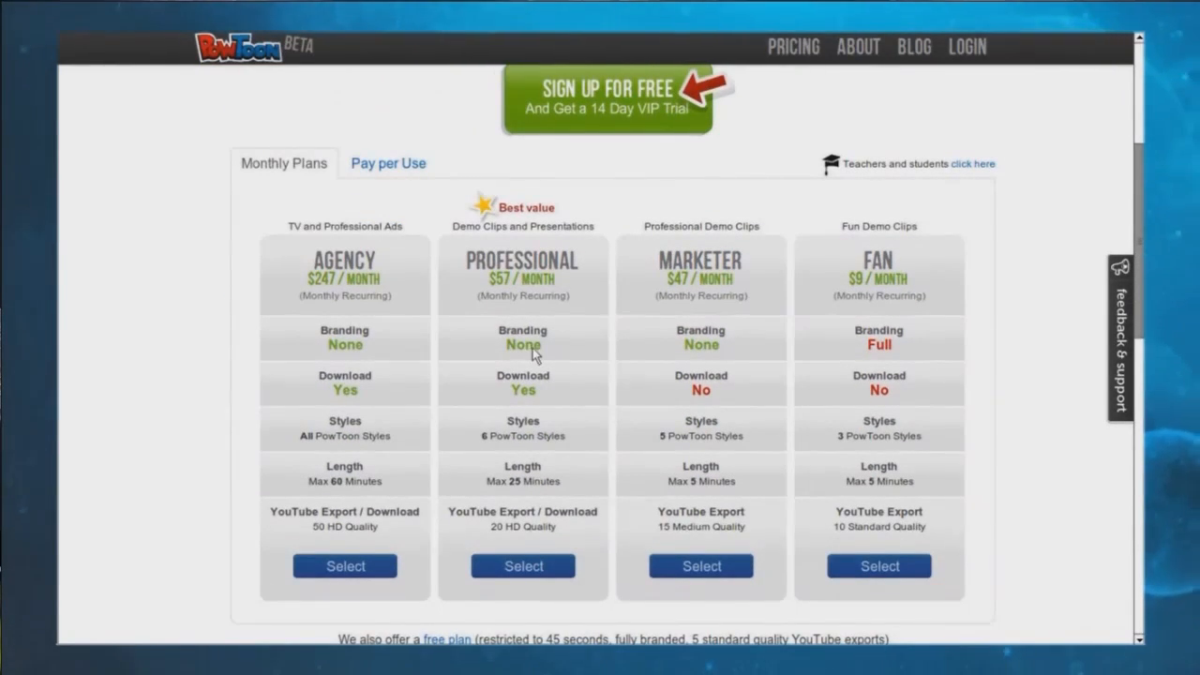
mouse_move(644, 411)
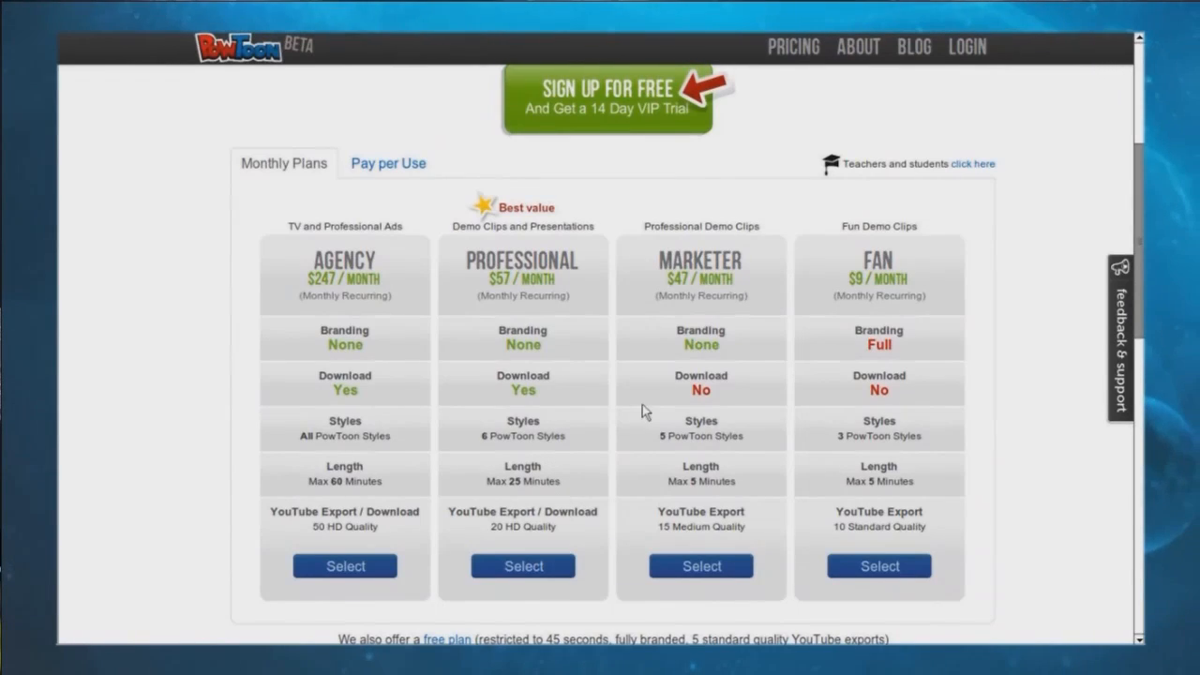
scroll(up, 3)
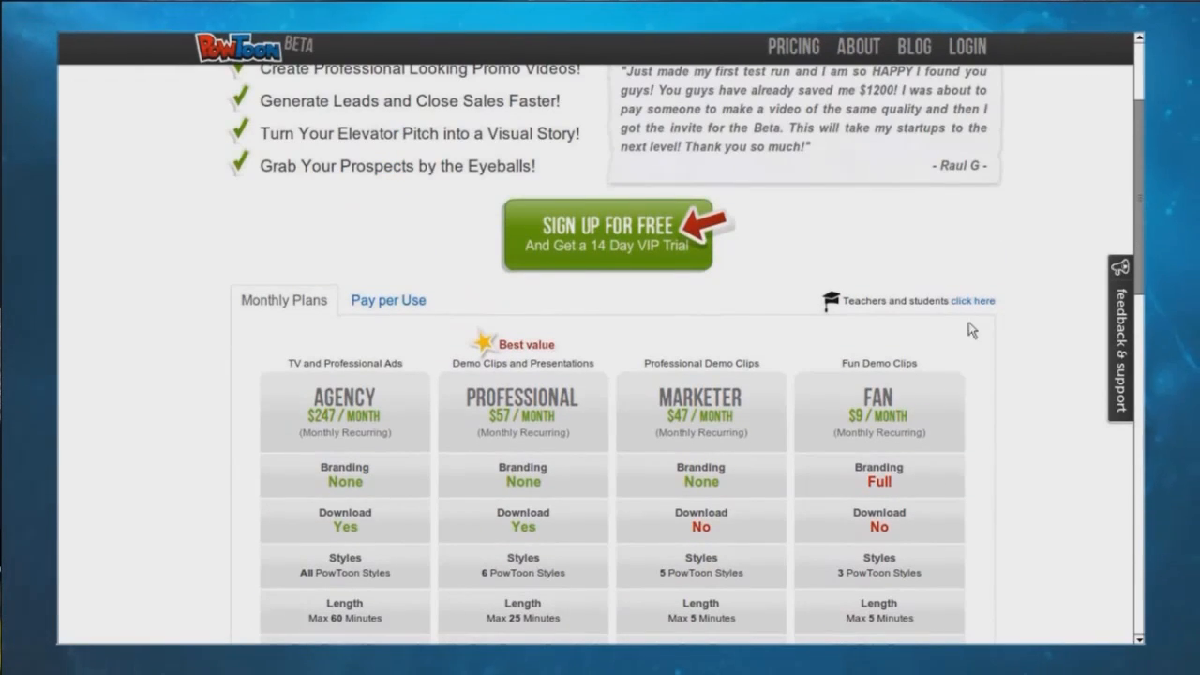
mouse_move(972, 307)
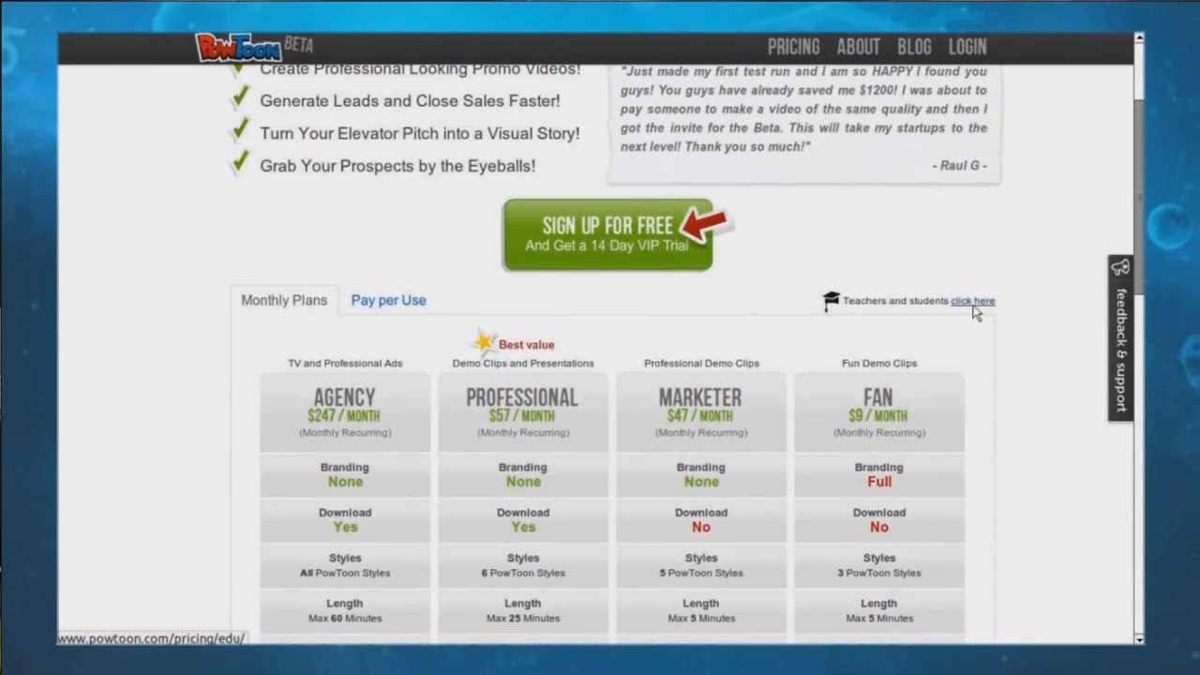
- View the education pricing for teachers and students
click(972, 300)
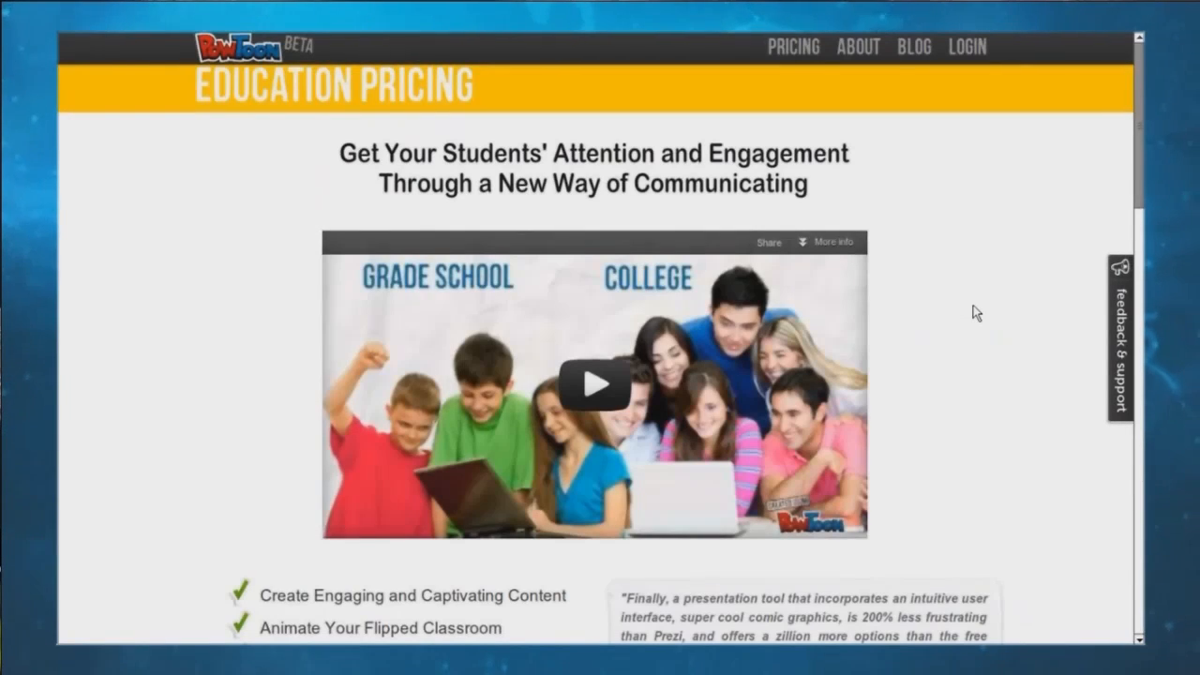
scroll(down, 3)
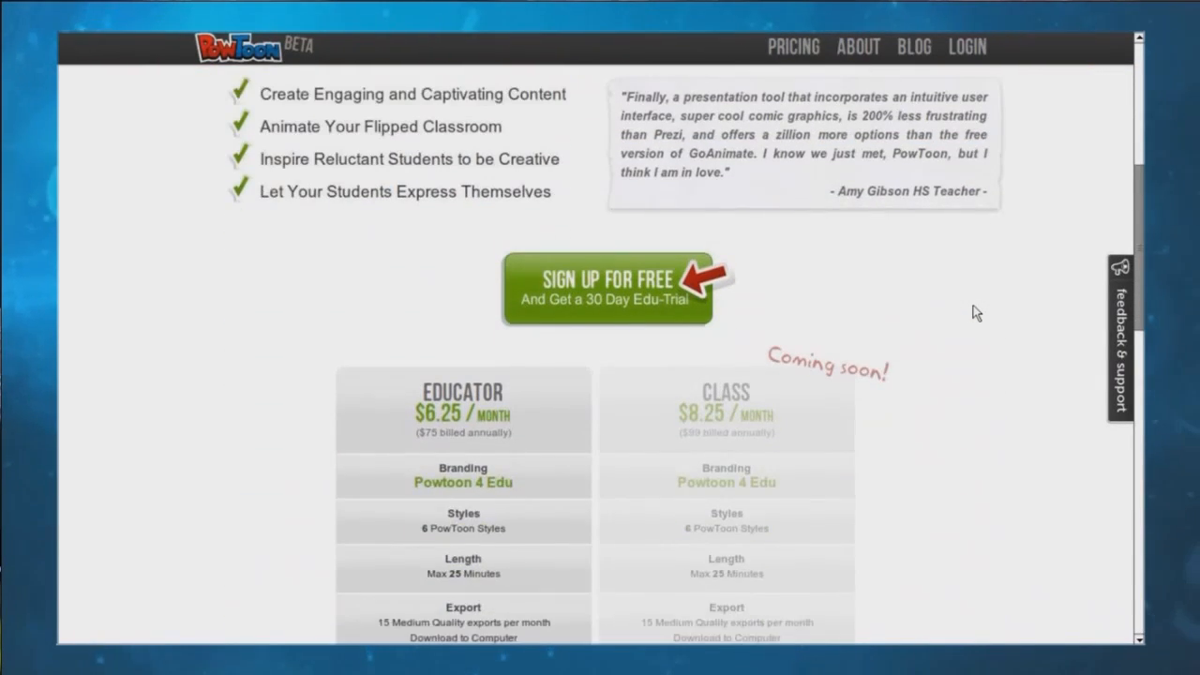
scroll(down, 3)
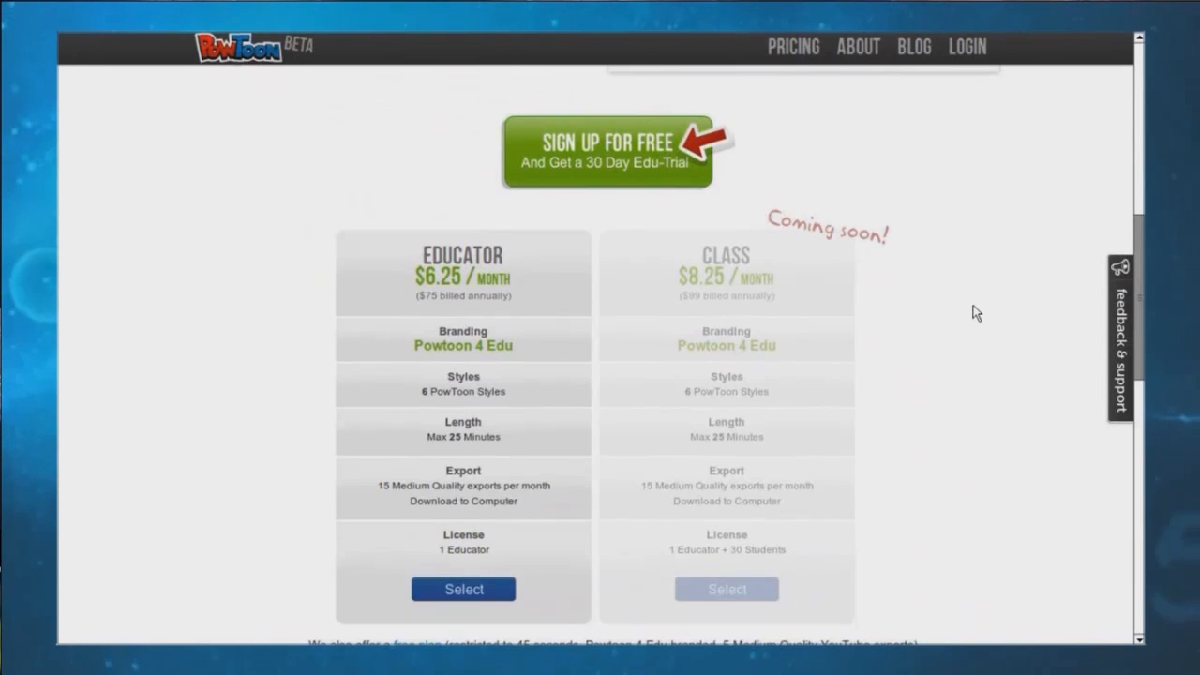
scroll(up, 3)
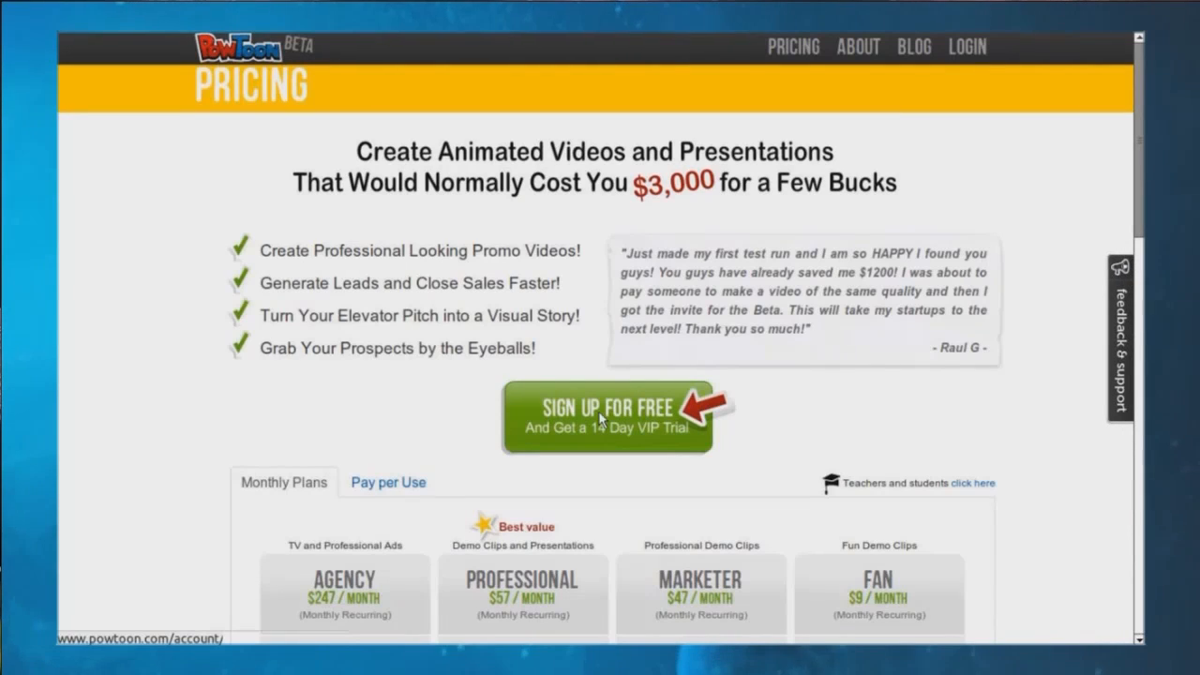
- Start the free sign-up and enter name Rob ferguson, nickname Category5 and the email
click(607, 415)
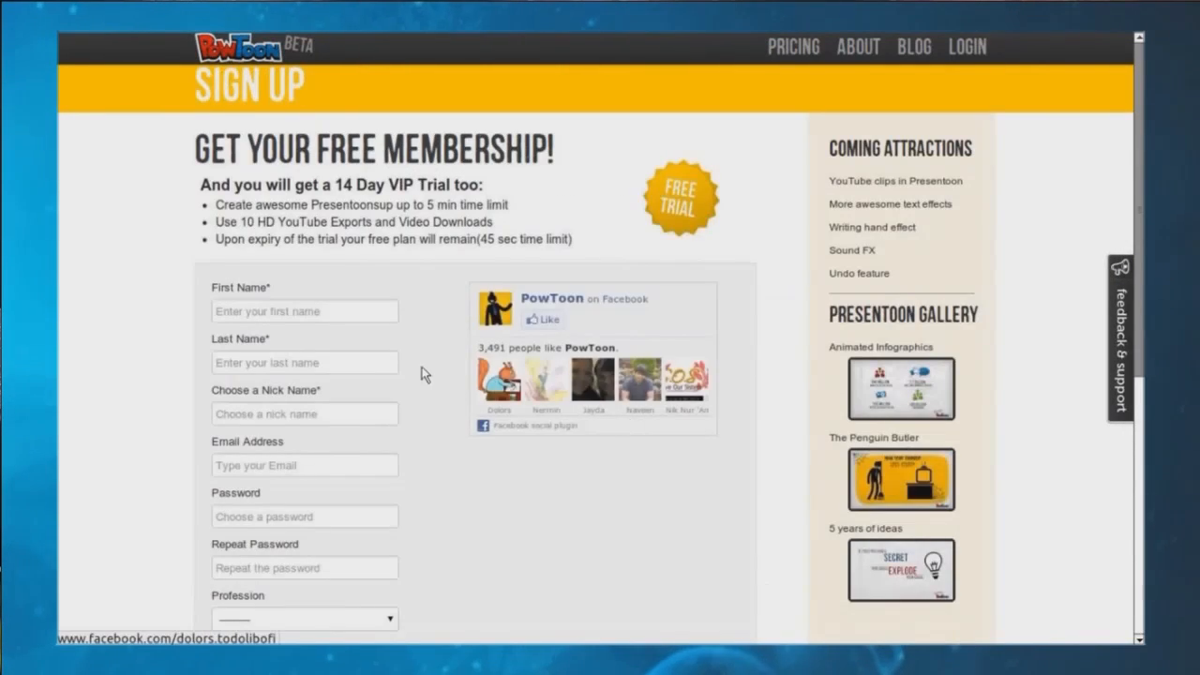
text(Rob)
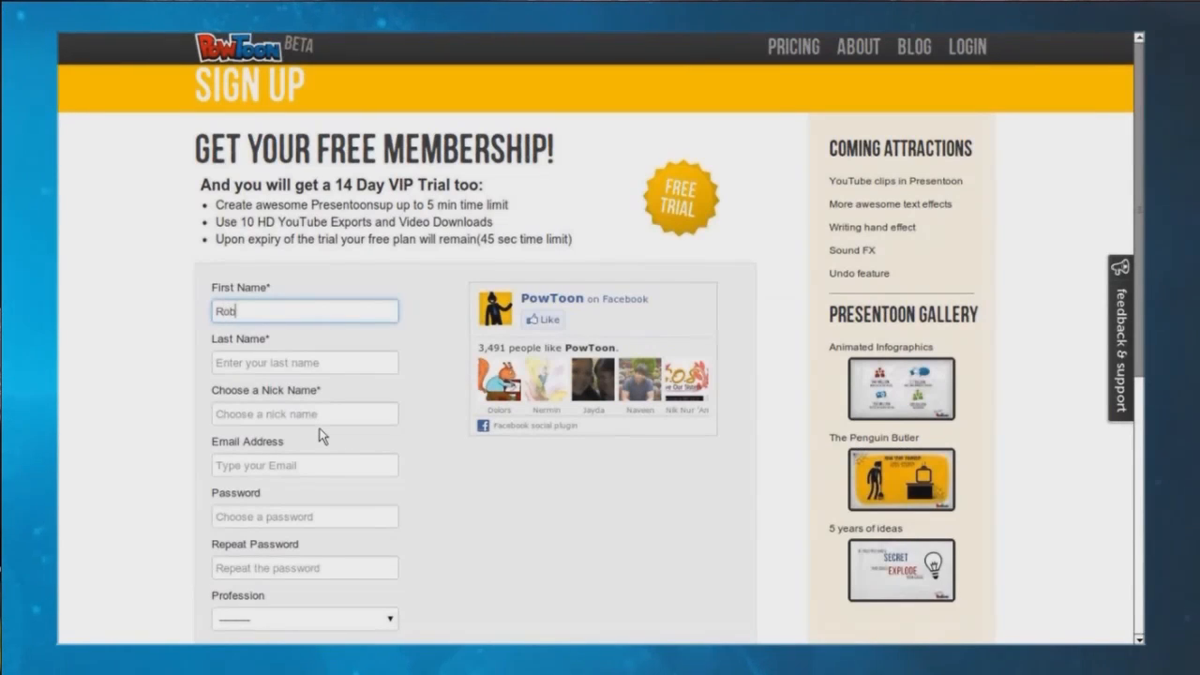
text(ferguson)
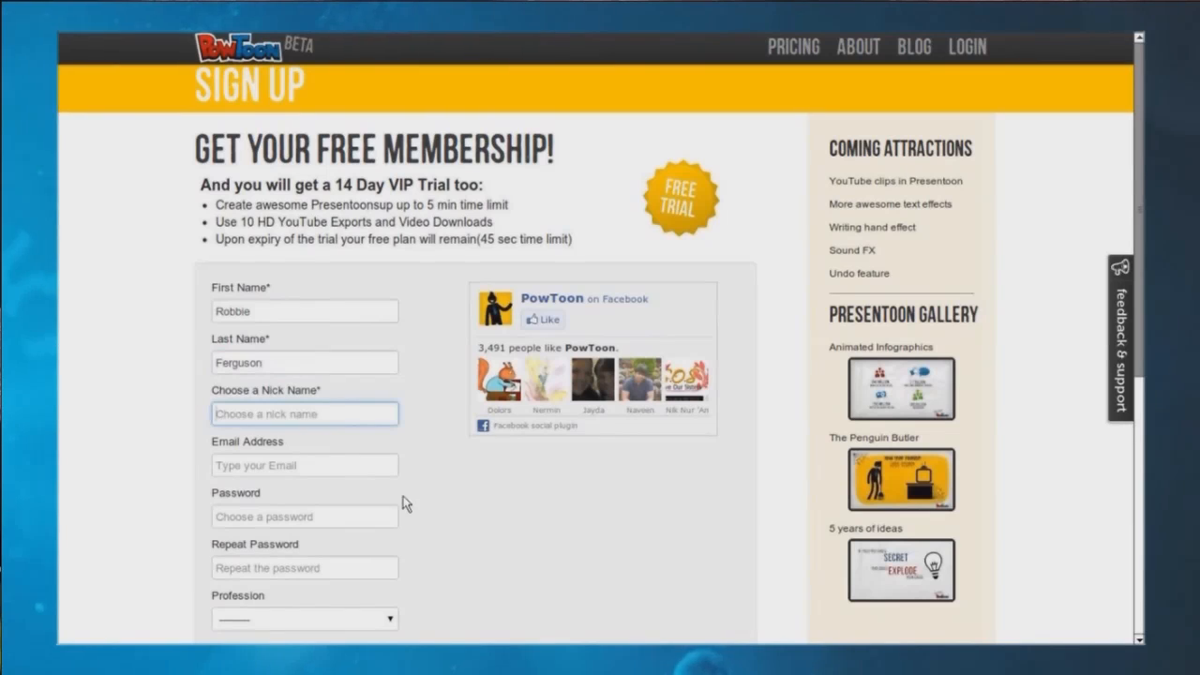
text(Category5)
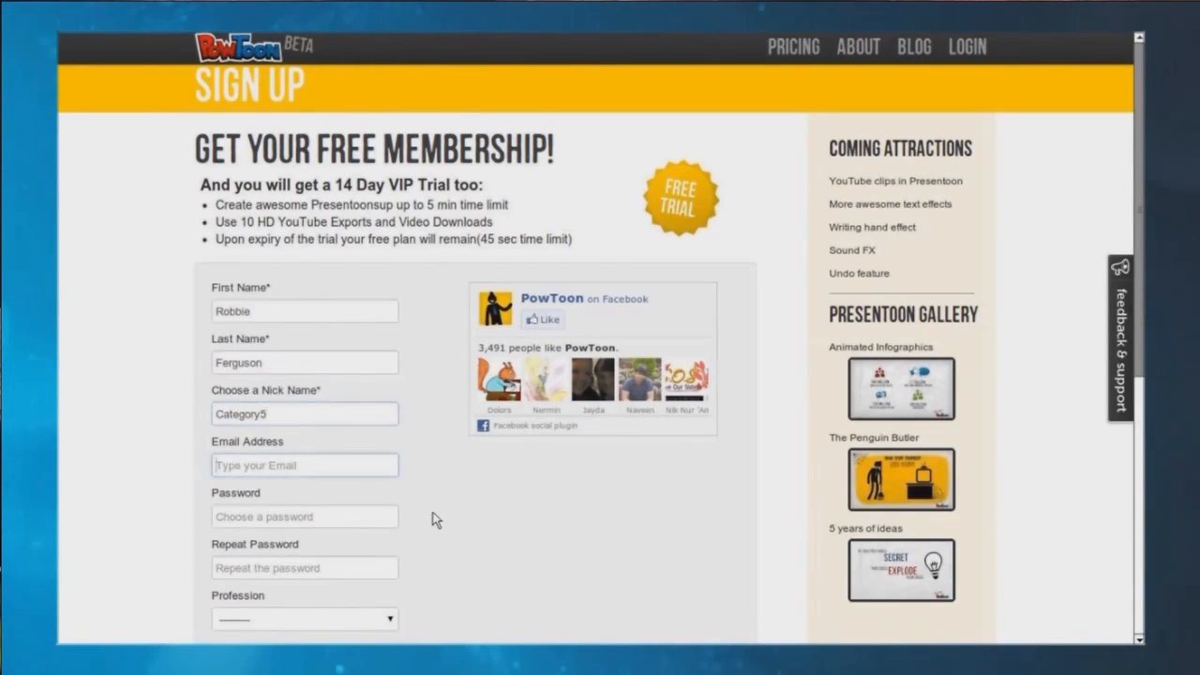
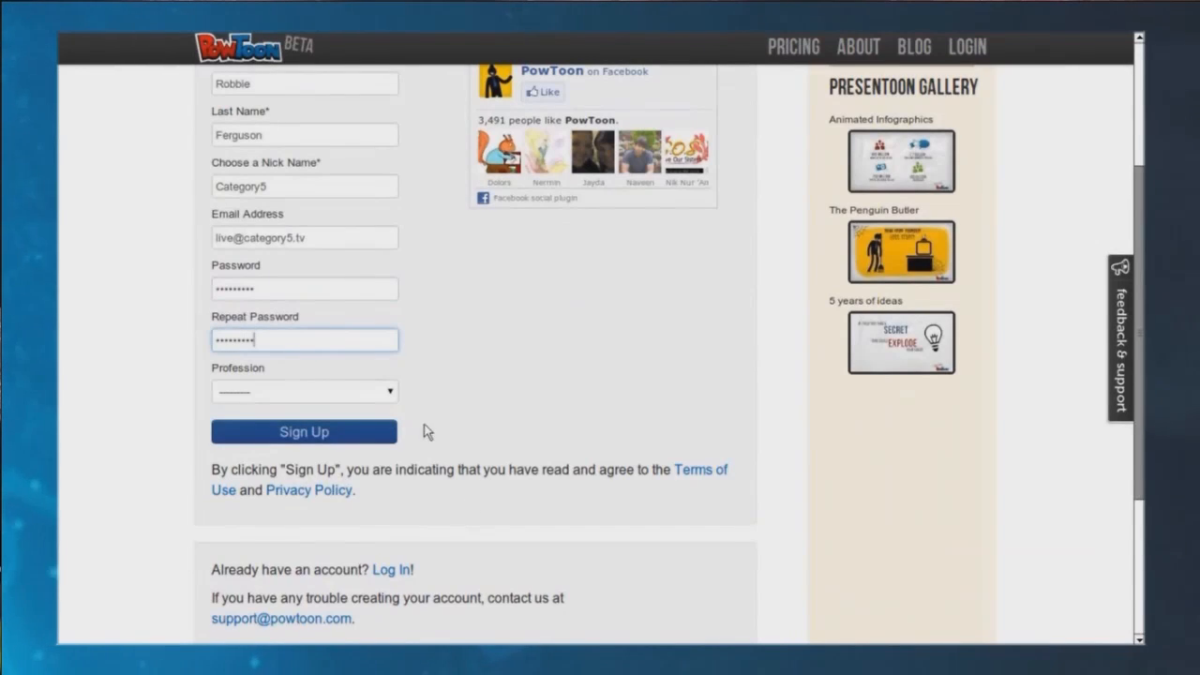
- Choose Other as the profession and submit the sign-up form
click(303, 391)
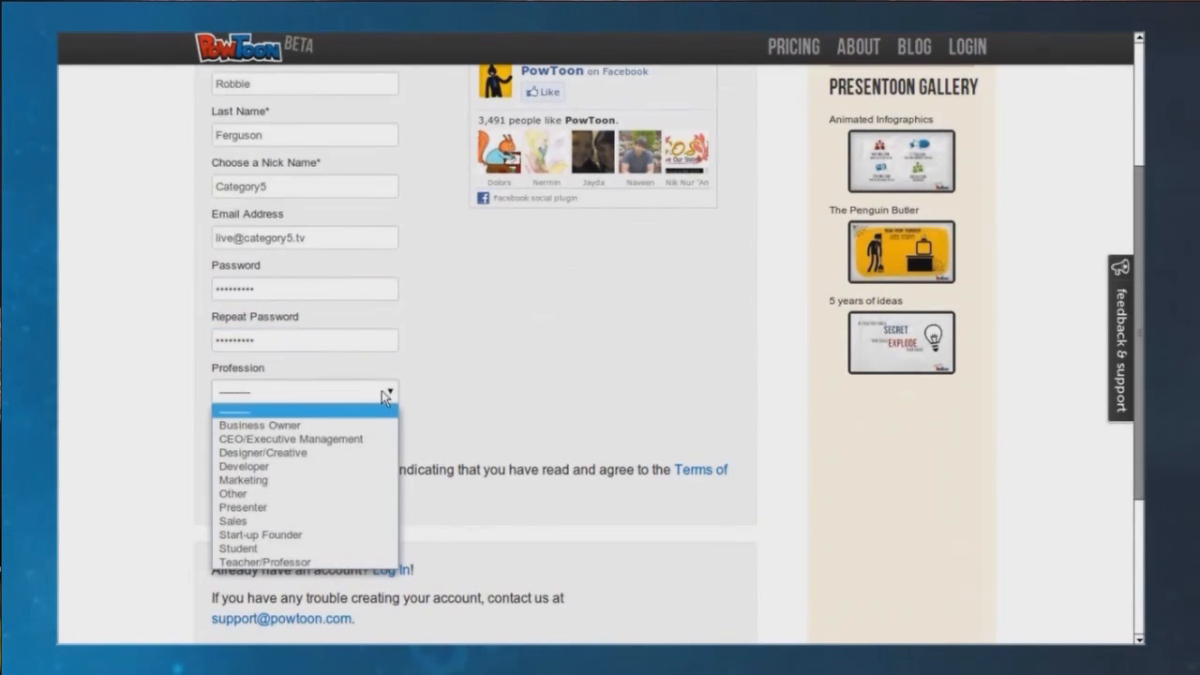
mouse_move(377, 412)
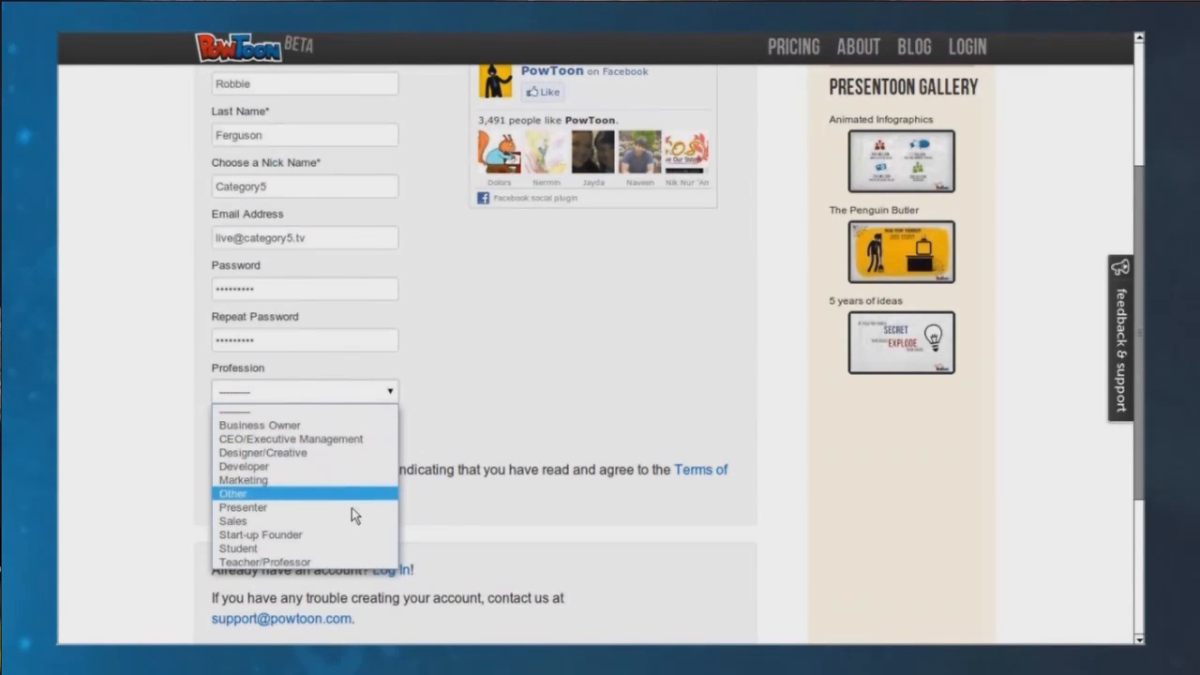
mouse_move(321, 499)
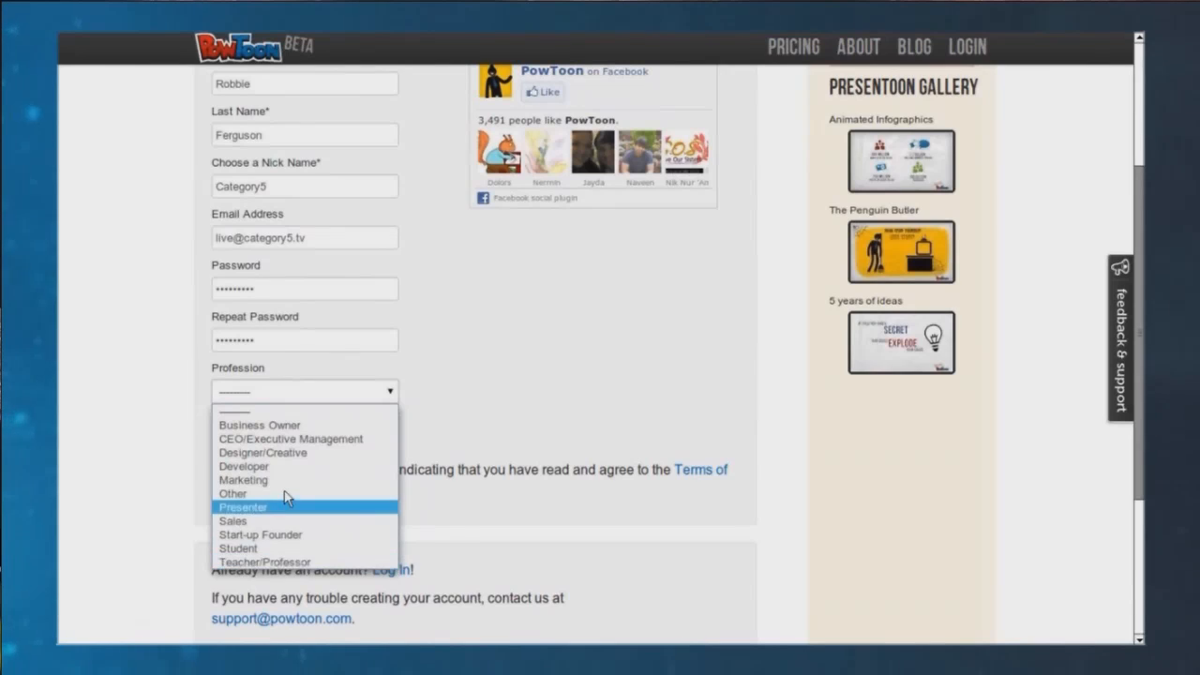
click(231, 493)
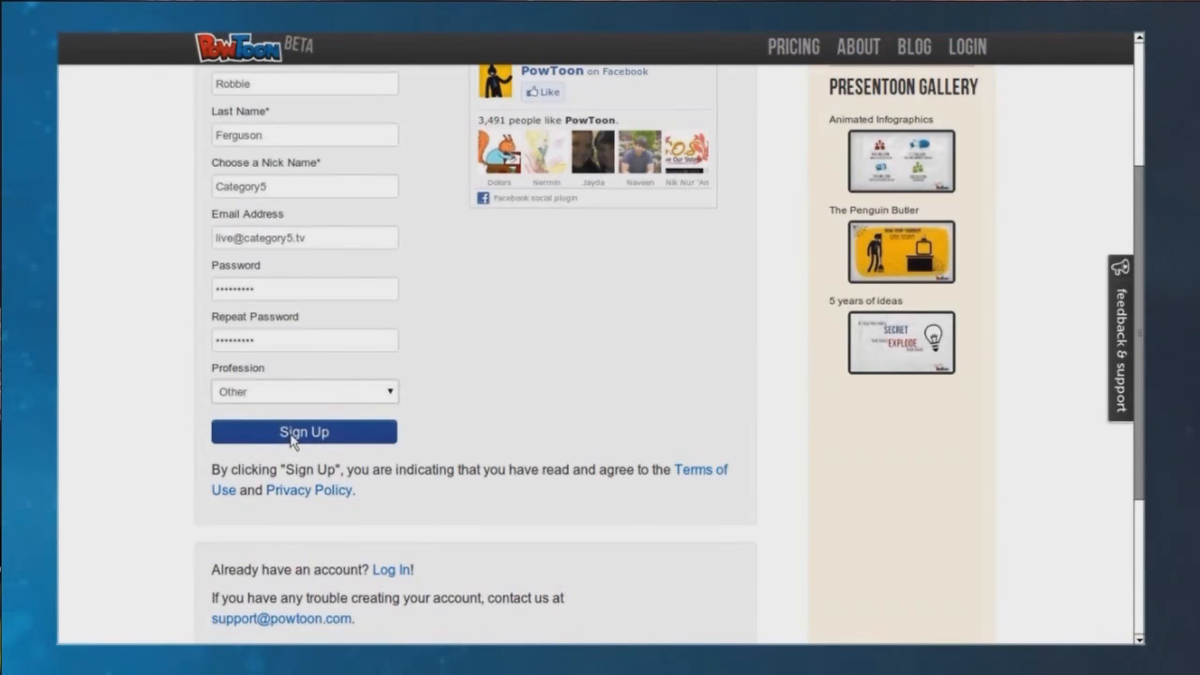
click(304, 431)
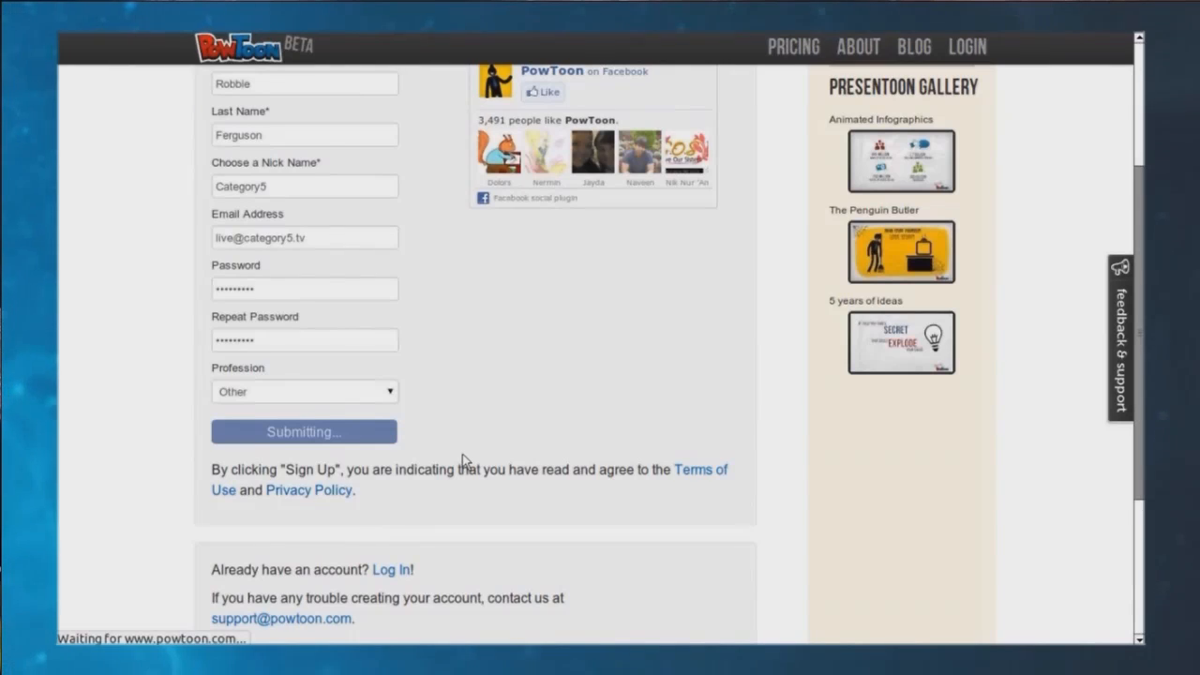
click(303, 432)
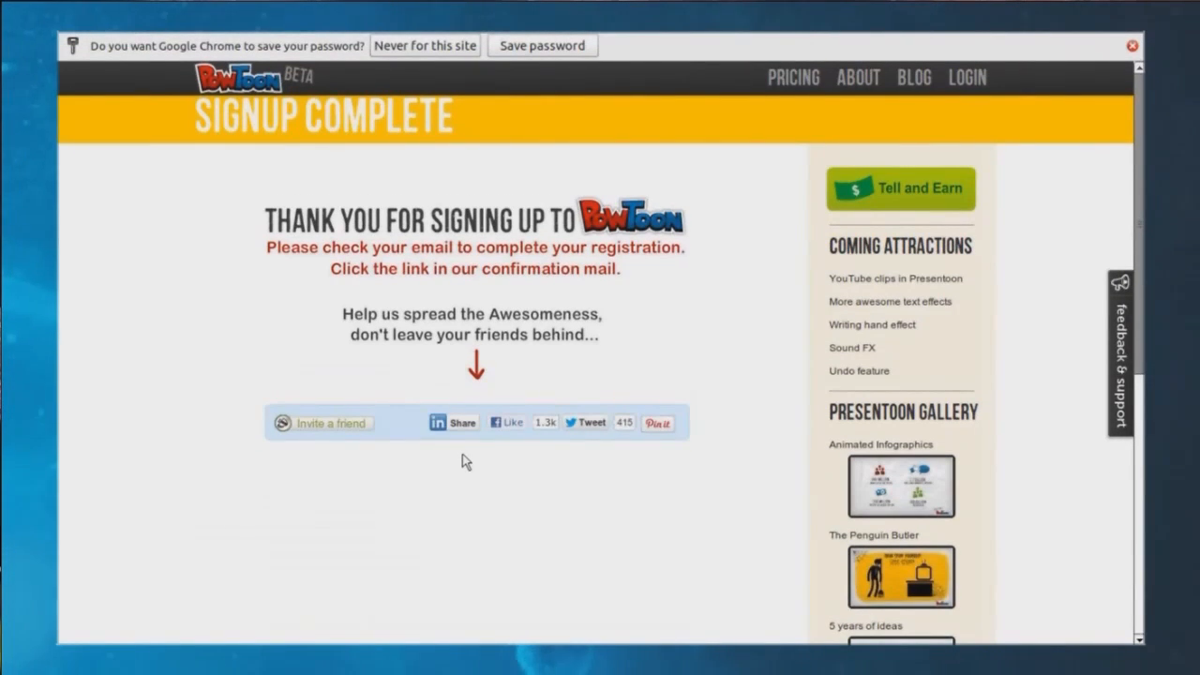
- Switch the browser to full screen and log in to the Category5 account
key(f11)
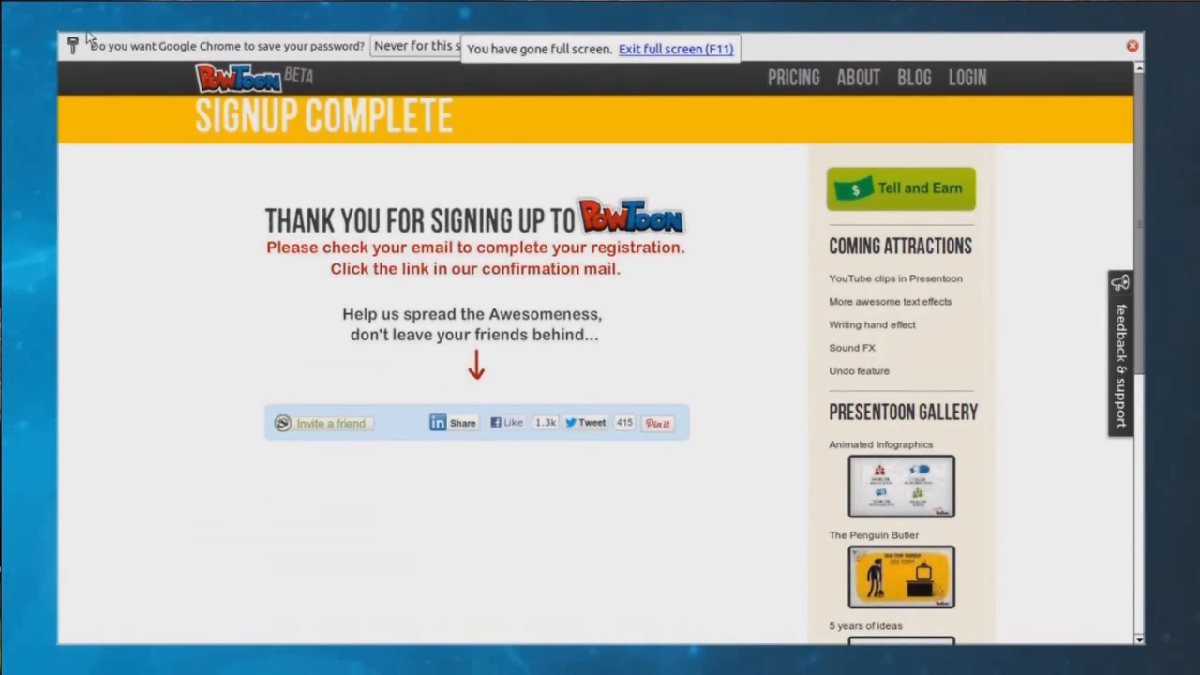
click(120, 41)
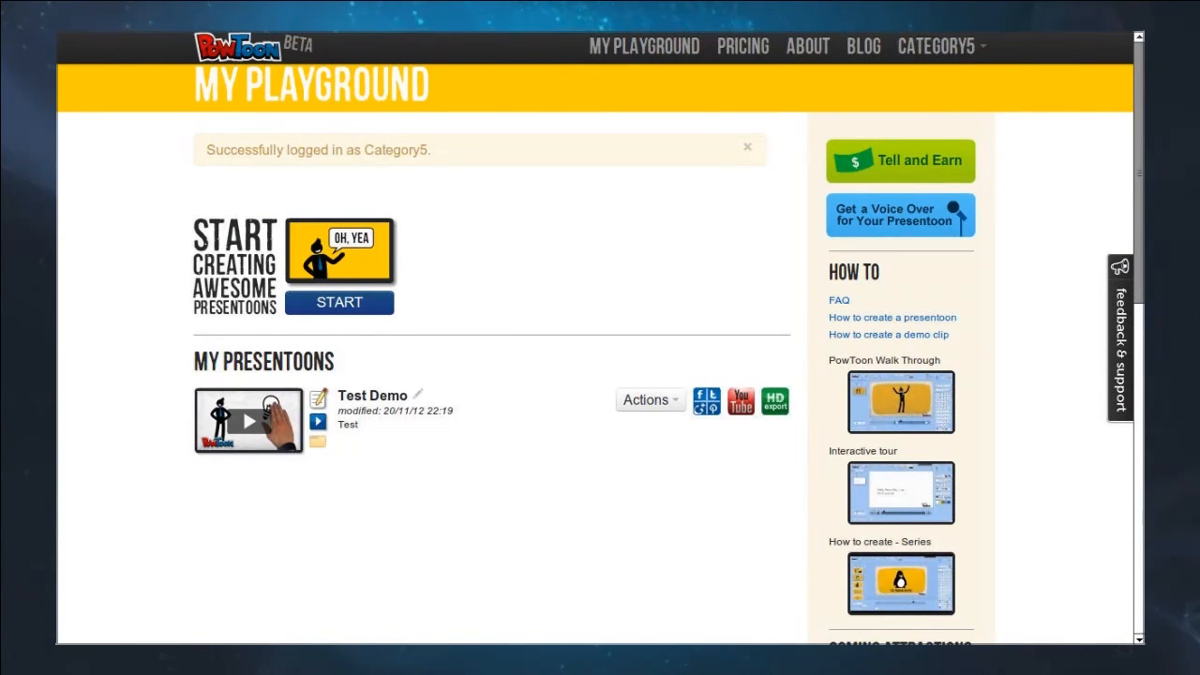
- Start a new presentoon to bring up the Create a New Presentoon mode choice
click(747, 148)
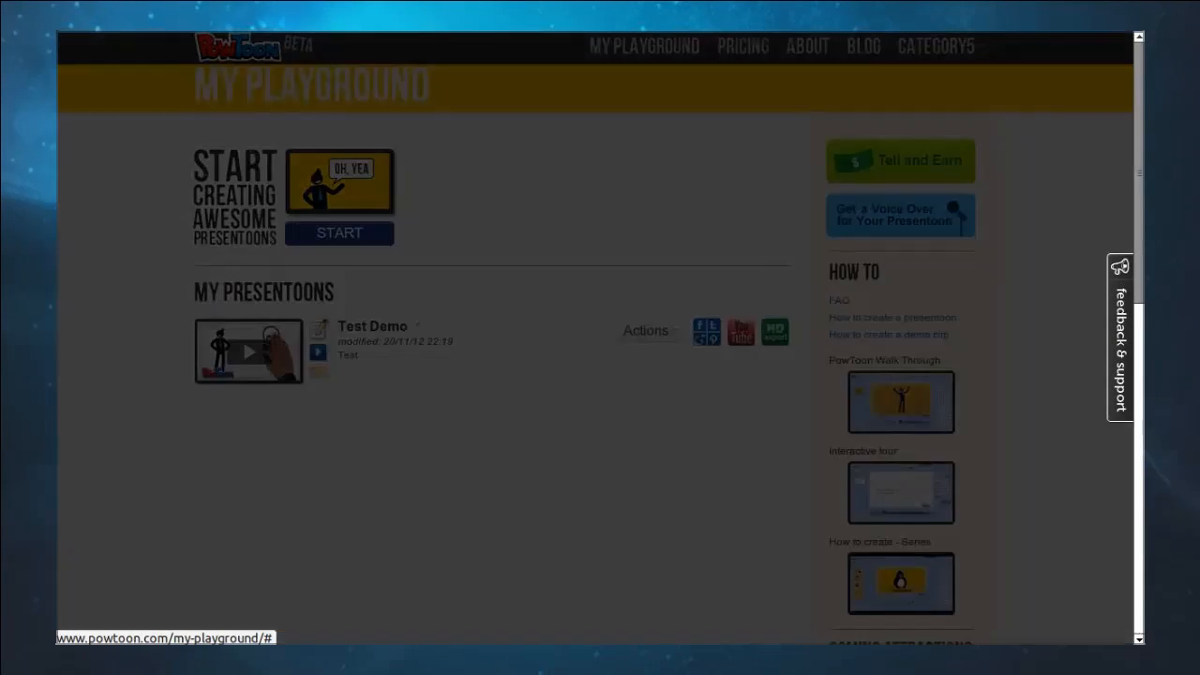
click(338, 232)
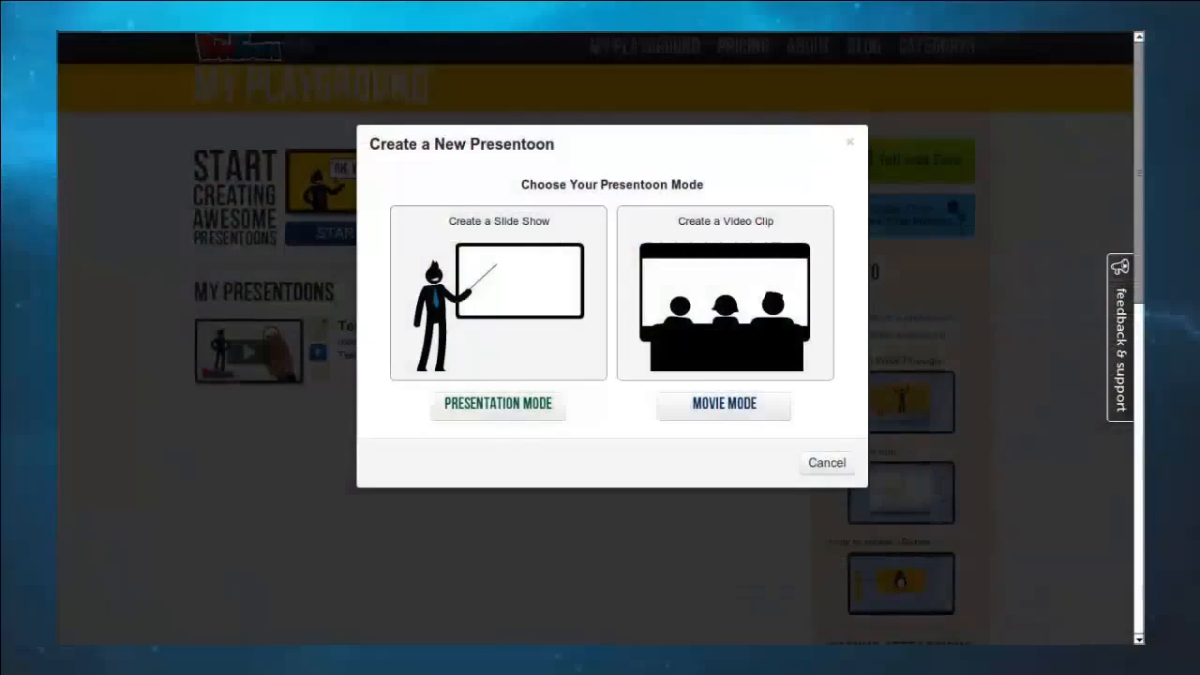
- Create 'My Computer Shop Ad #1' with description 'Check out My Computer Shop'
click(497, 404)
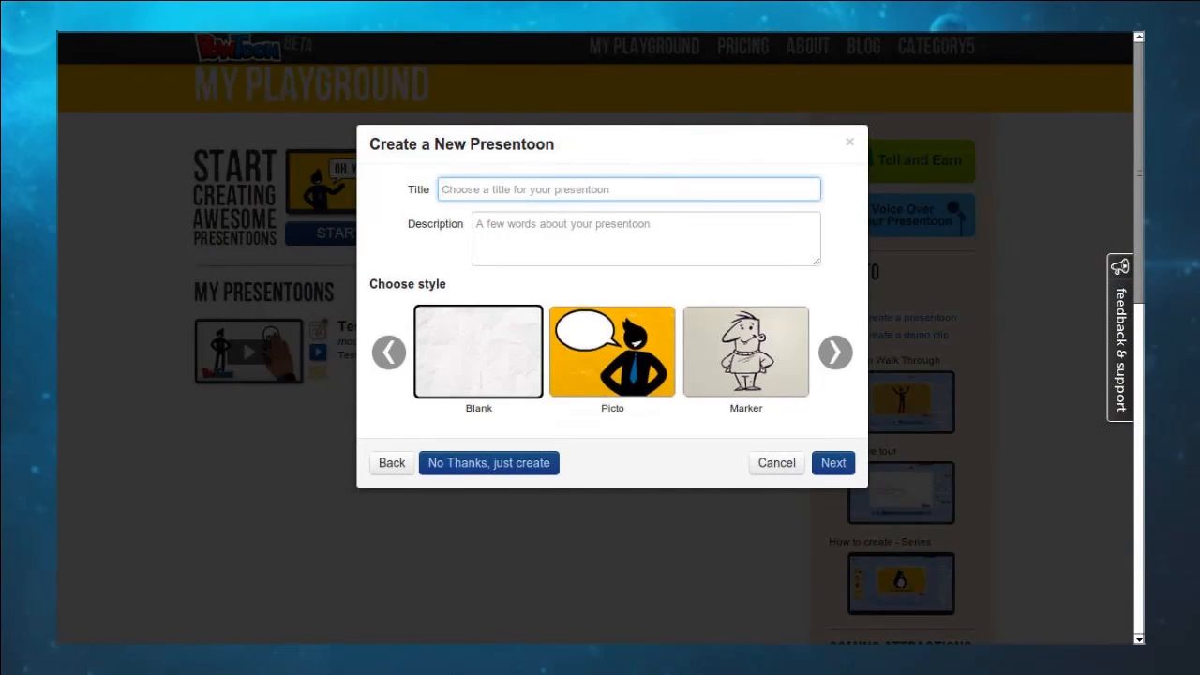
click(832, 462)
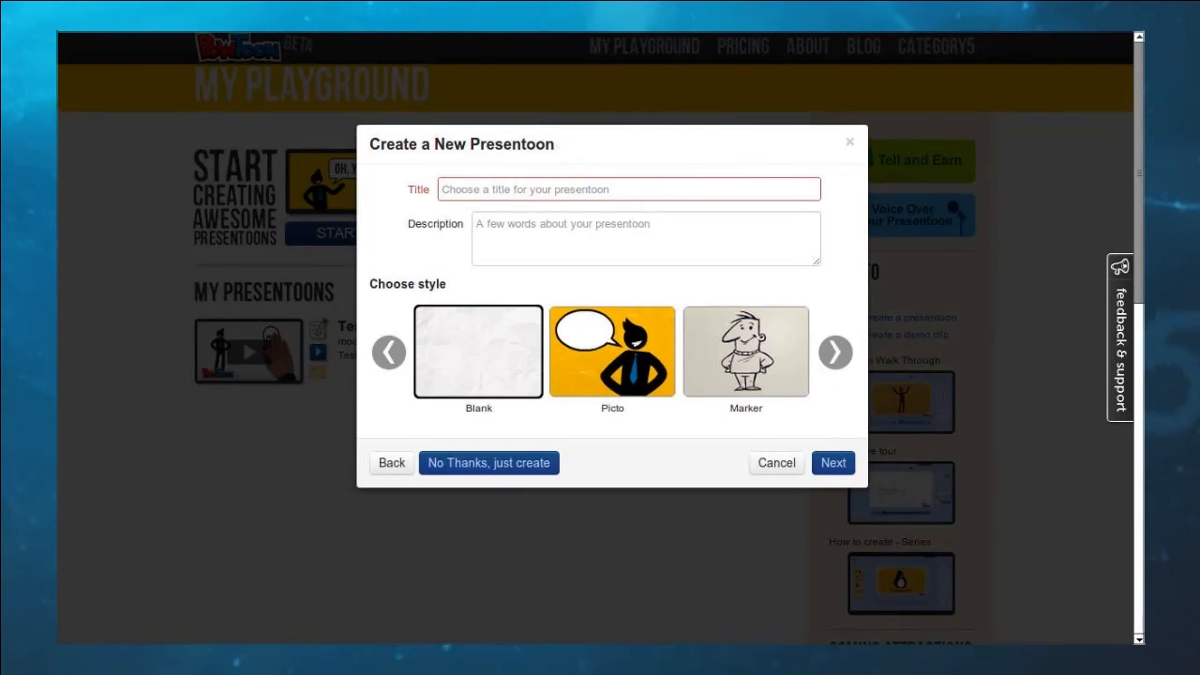
click(628, 189)
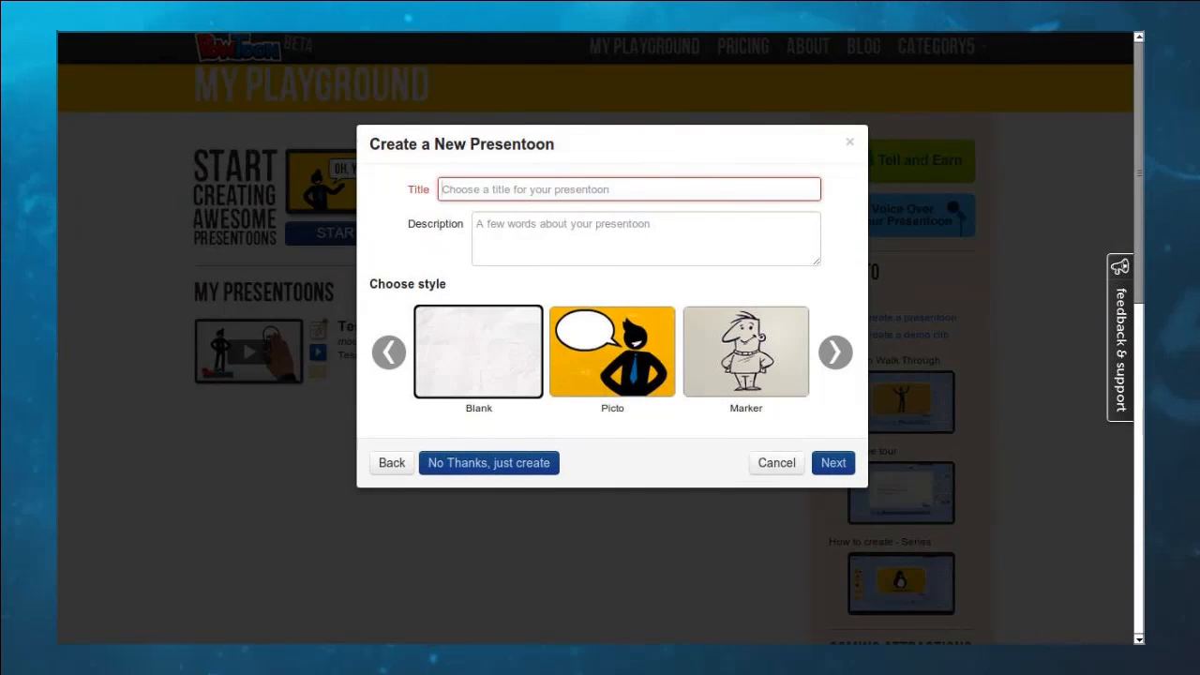
text(My Computer Shop Ad #1)
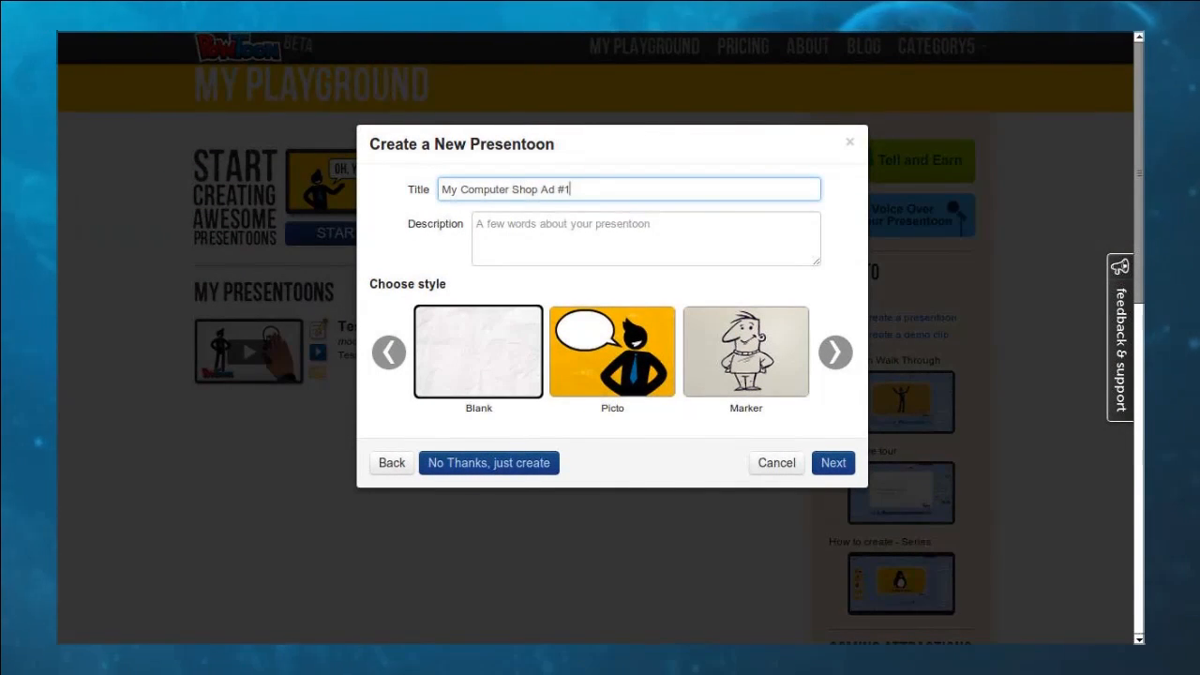
text(Check out)
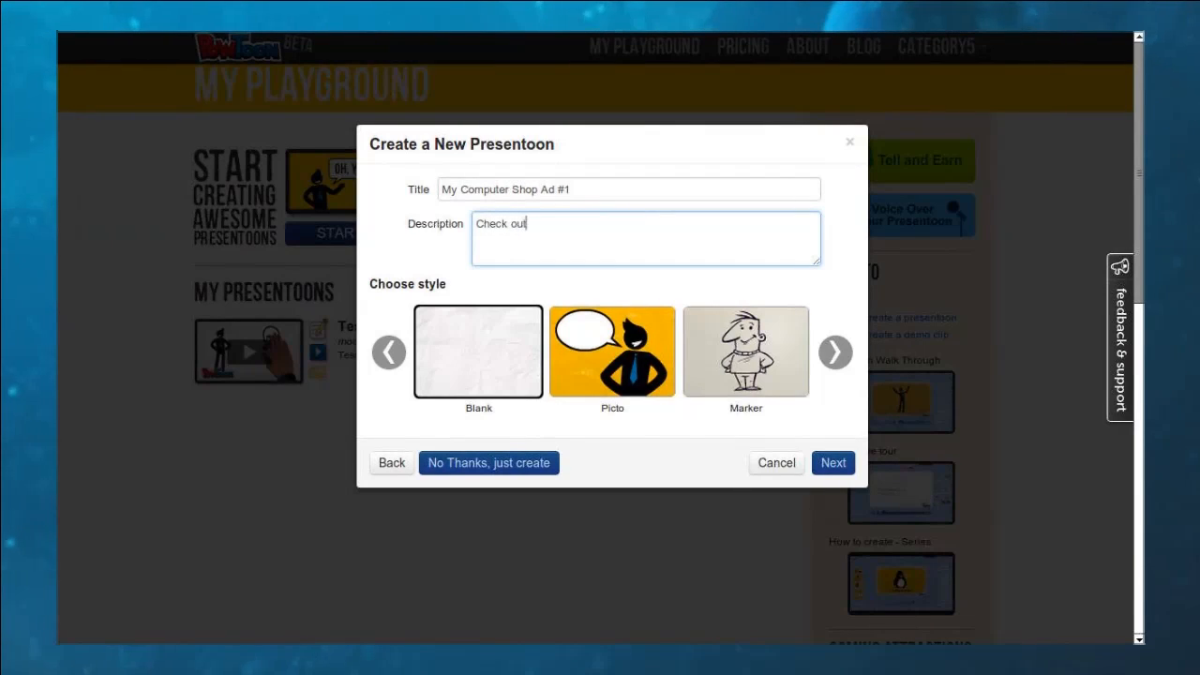
text(My Computer Sh)
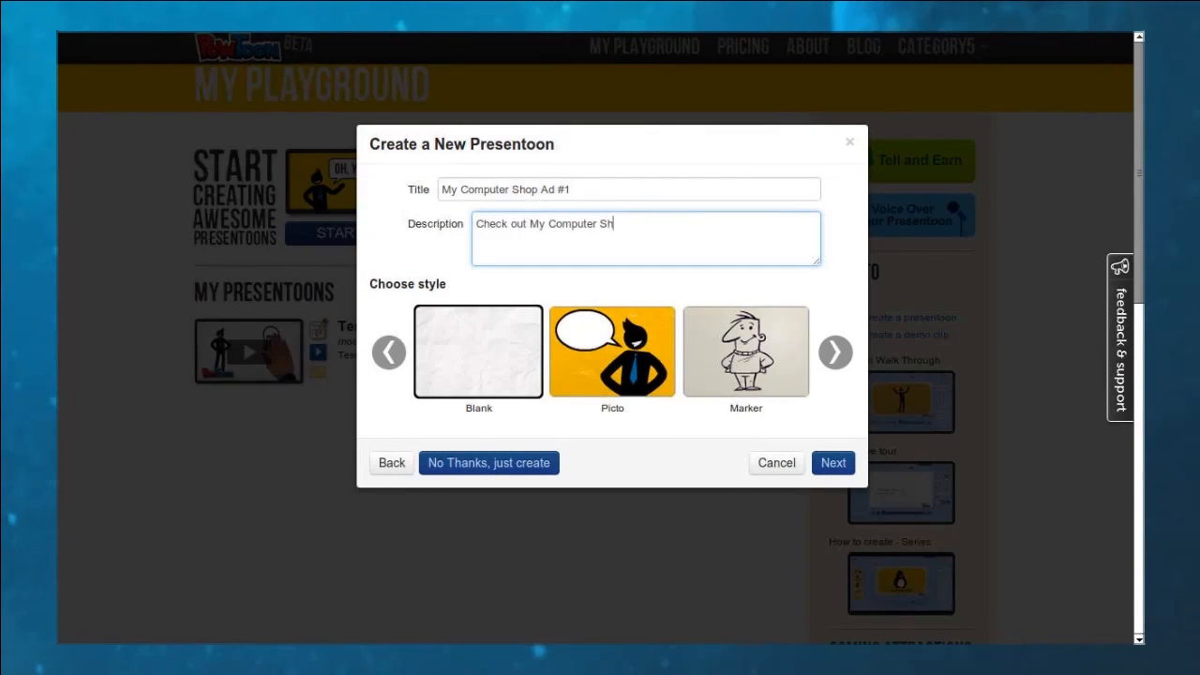
text(op)
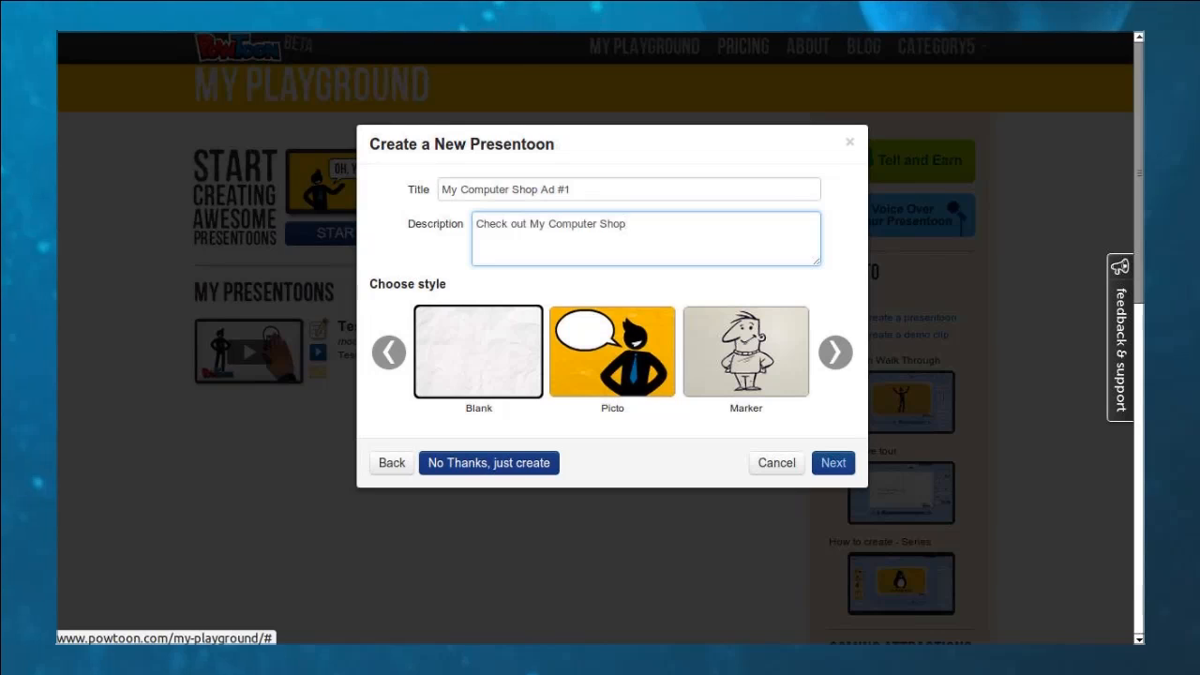
click(487, 462)
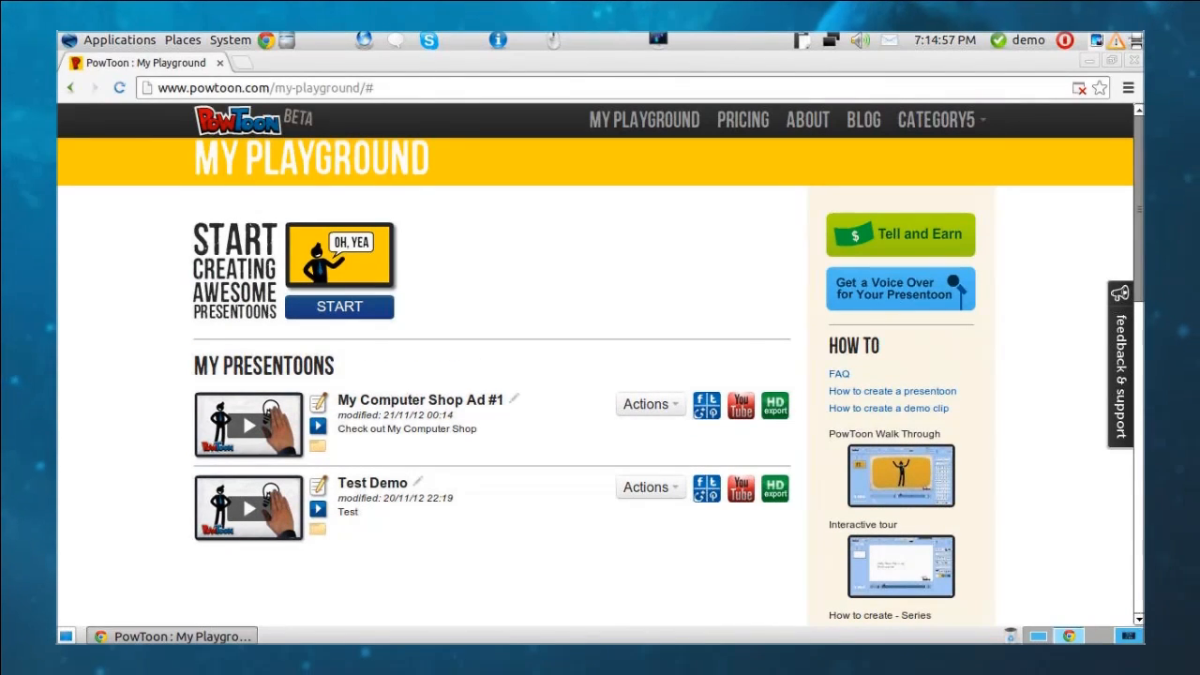
- Open My Computer Shop Ad #1 for editing via its Actions menu
click(646, 404)
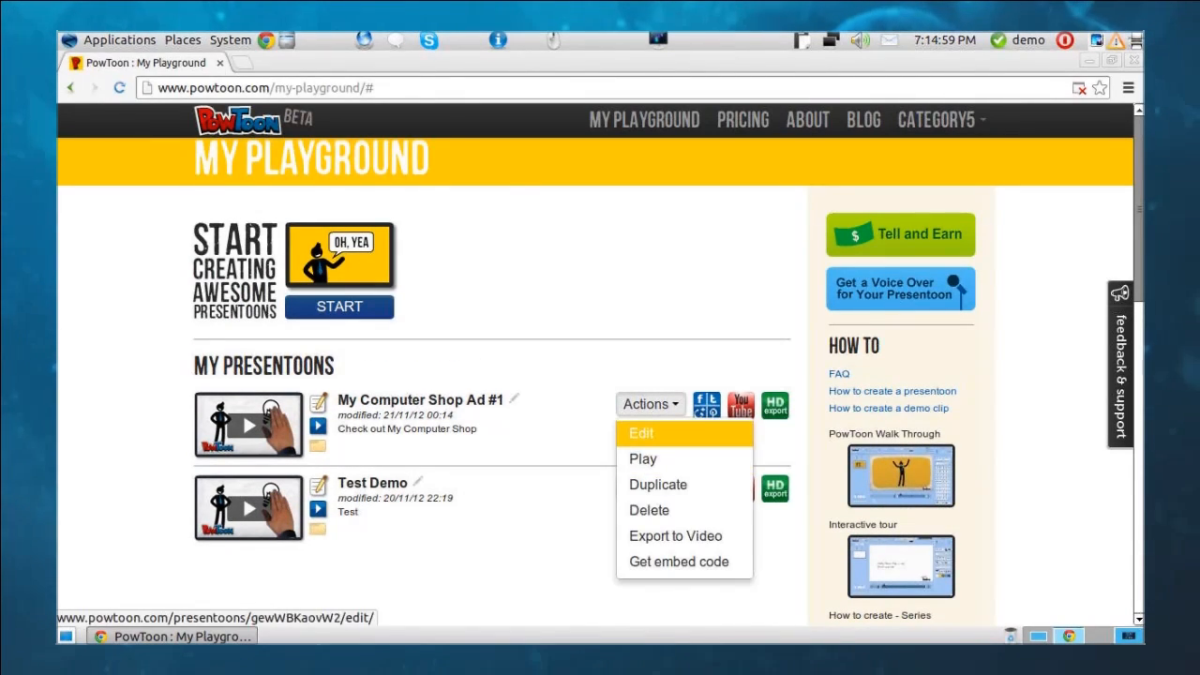
click(640, 432)
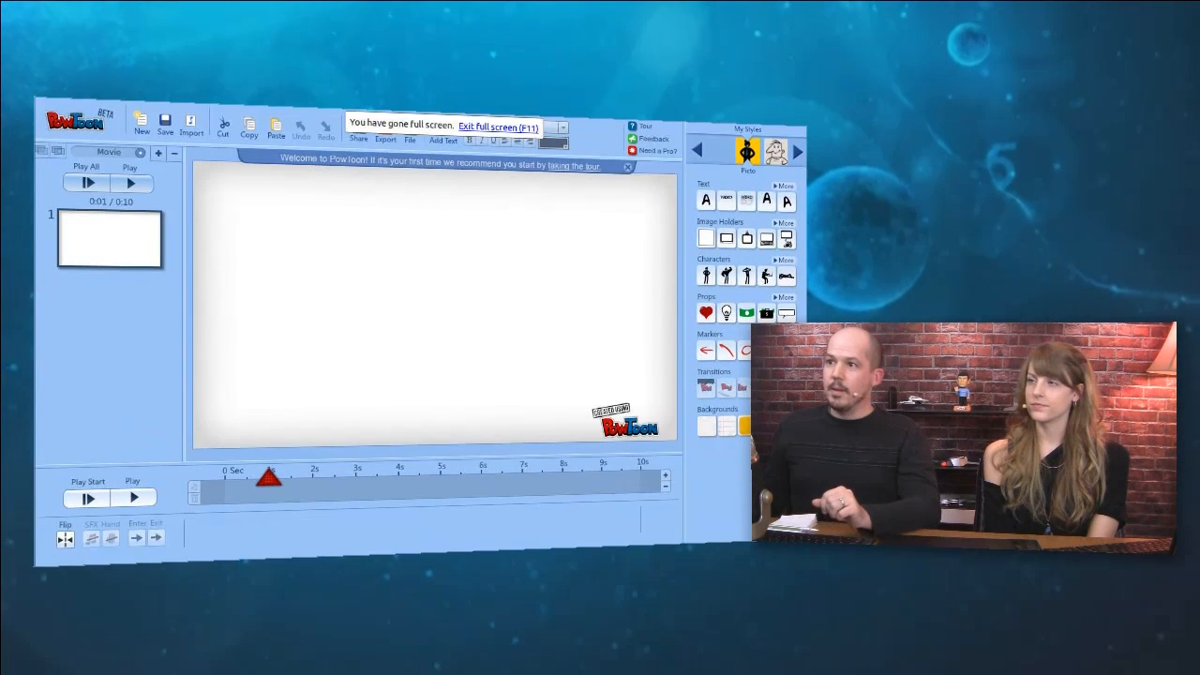
- Dismiss the welcome tour message and exit full-screen mode with F11
click(626, 166)
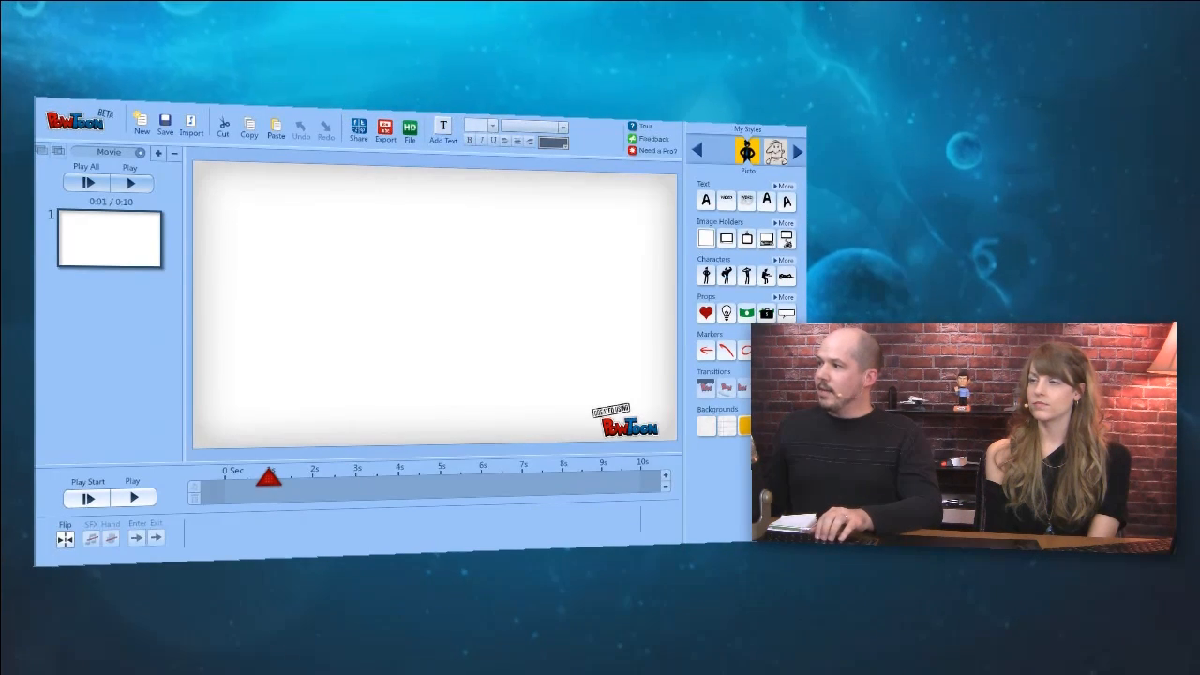
key(f11)
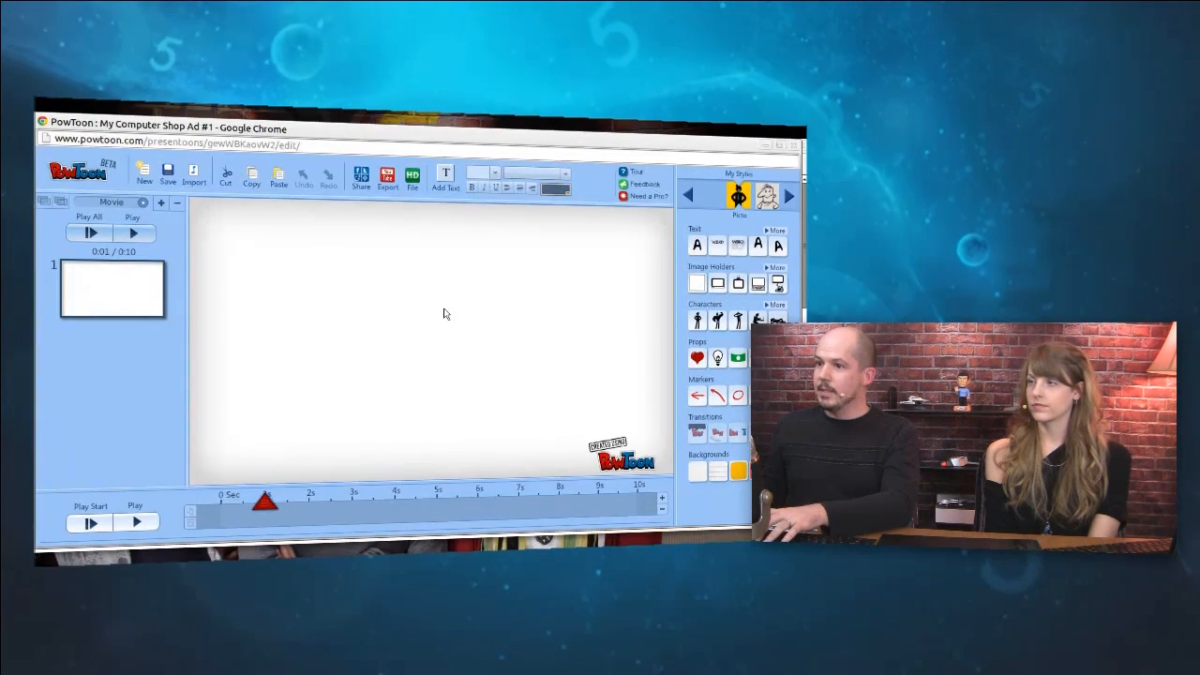
mouse_move(391, 334)
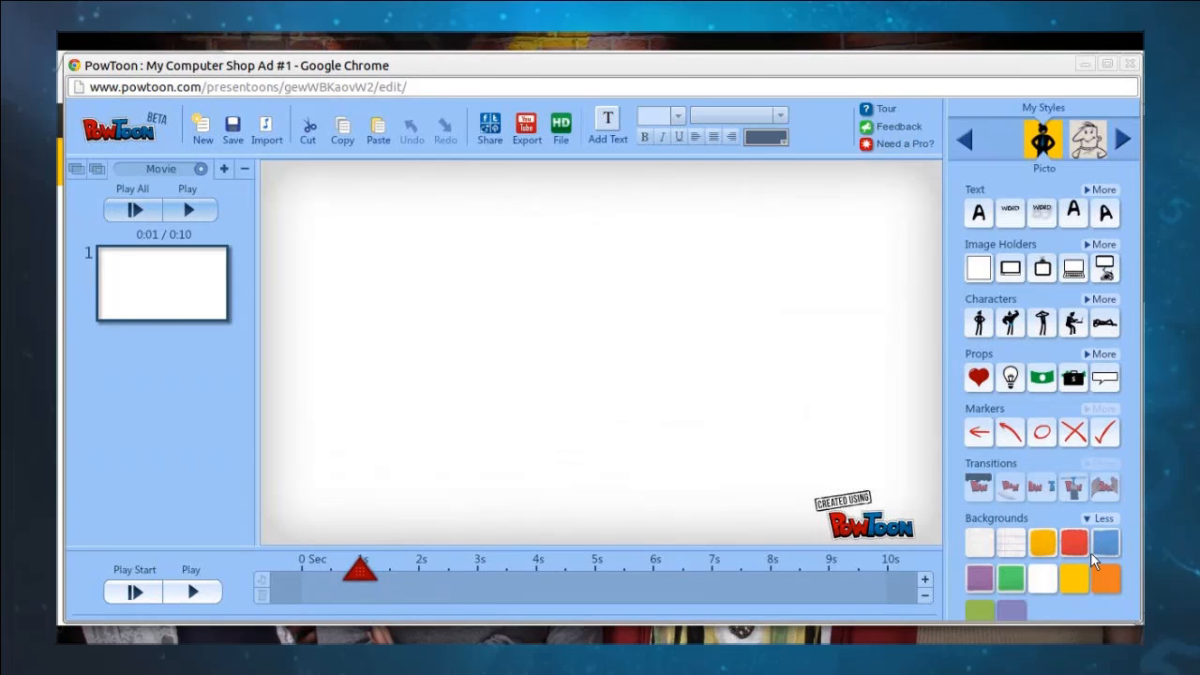
- Apply the blue crumpled-paper background swatch to the first slide
click(1104, 542)
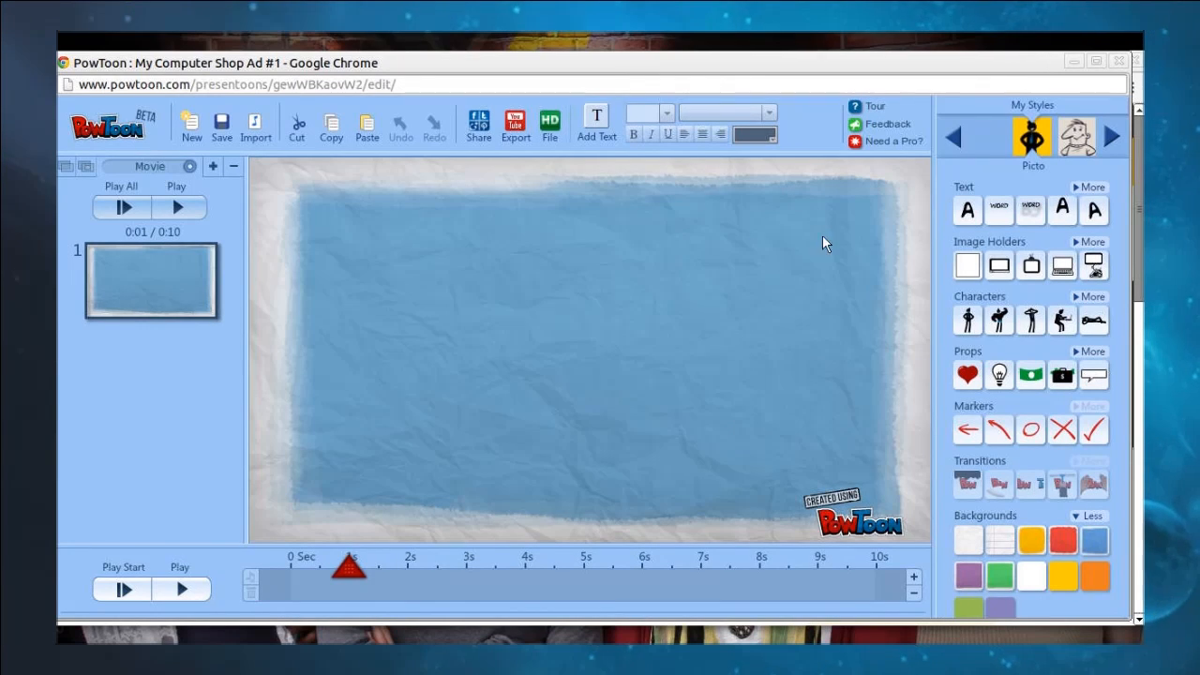
mouse_move(972, 201)
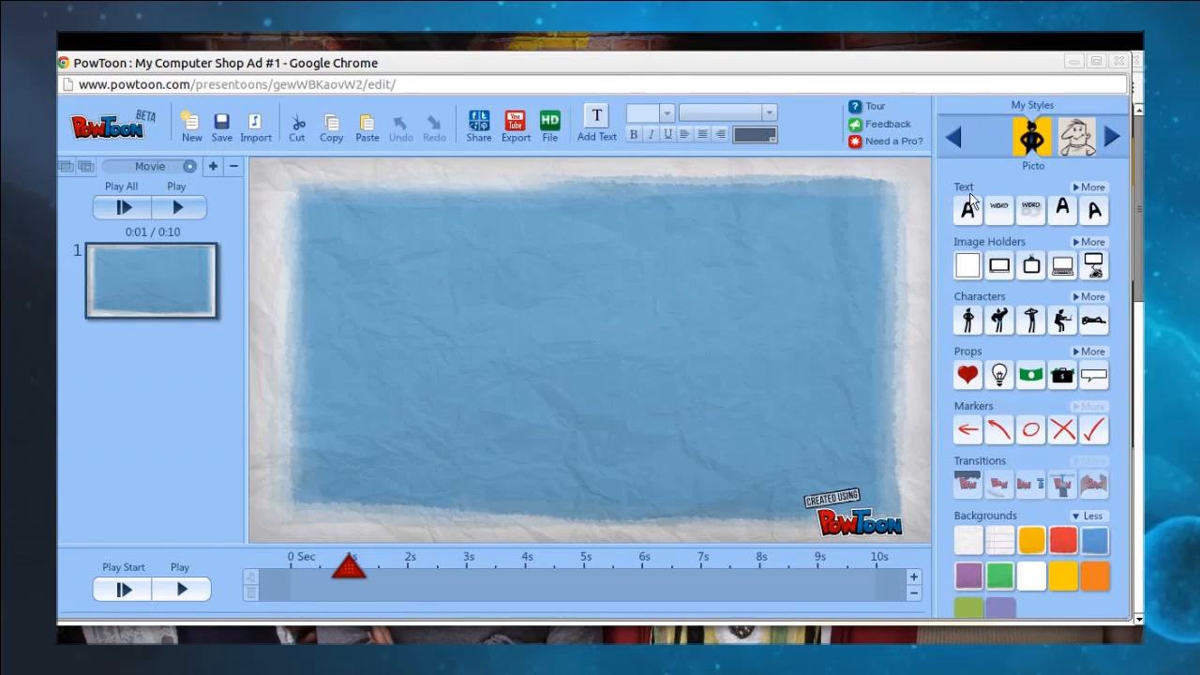
mouse_move(975, 324)
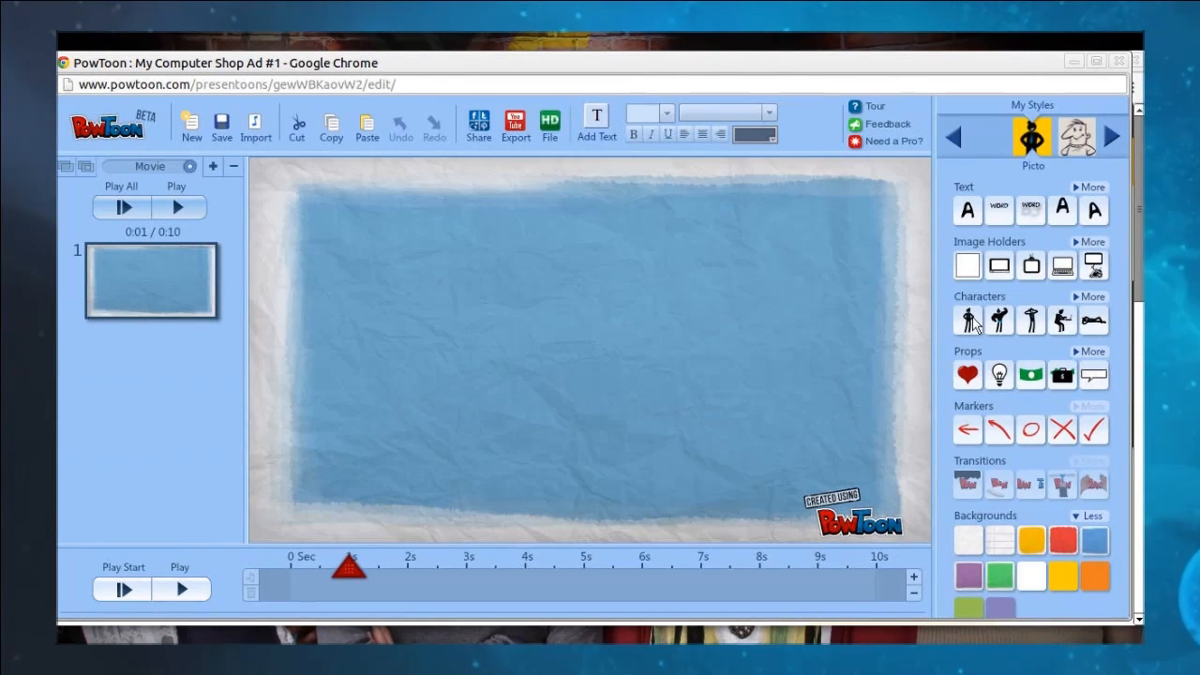
mouse_move(203, 274)
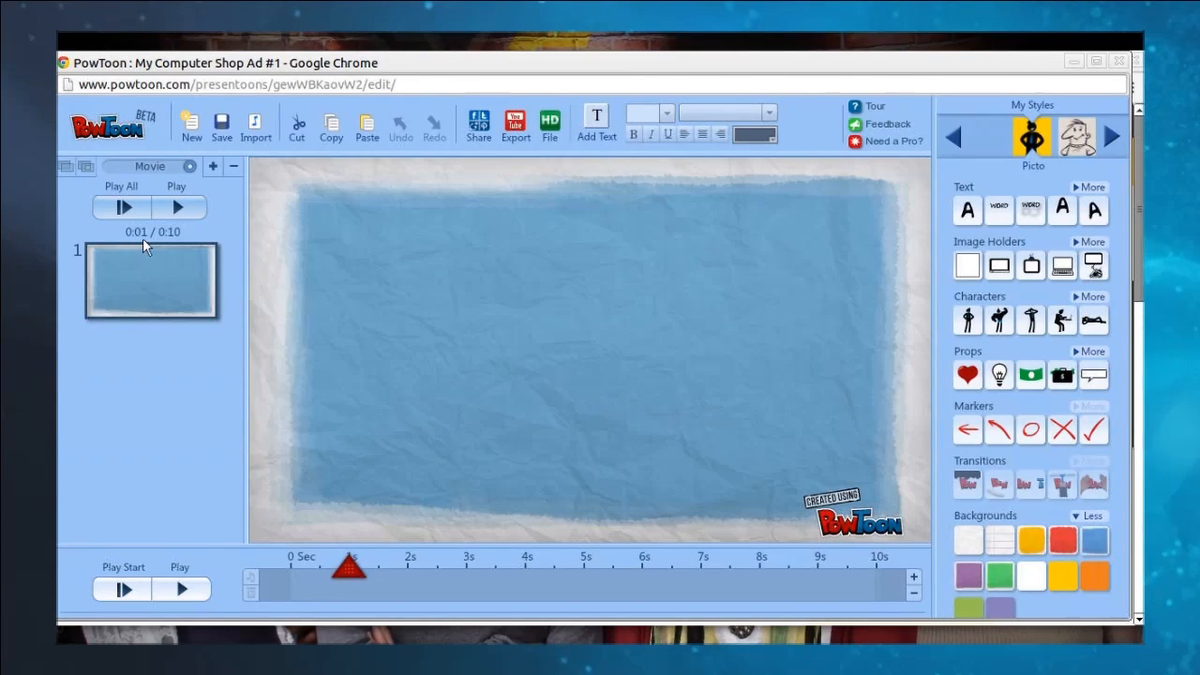
mouse_move(1038, 326)
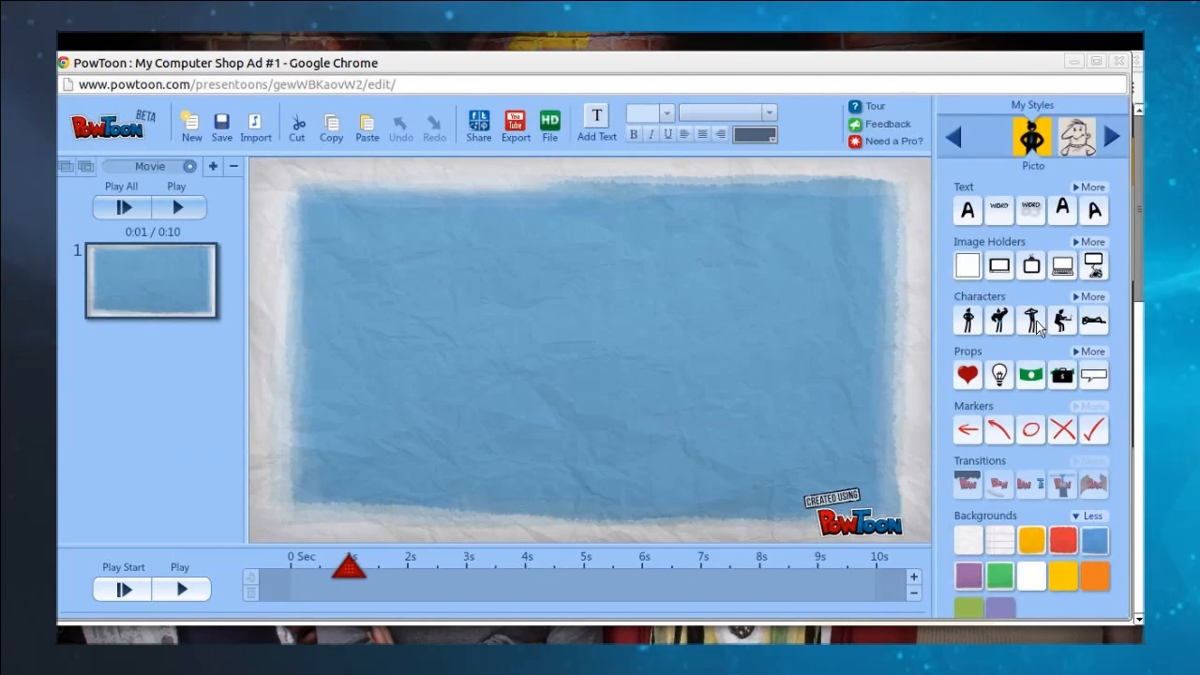
- Place the frustrated character and add 'Frustrated With Your Computer?' beside its head
drag(1030, 319, 328, 427)
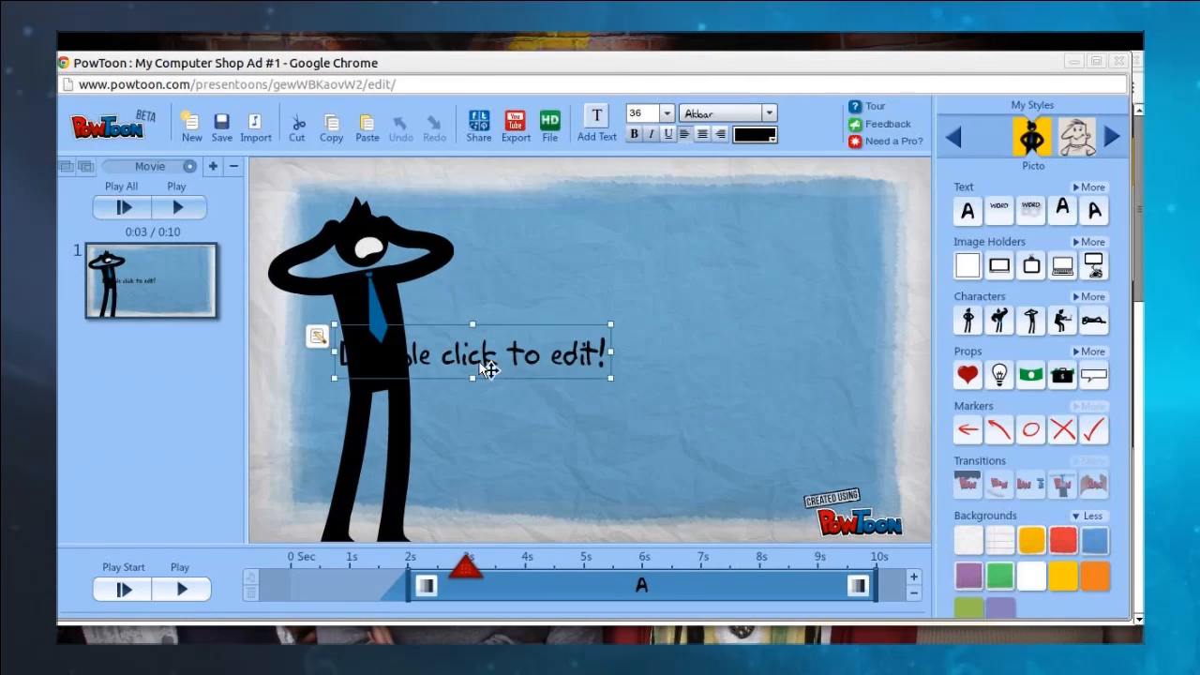
drag(482, 351, 642, 262)
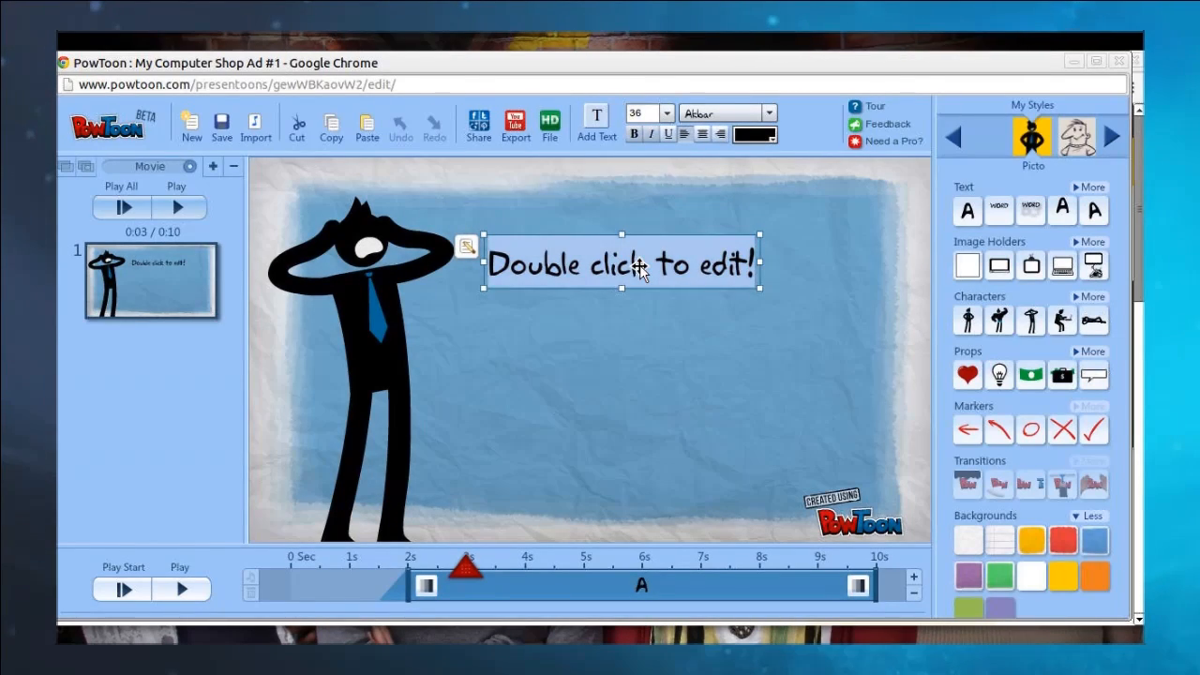
text(Frustrated With Y)
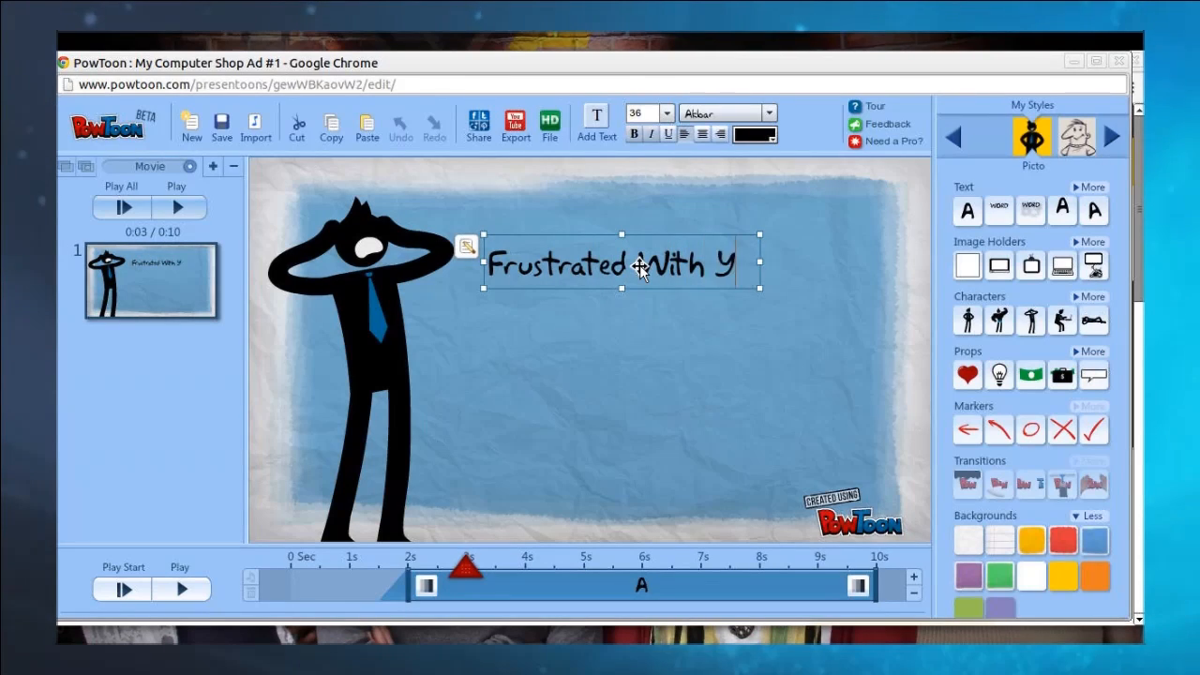
text(our Compute)
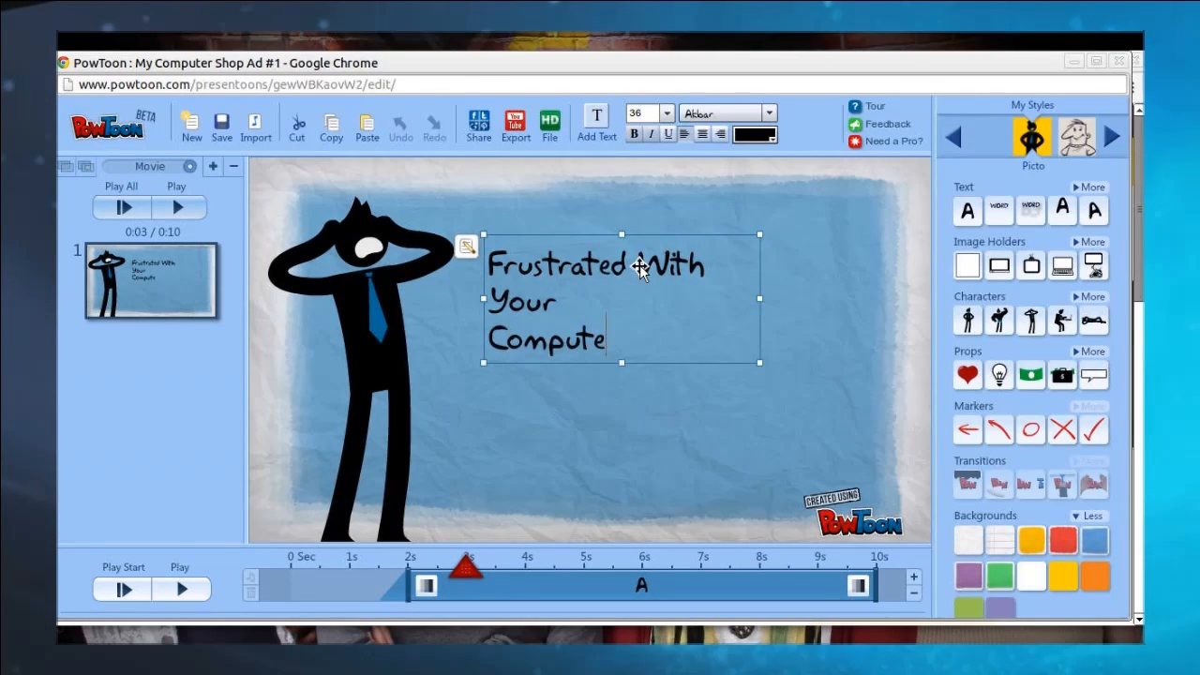
text(?)
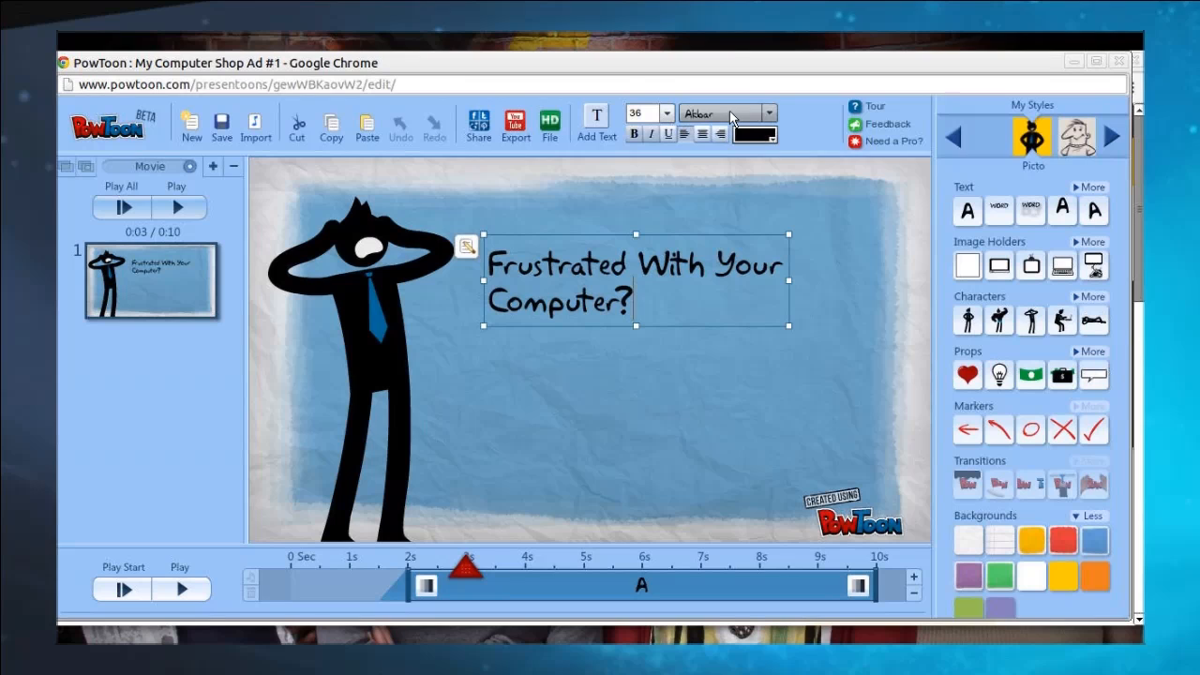
- Change the question text's colour in the colour choices
click(755, 133)
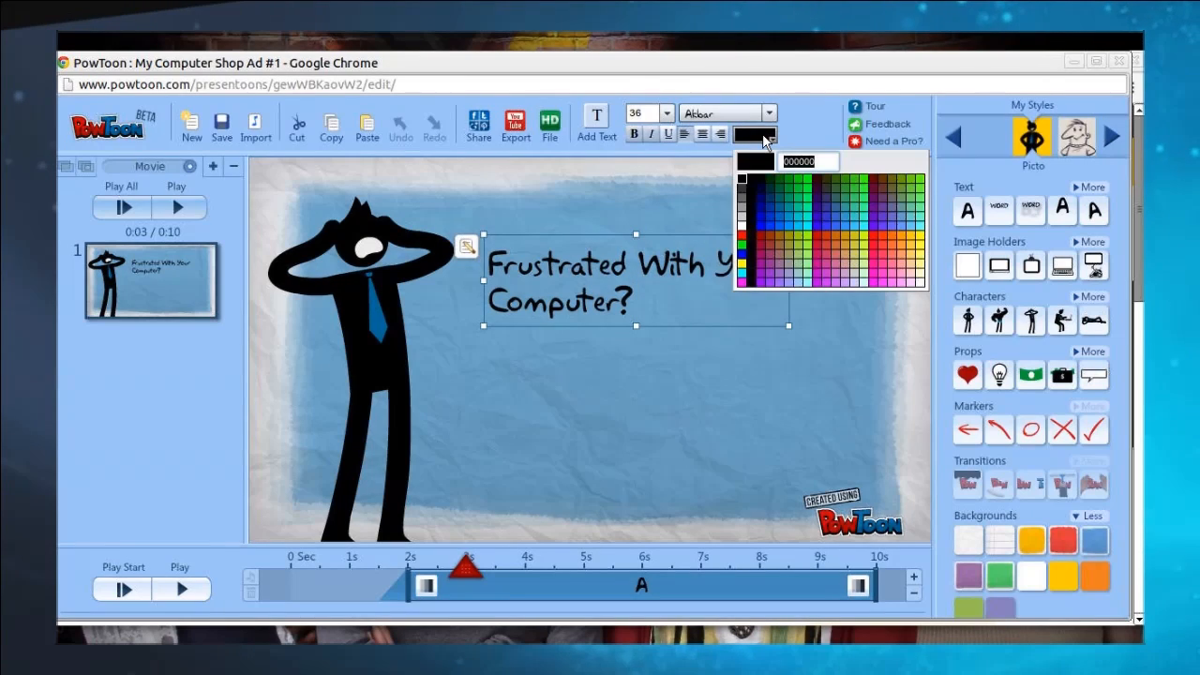
click(816, 264)
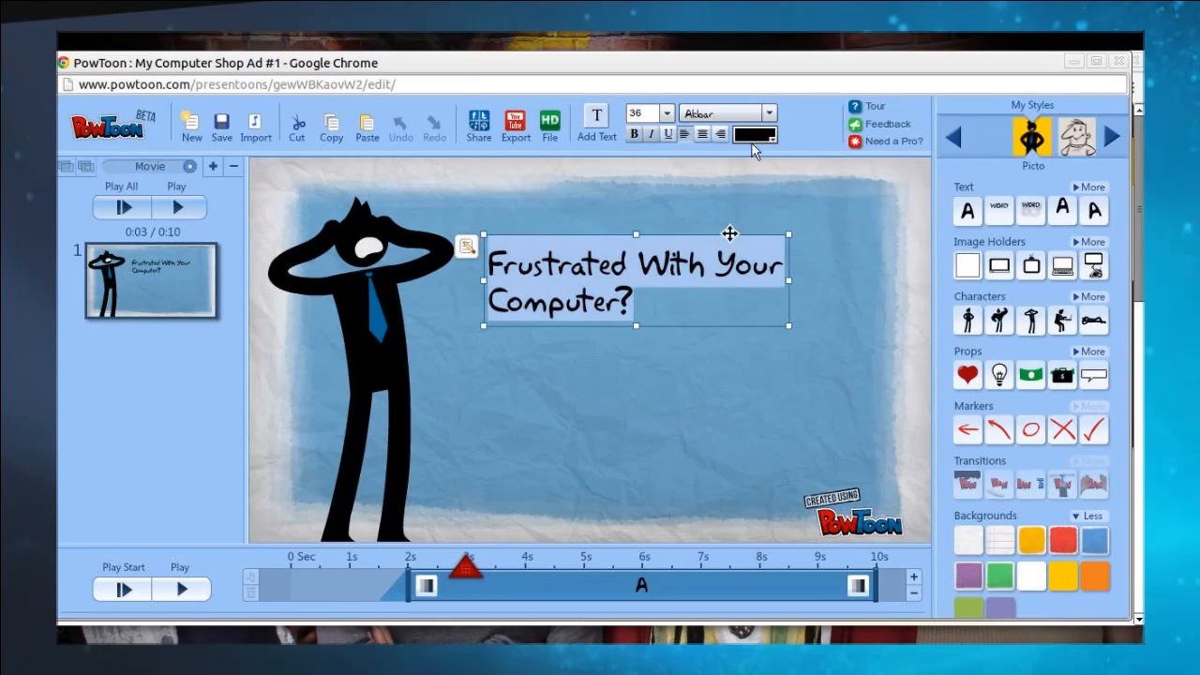
click(755, 134)
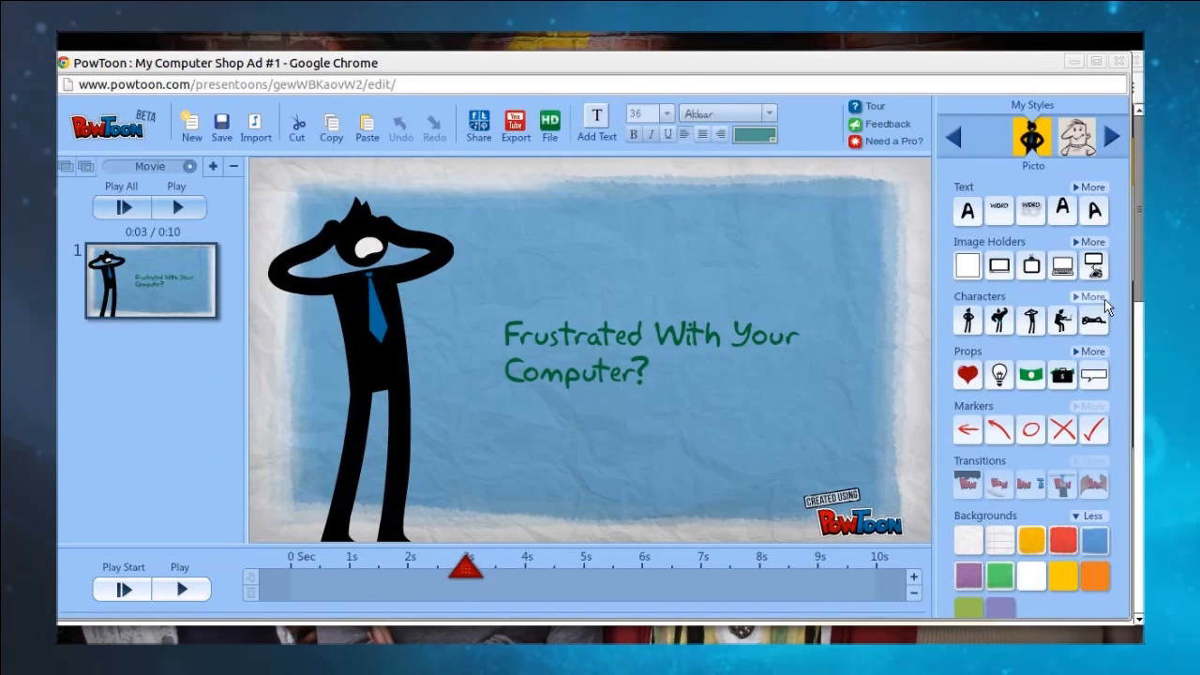
- Find the laptop in the full props list and place it above the 'Frustrated With Your Computer?' headline
click(1089, 351)
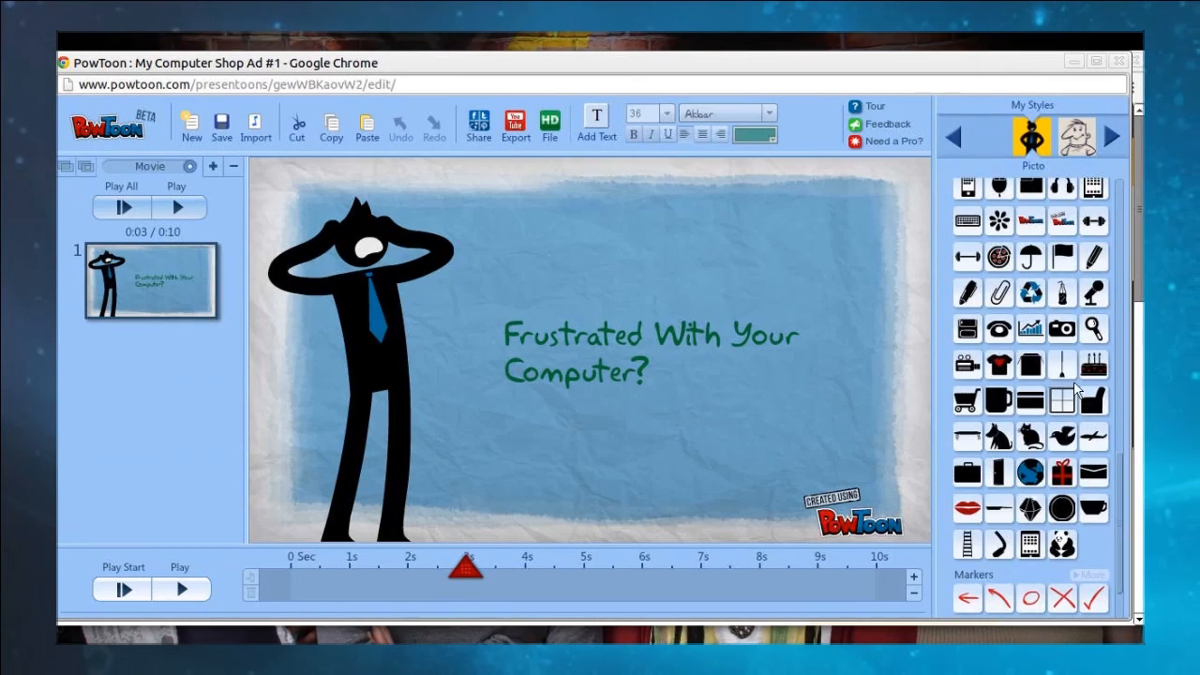
scroll(down, 3)
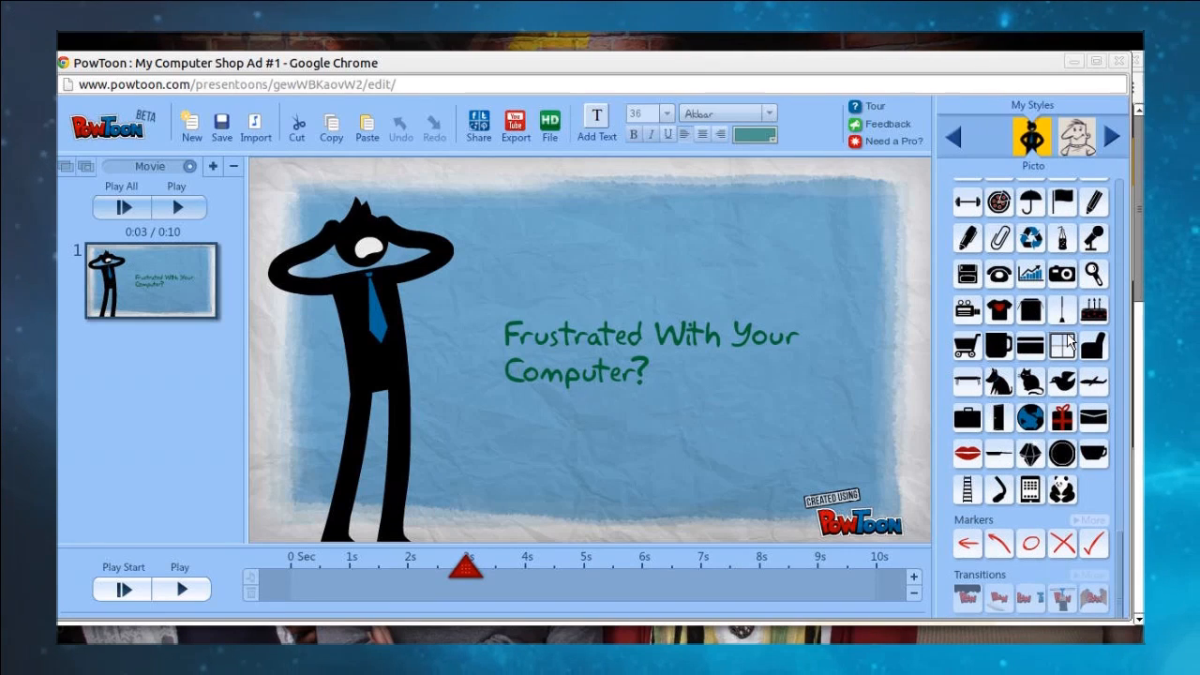
mouse_move(1034, 368)
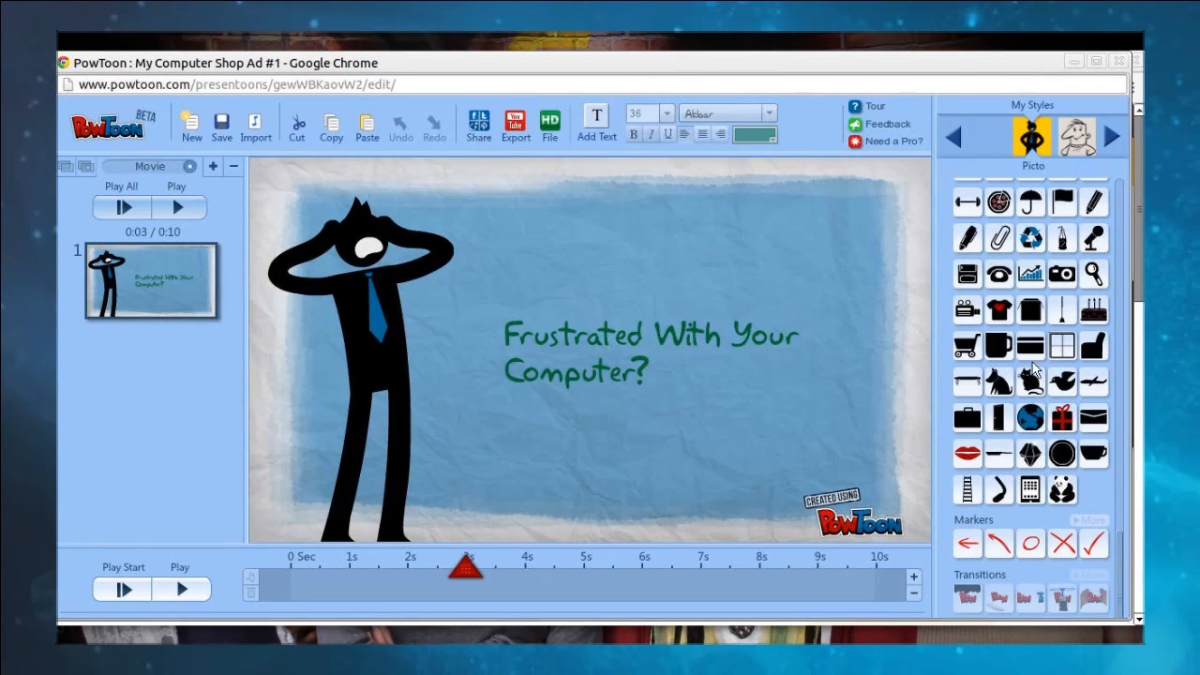
mouse_move(1096, 350)
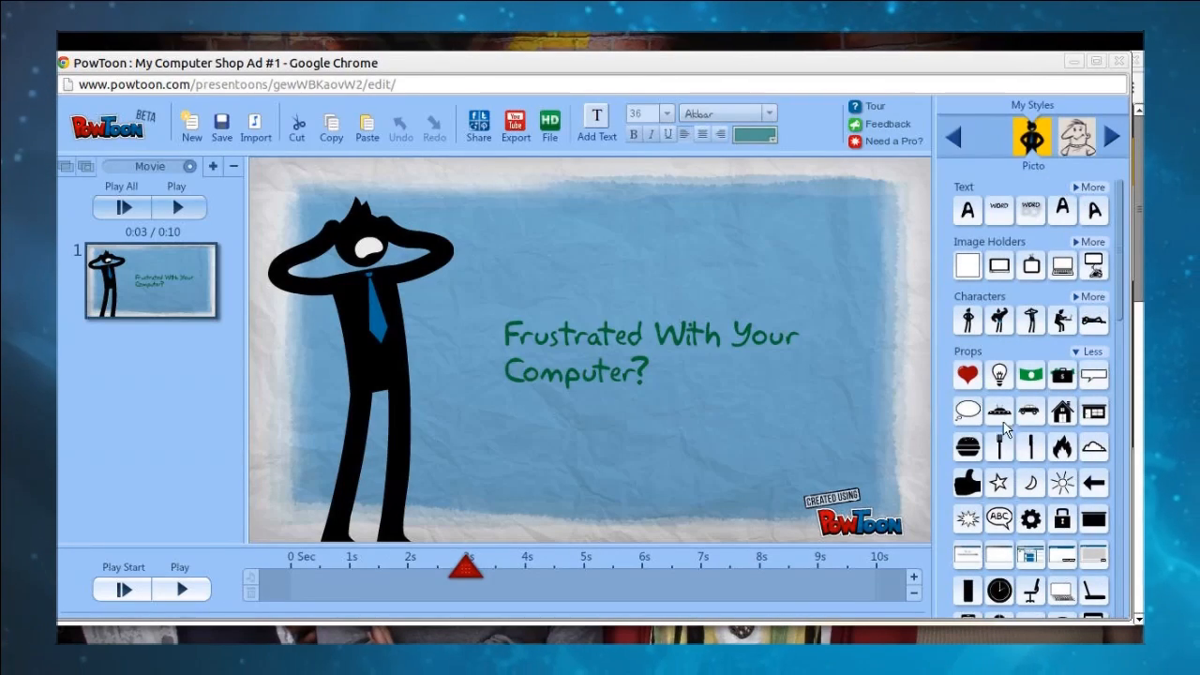
scroll(down, 3)
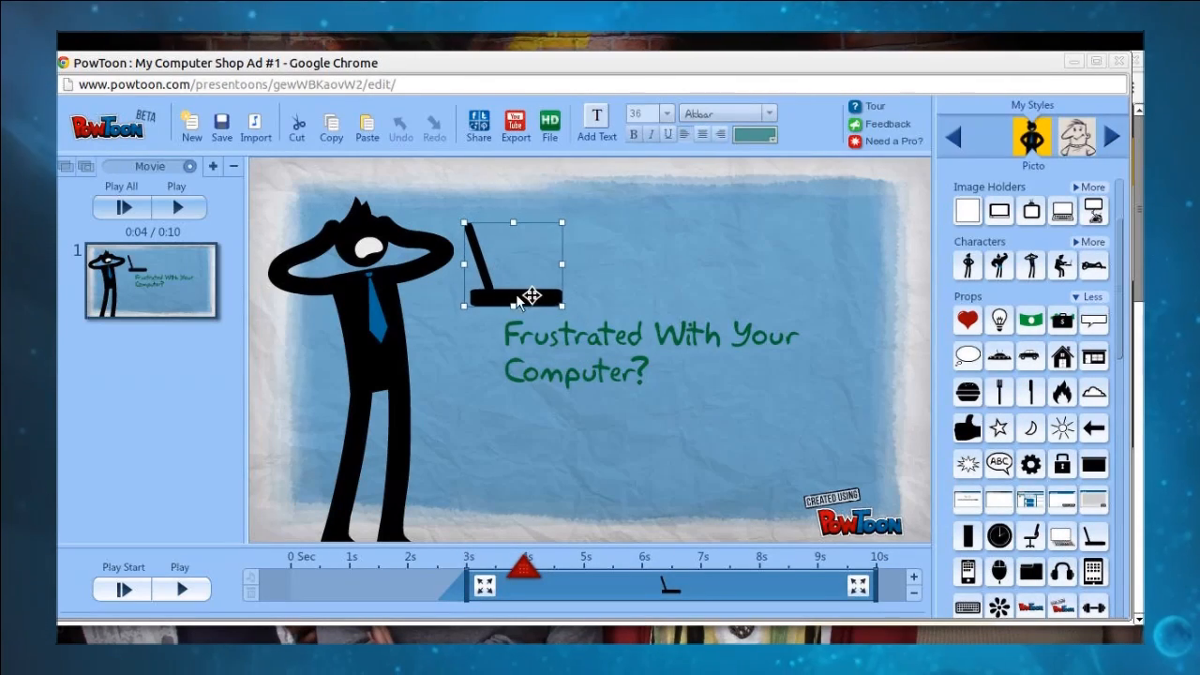
mouse_move(500, 296)
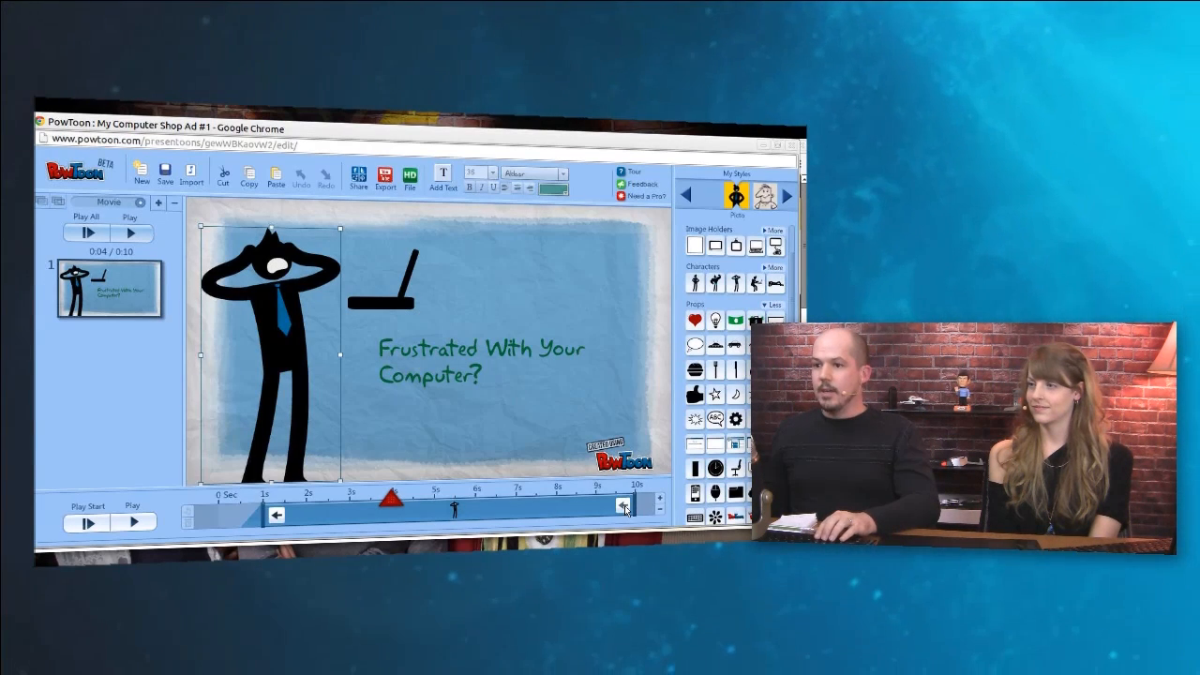
- Give the character and laptop Left slide effects, with the laptop timed from about 1s to 8s
click(623, 506)
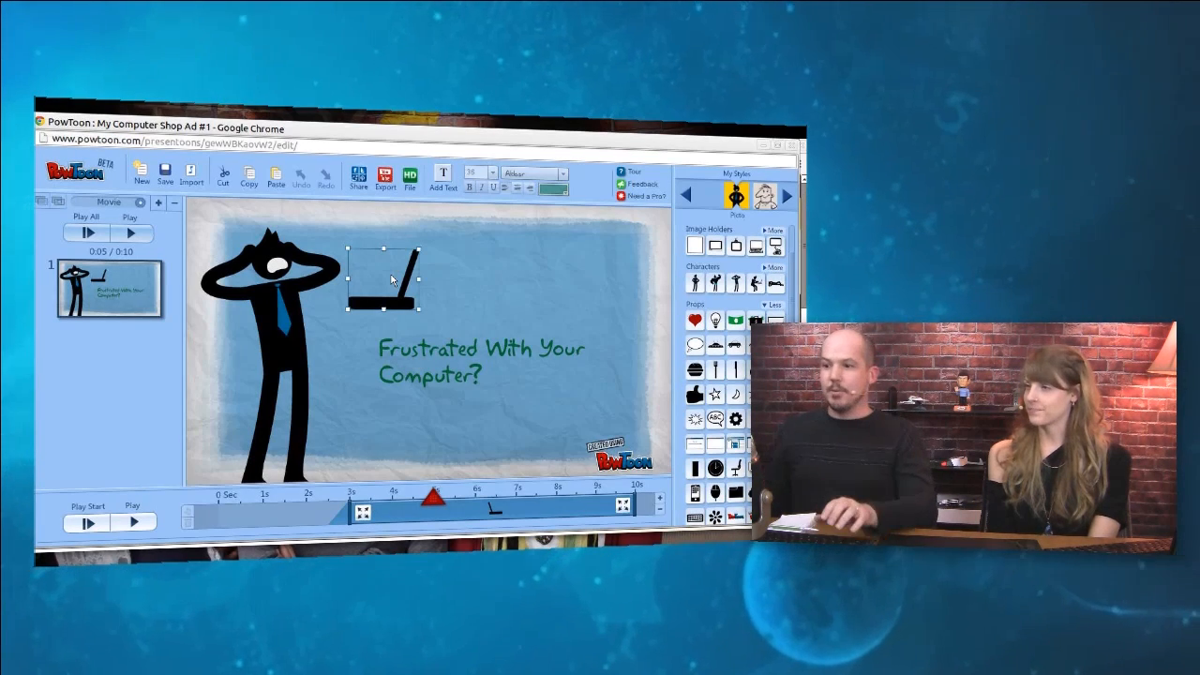
click(359, 509)
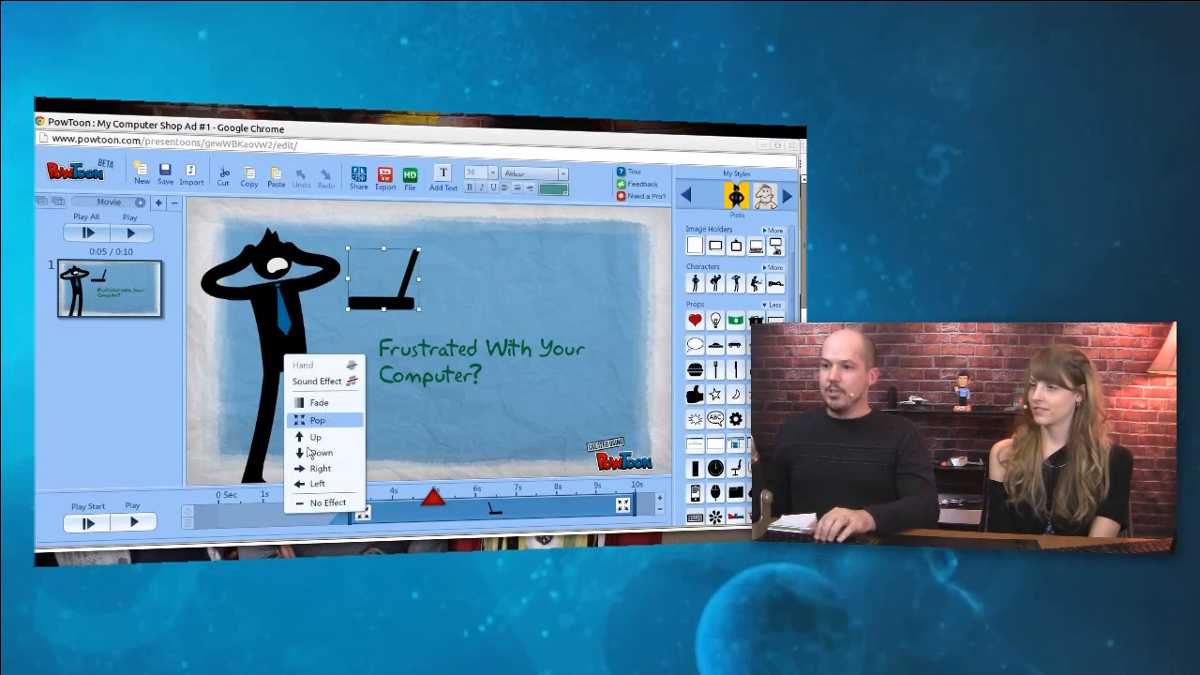
click(326, 501)
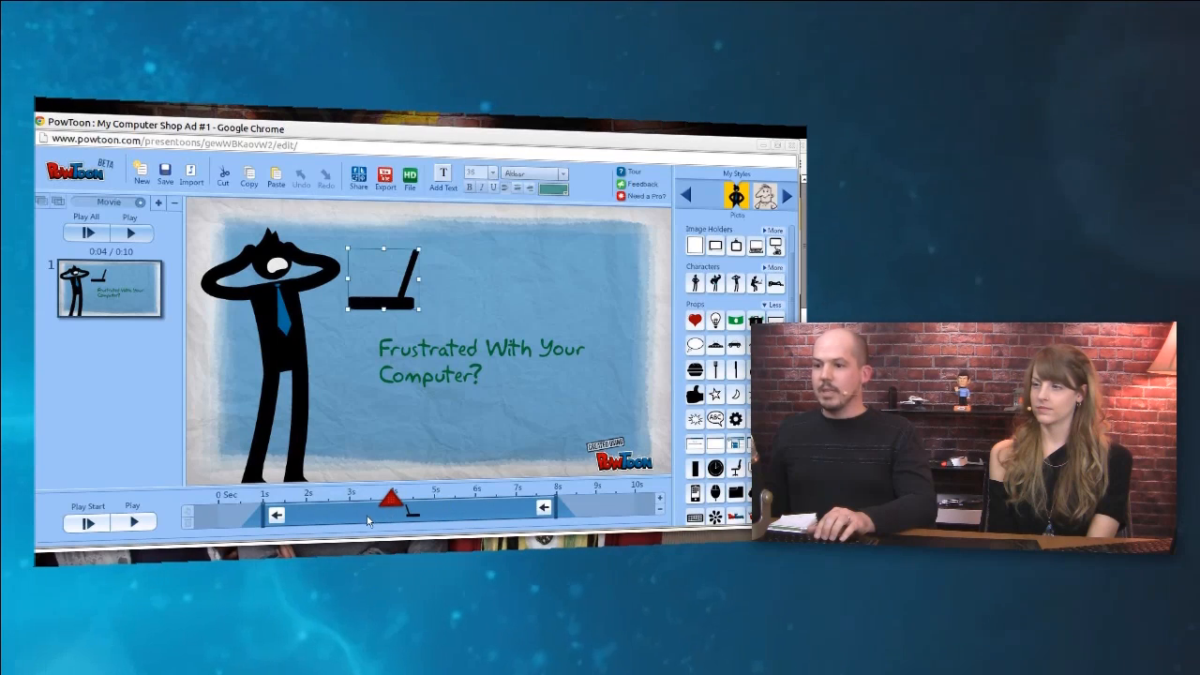
- Preview the first slide from the start, then select the laptop for retiming
click(86, 522)
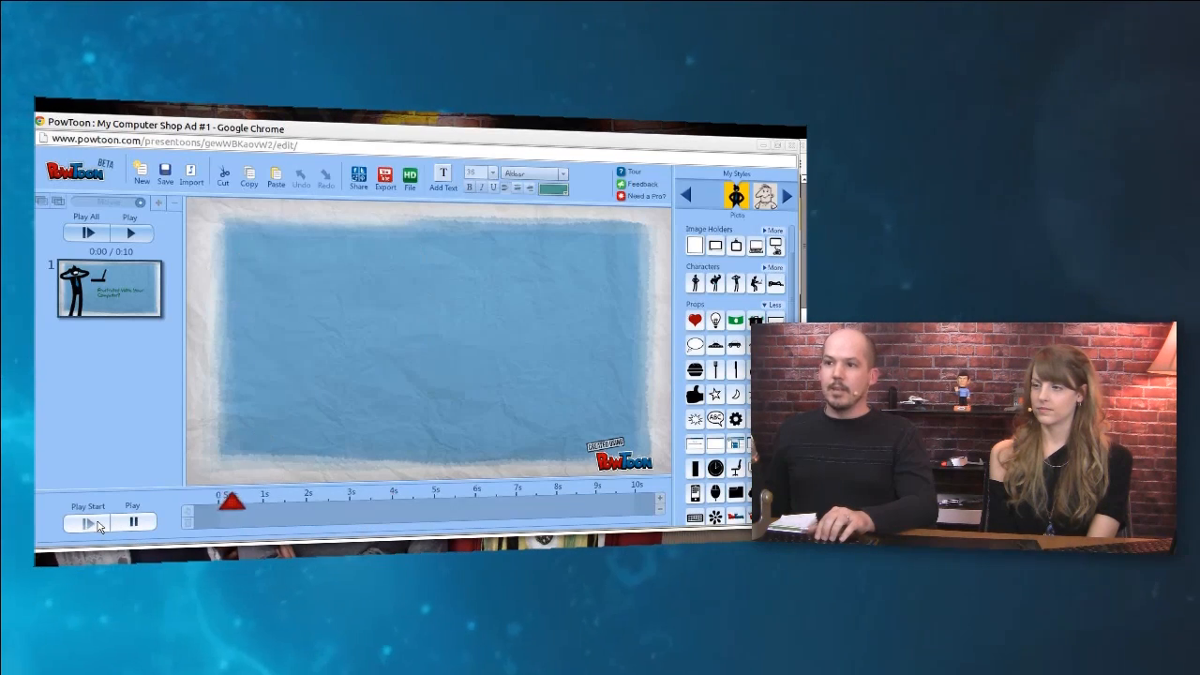
click(85, 521)
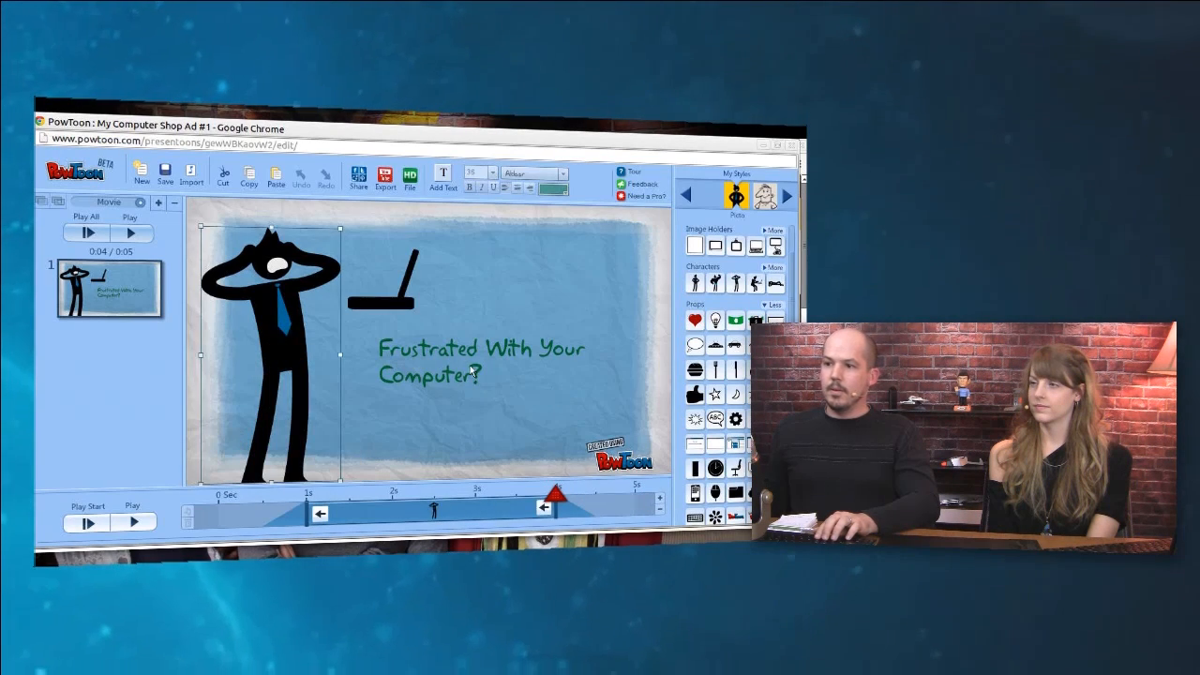
click(478, 373)
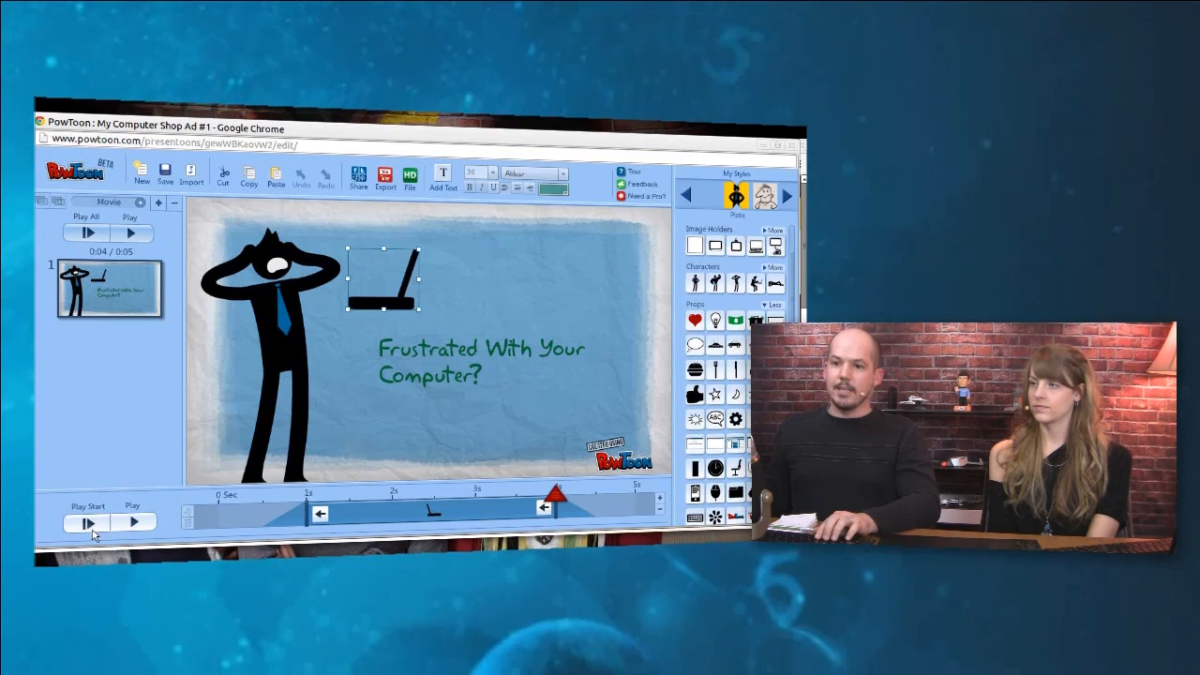
- Replay the slide, switch the laptop's enter and exit effects to Pop and move it beside the headline
click(85, 522)
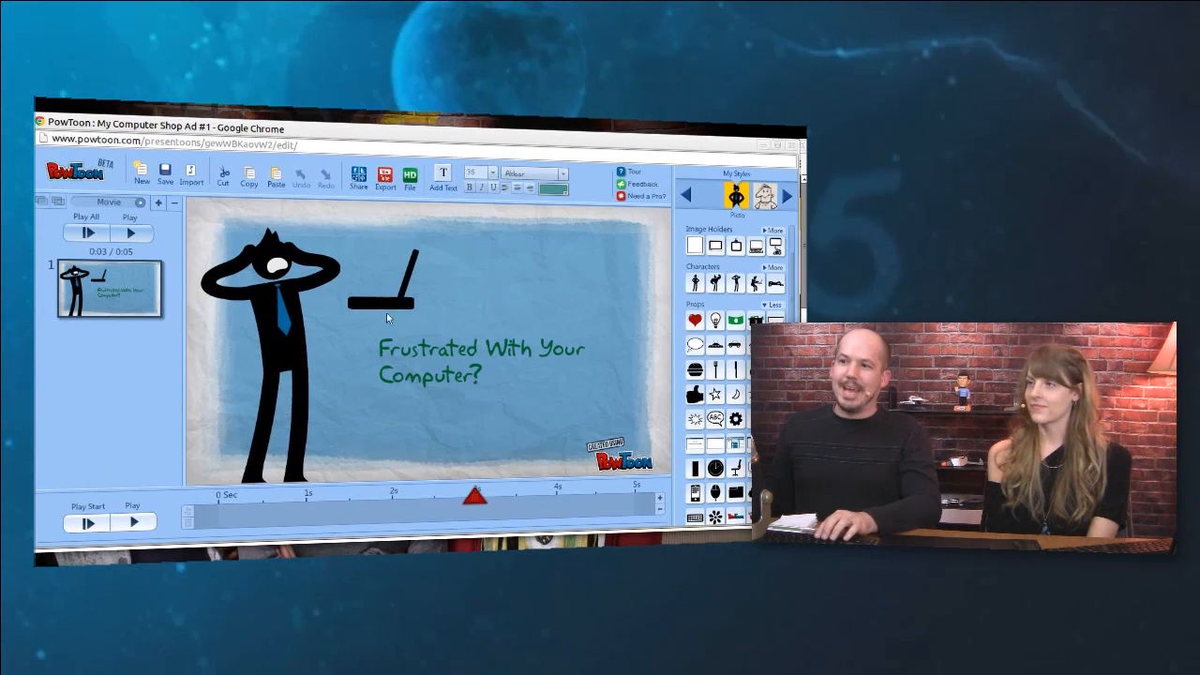
click(384, 300)
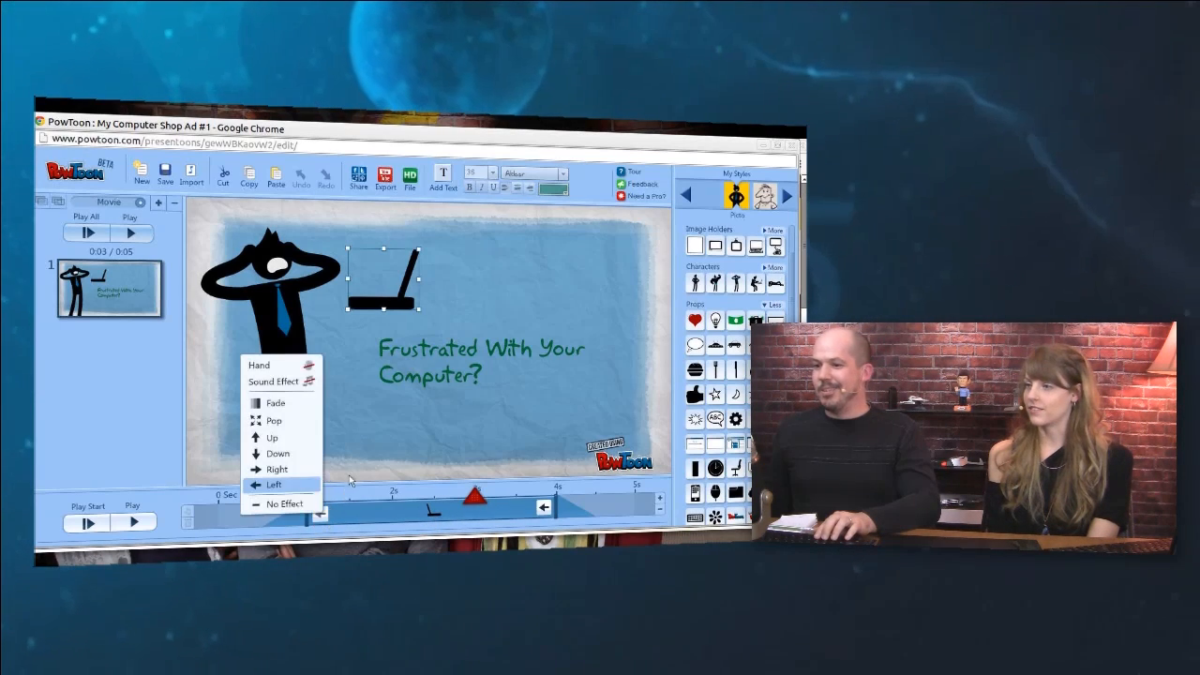
click(274, 485)
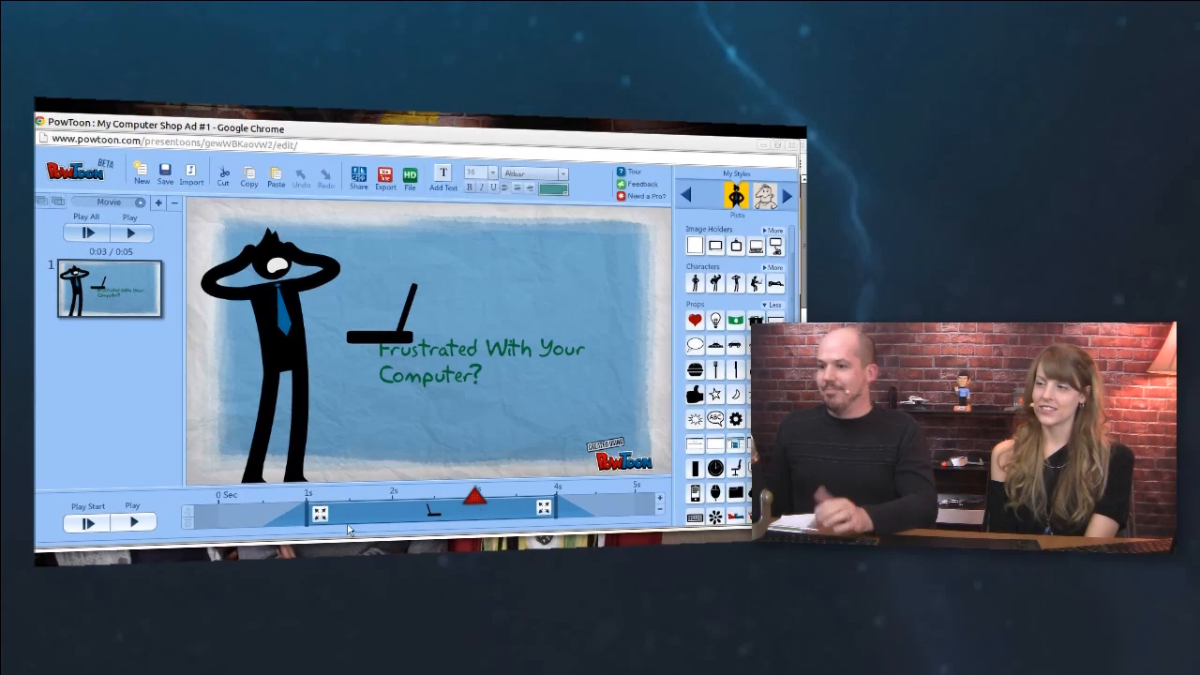
click(385, 310)
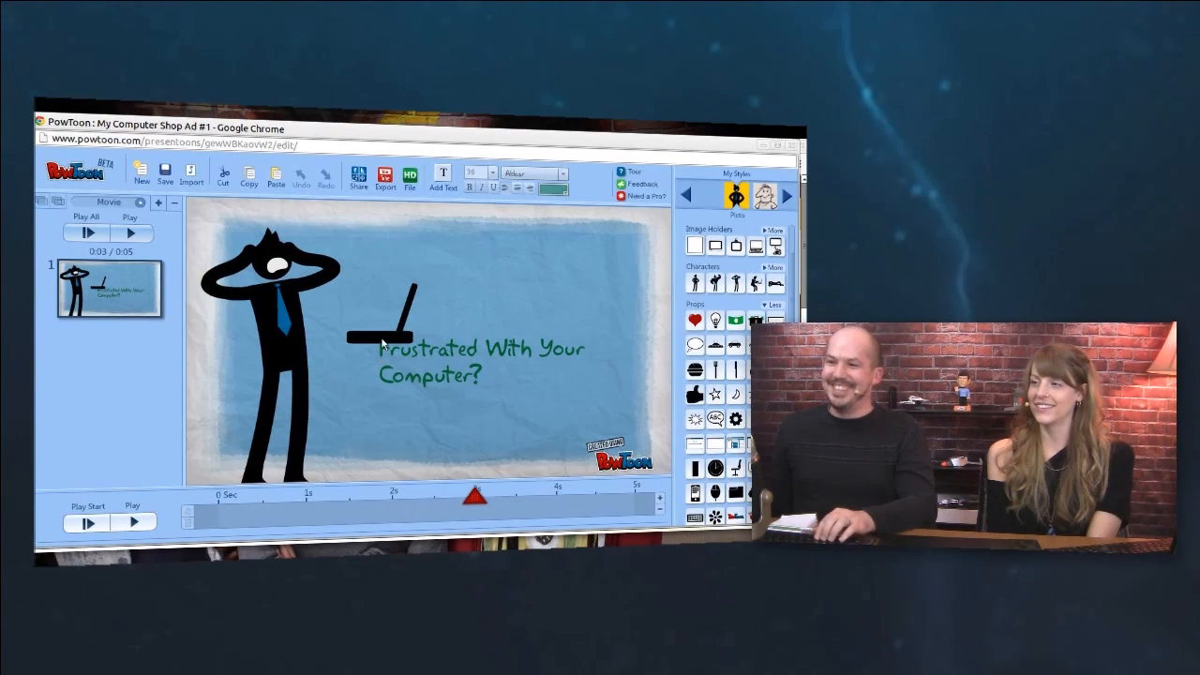
click(384, 314)
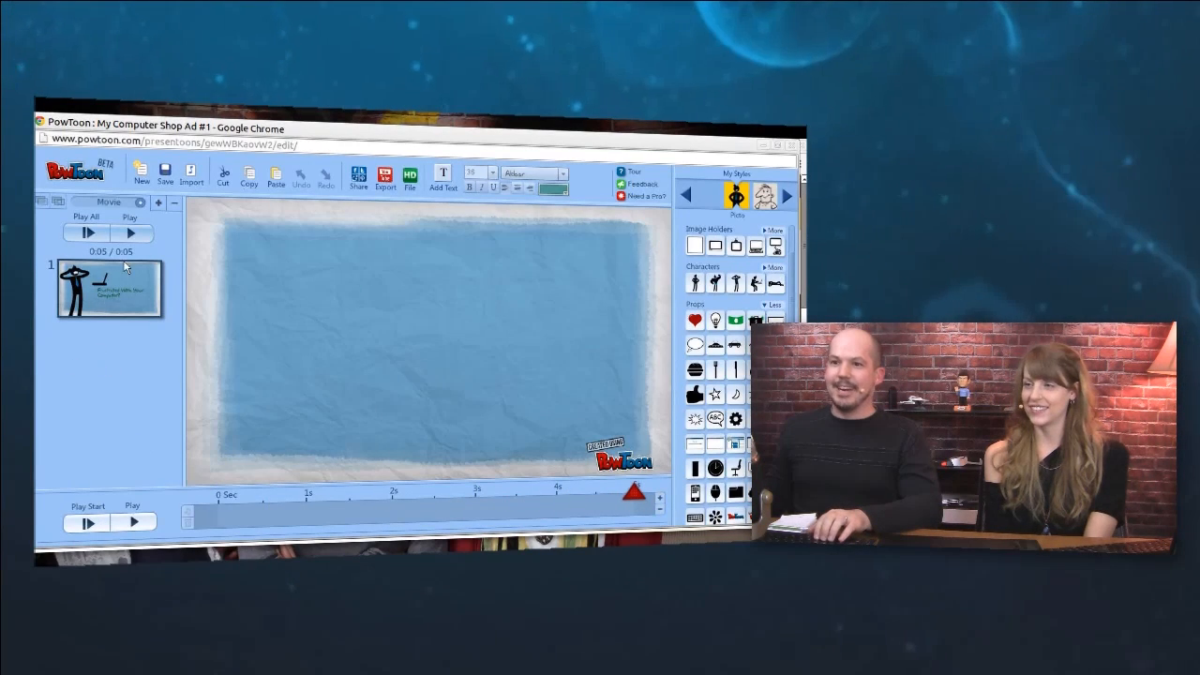
- Add a second slide and move the lightbulb next to the smiling character's head
click(159, 202)
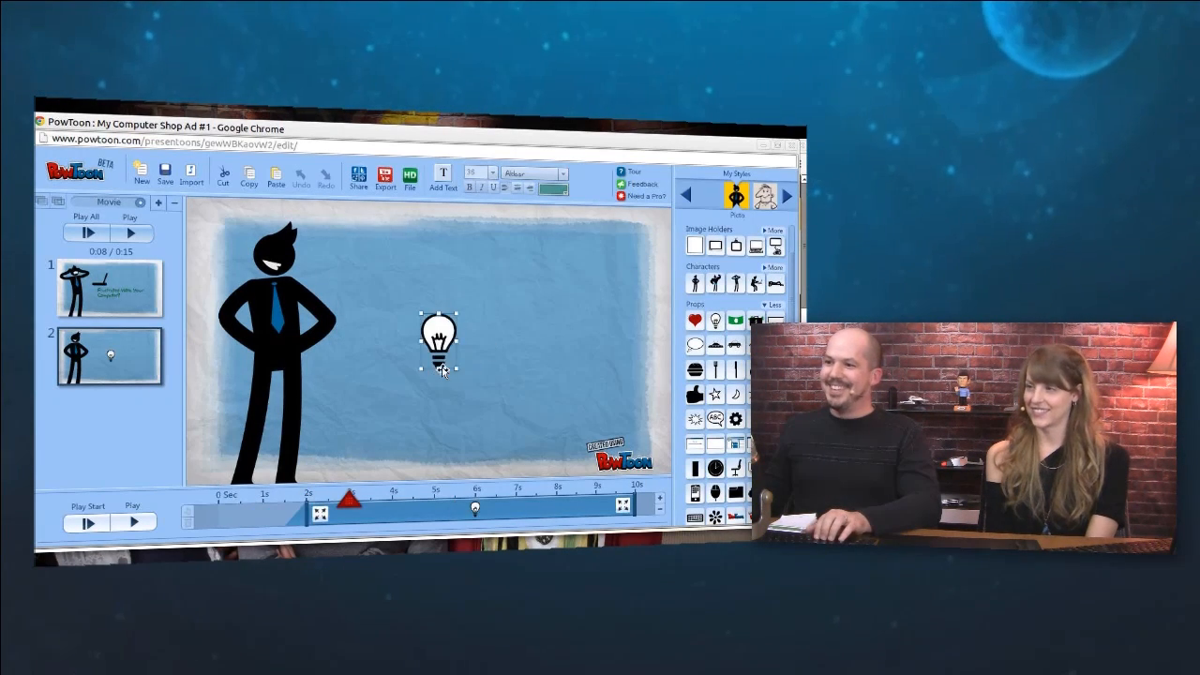
drag(439, 343, 365, 272)
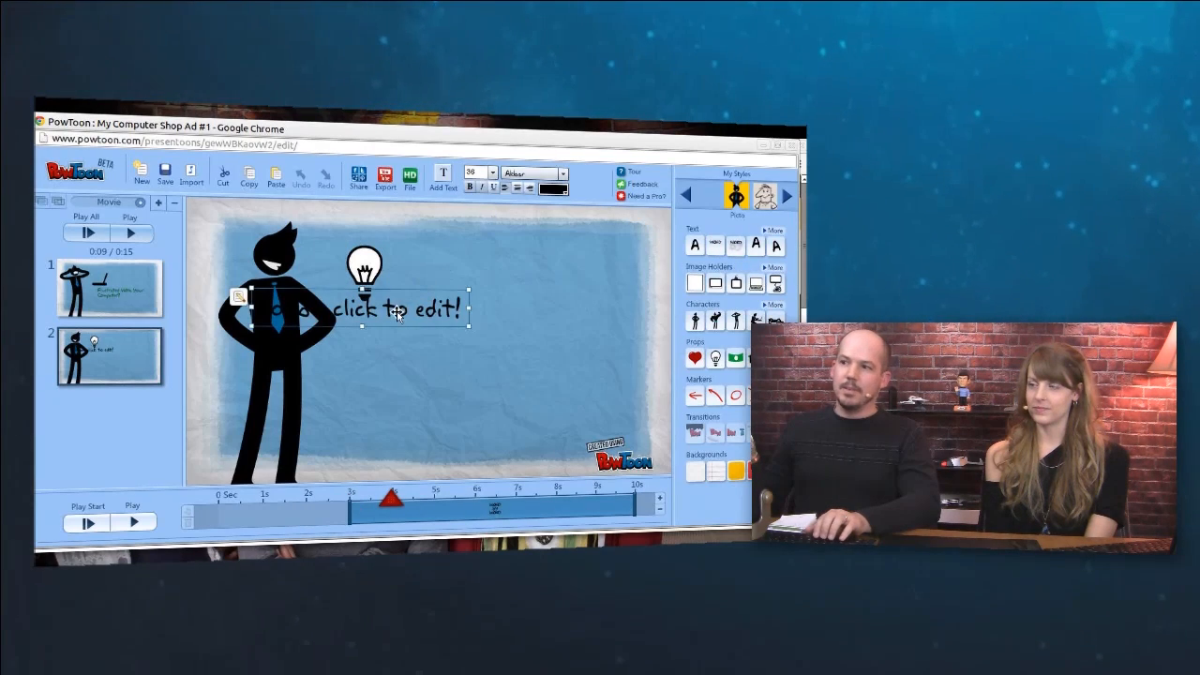
mouse_move(736, 245)
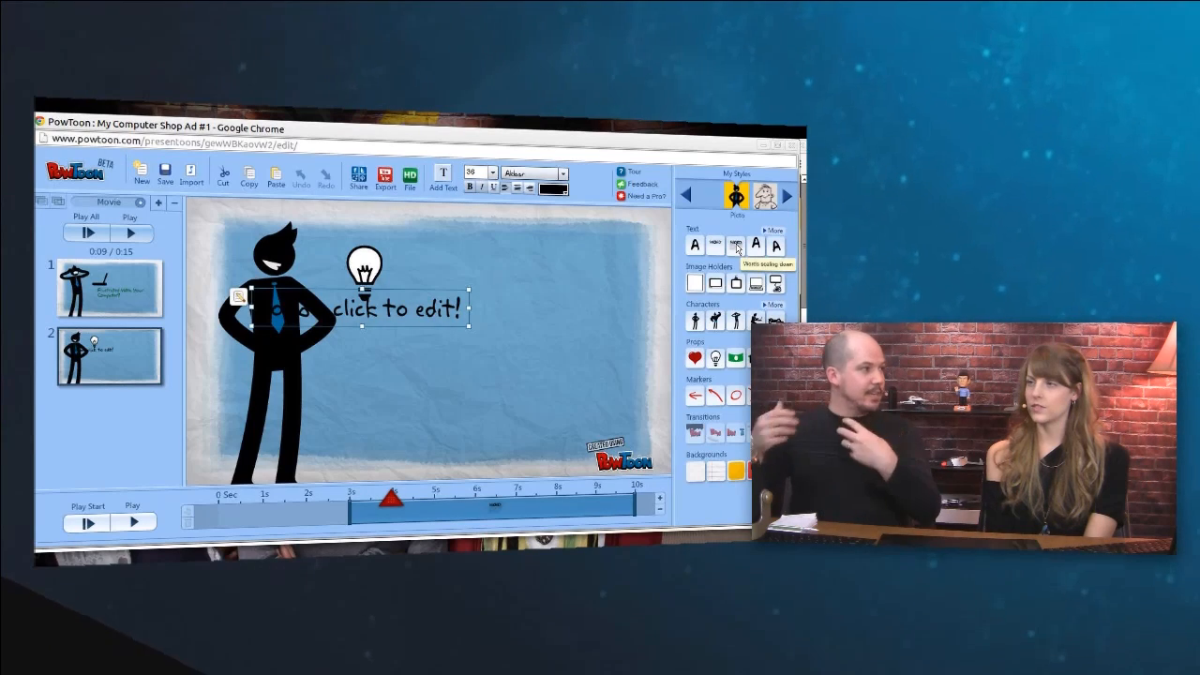
- Replace the placeholder text with 'Call Us!' in black and apply the change
click(736, 245)
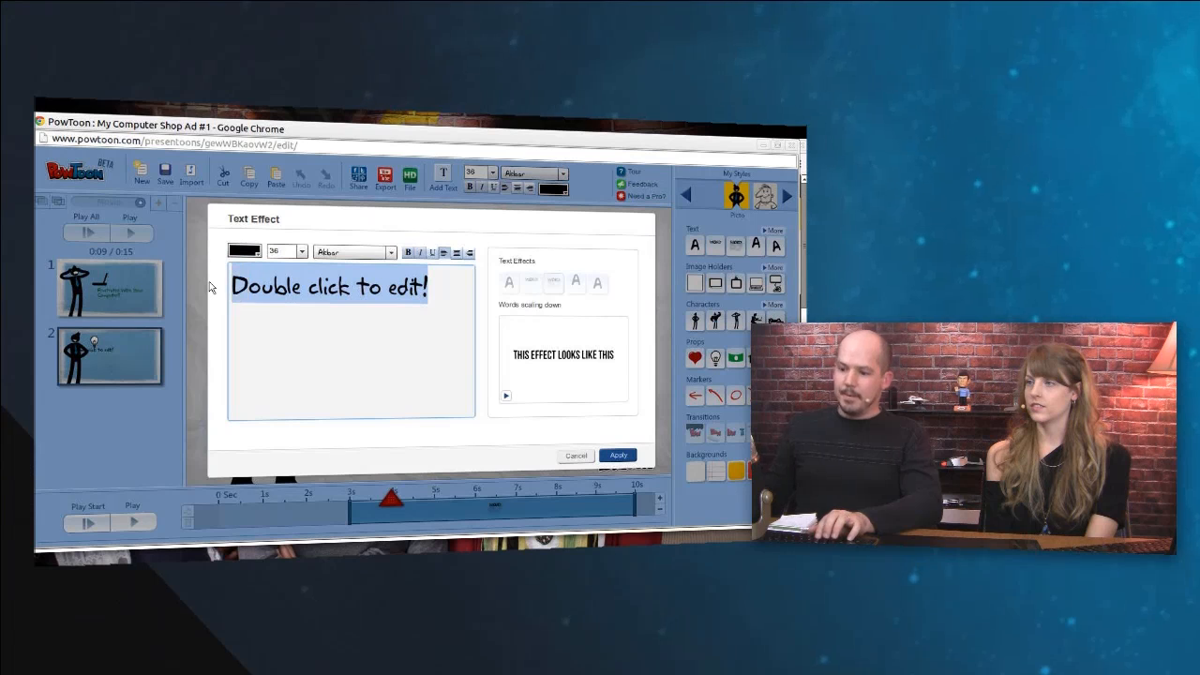
text(Call Us)
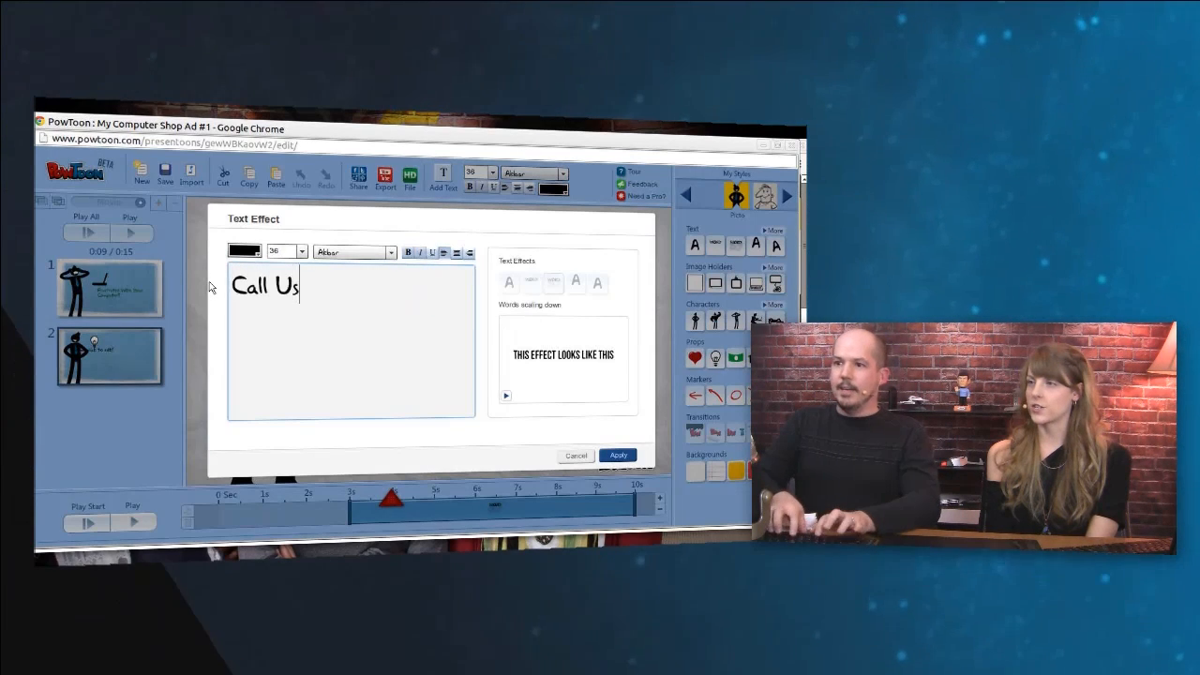
text(!)
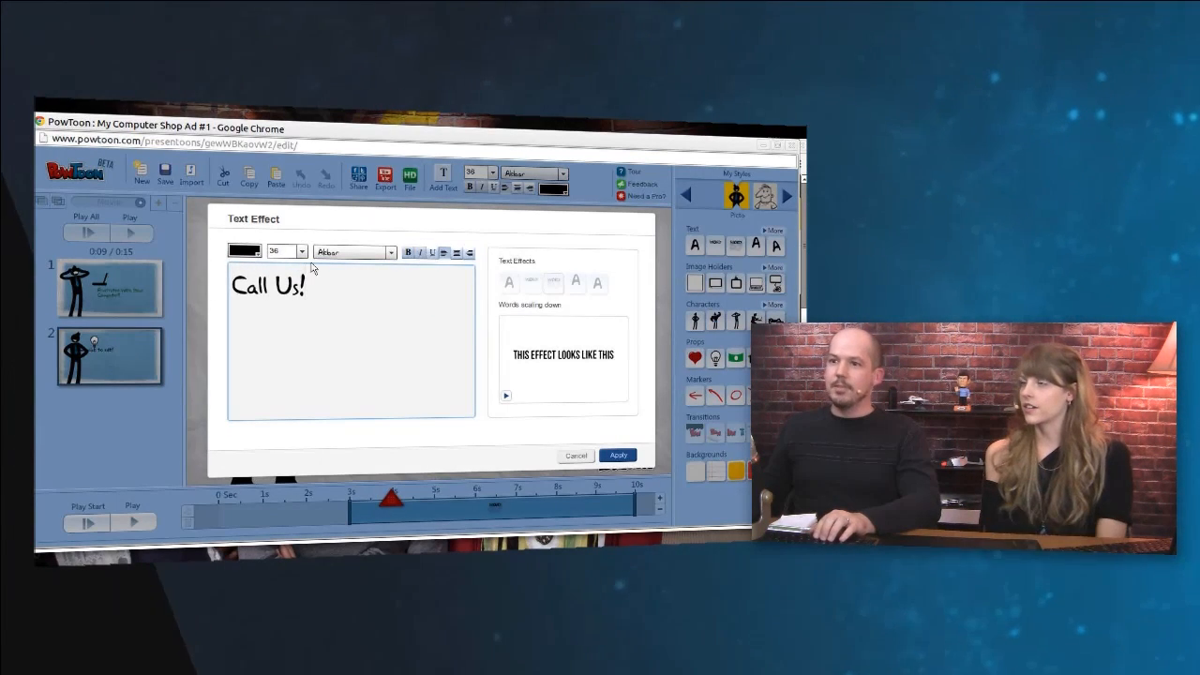
click(244, 251)
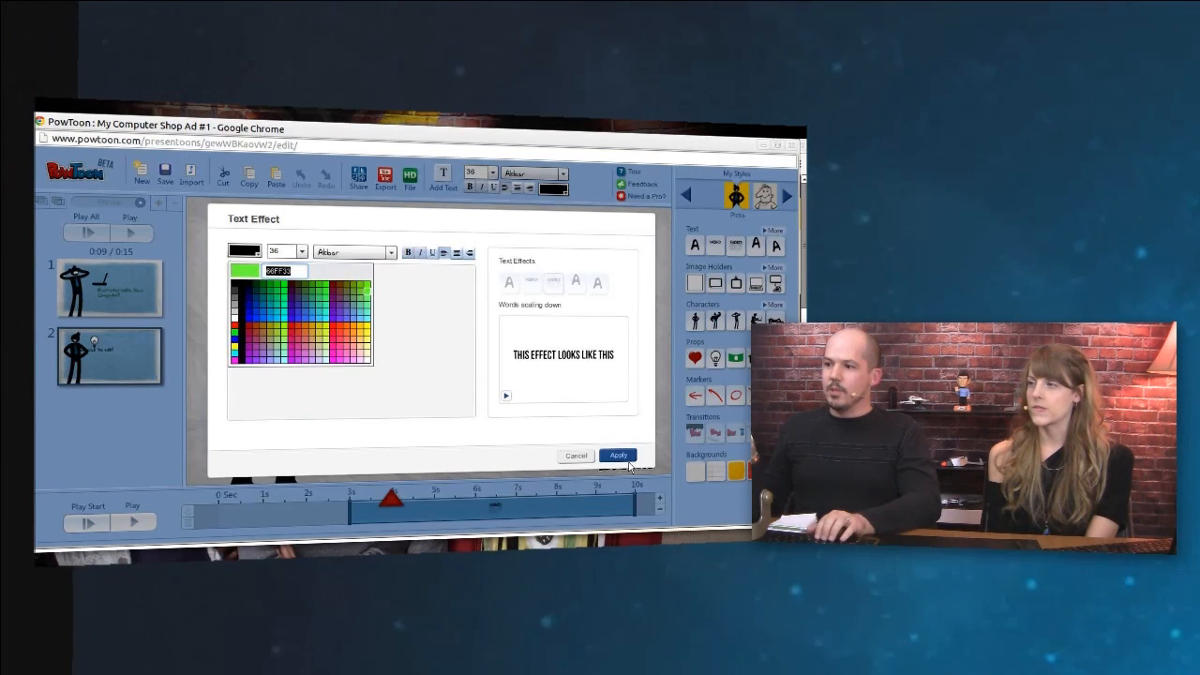
click(617, 454)
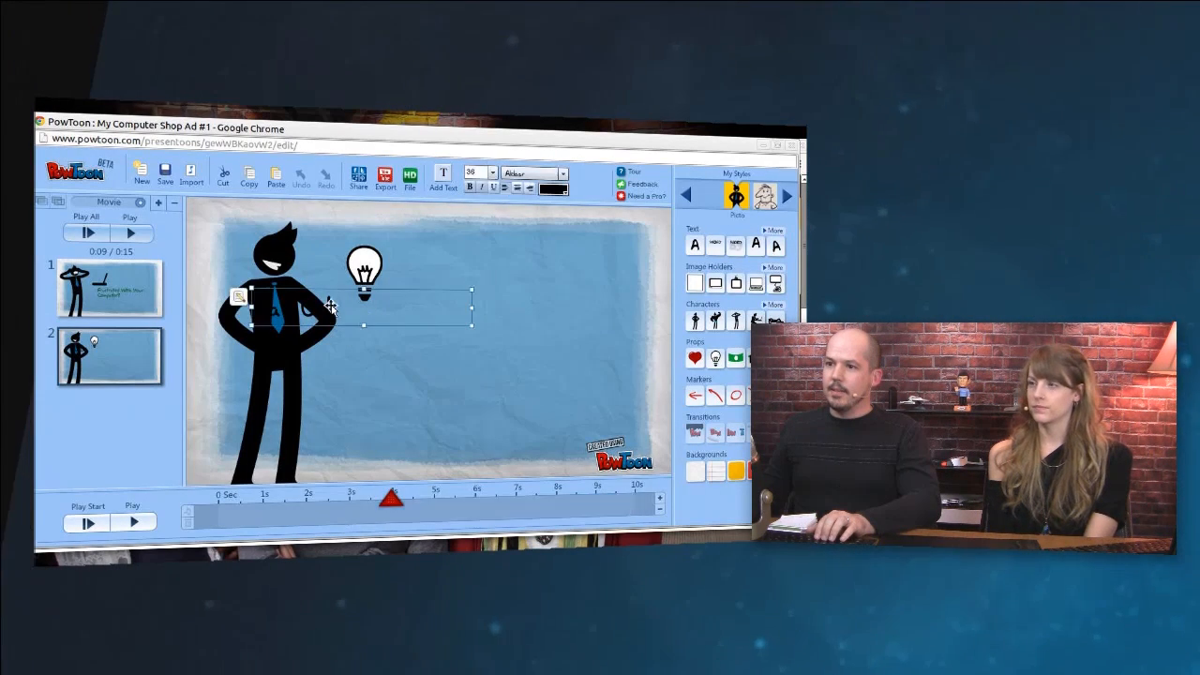
text(Call Us!)
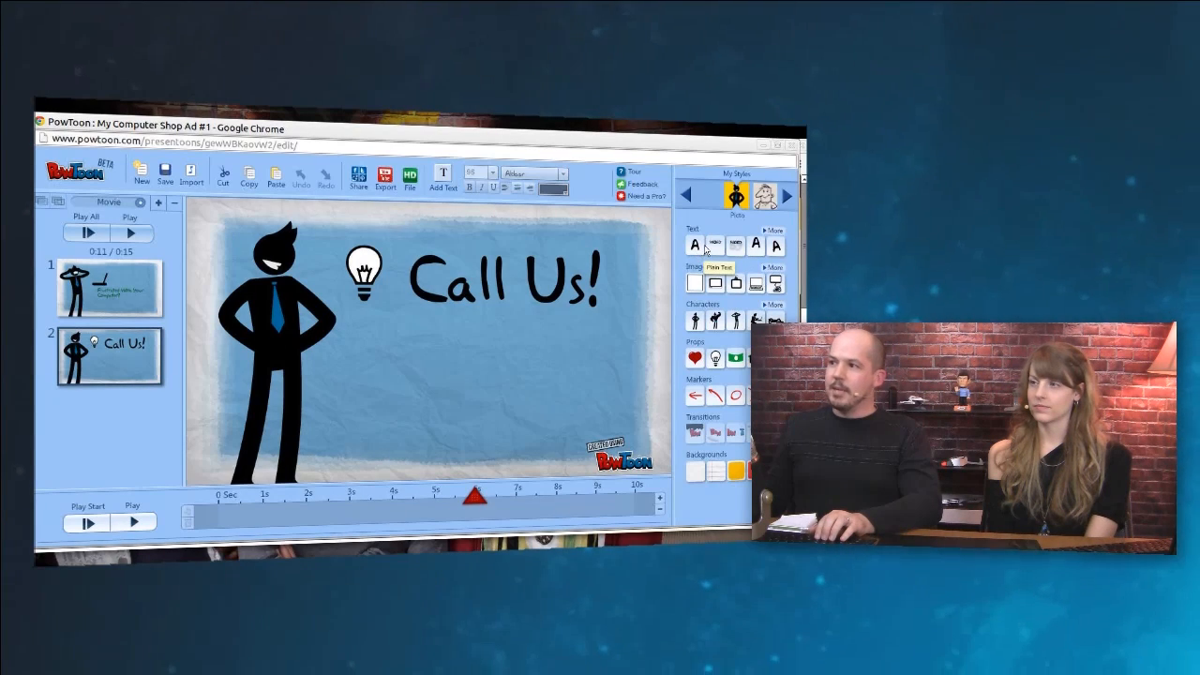
- Add a text box reading 'We'll fix your system fast!' in green below 'Call Us!'
click(441, 176)
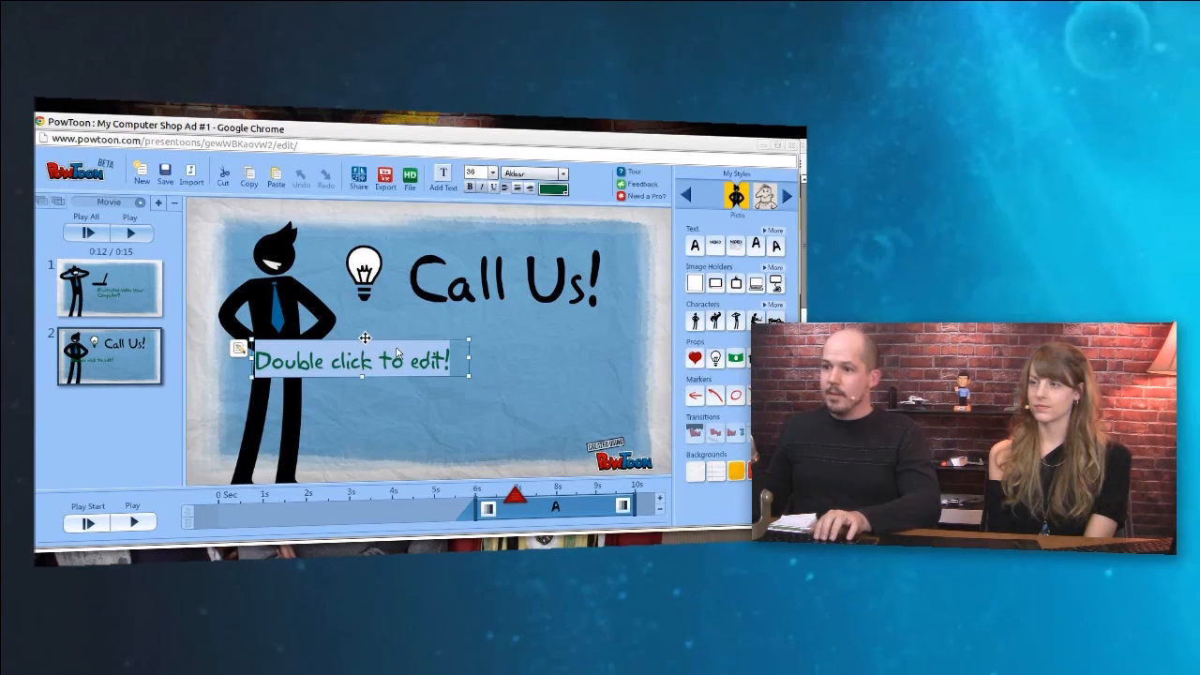
text(Well fix)
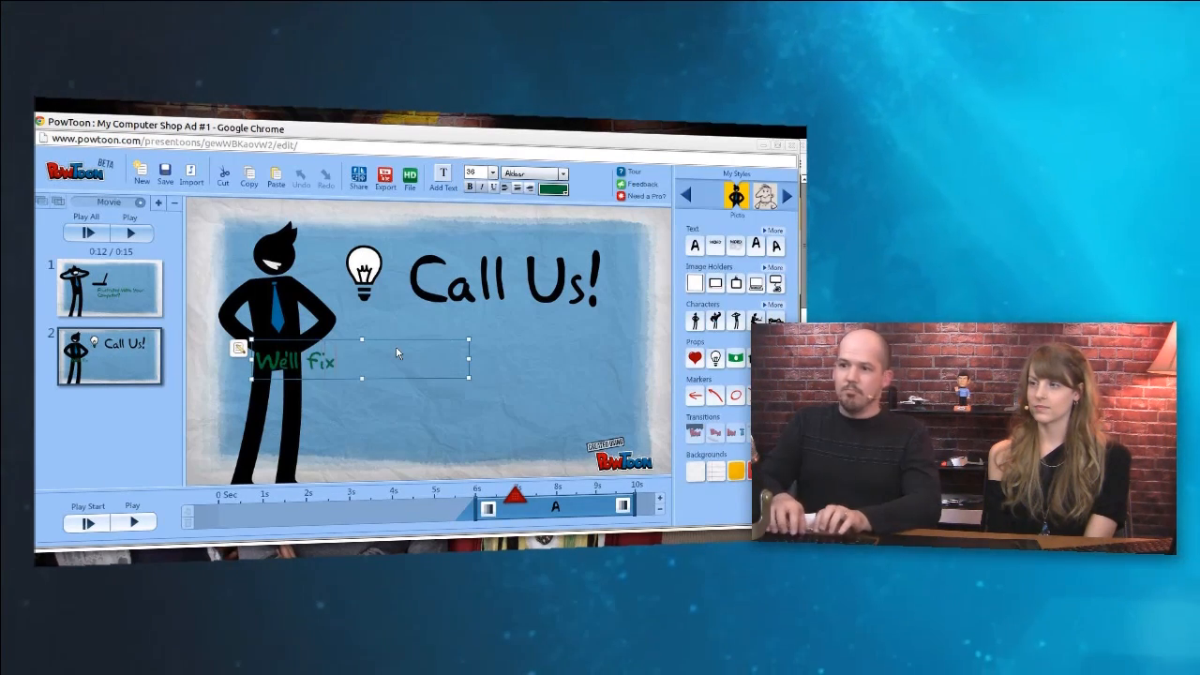
text(your system fast!)
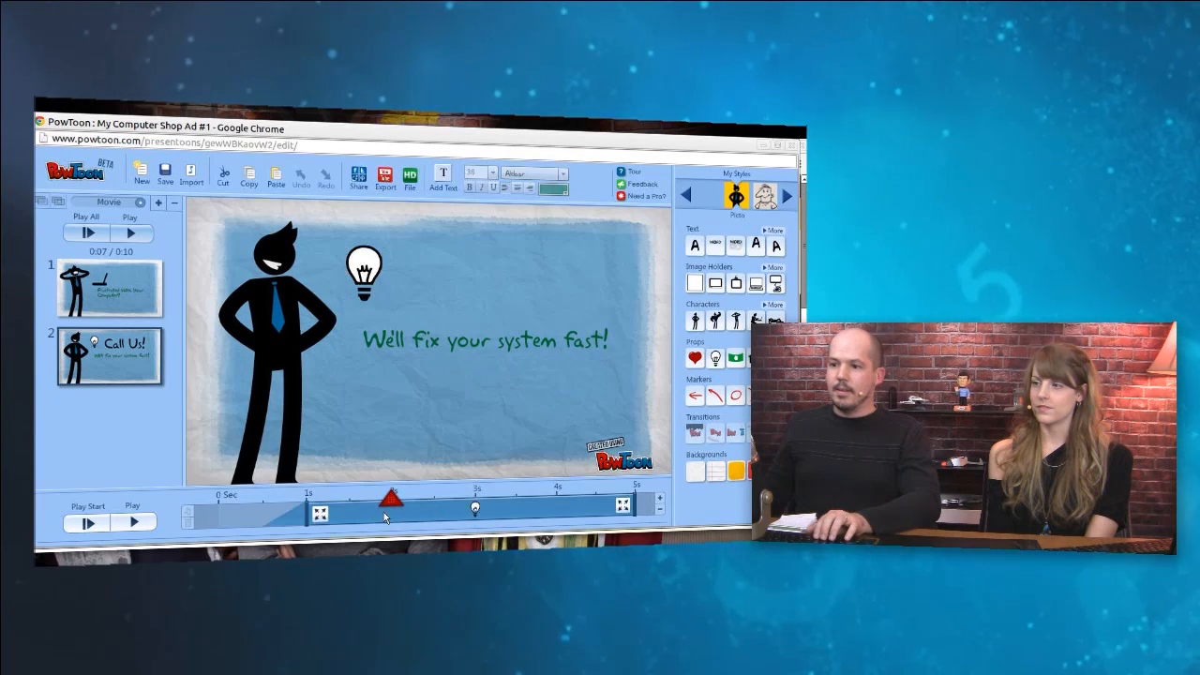
- Set the slide 2 character to enter Up and exit Down, then preview the slide
click(272, 347)
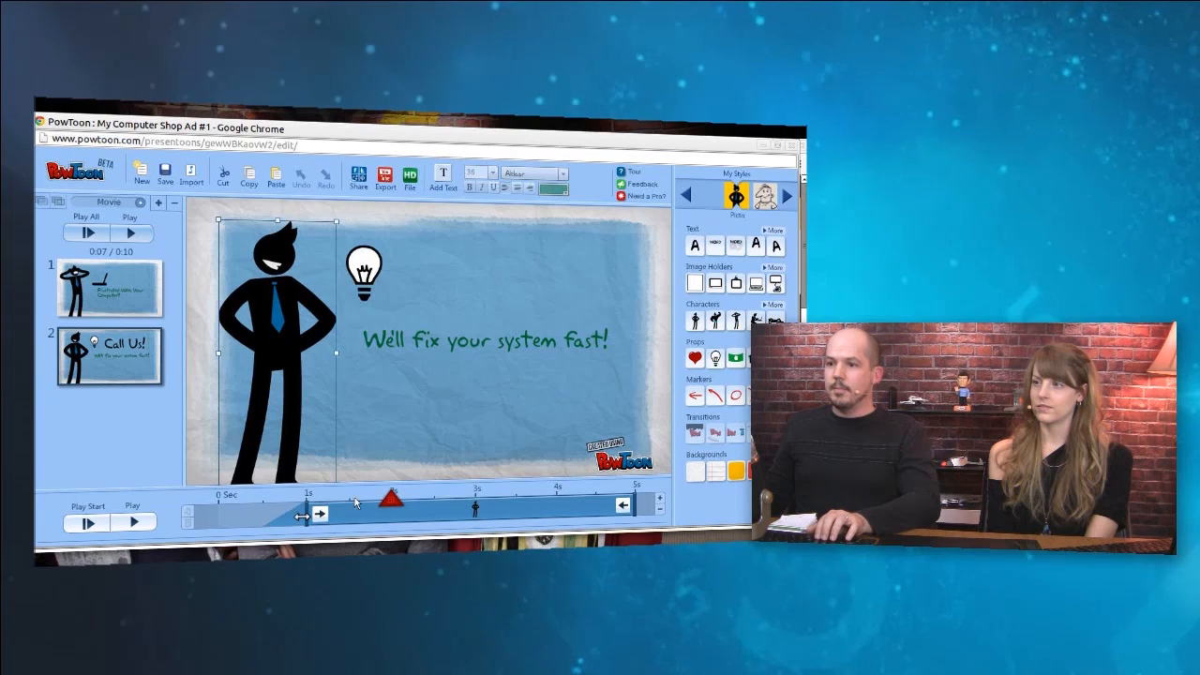
click(320, 513)
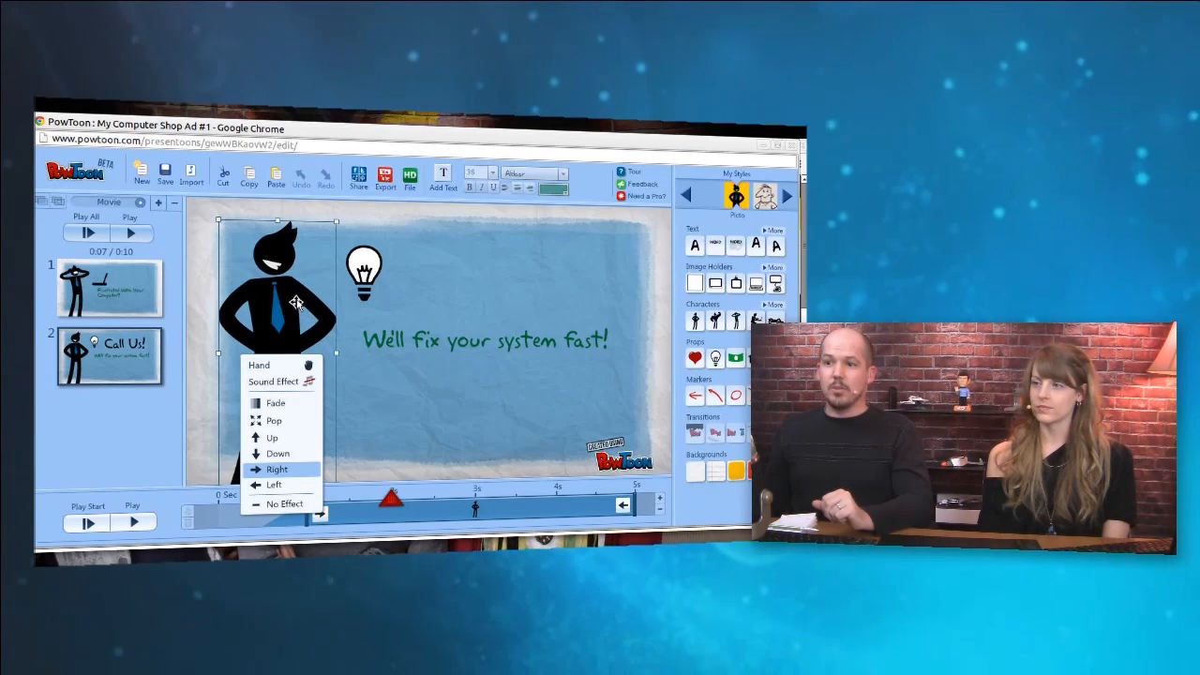
click(277, 469)
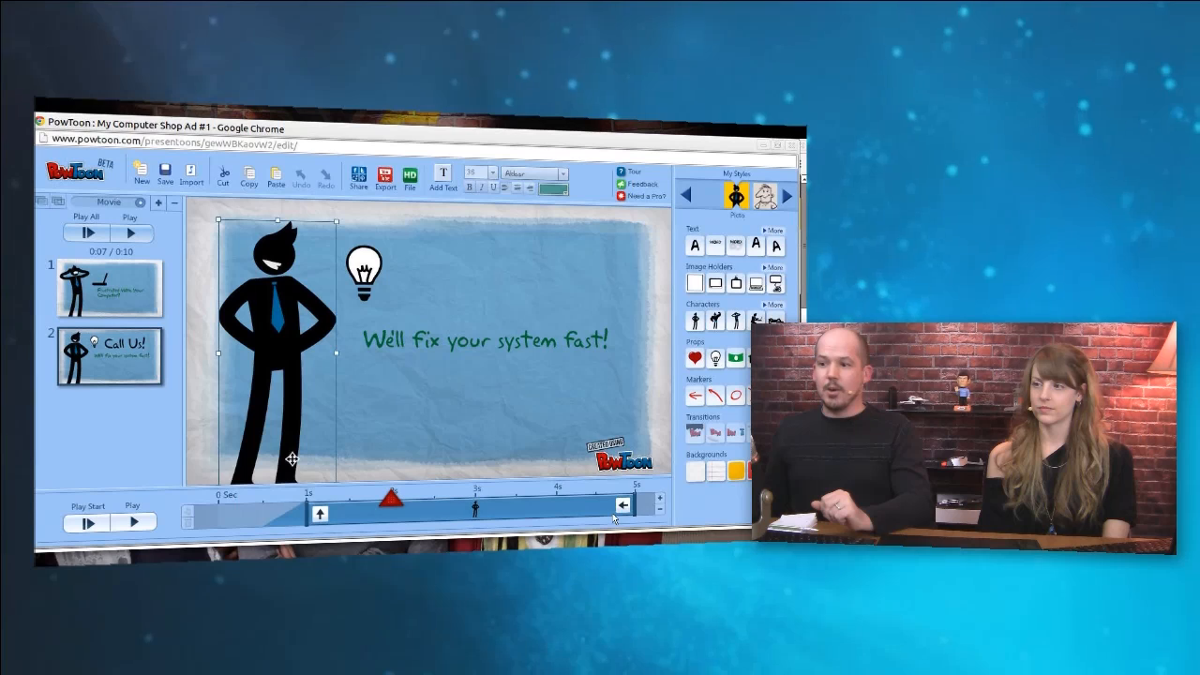
click(623, 506)
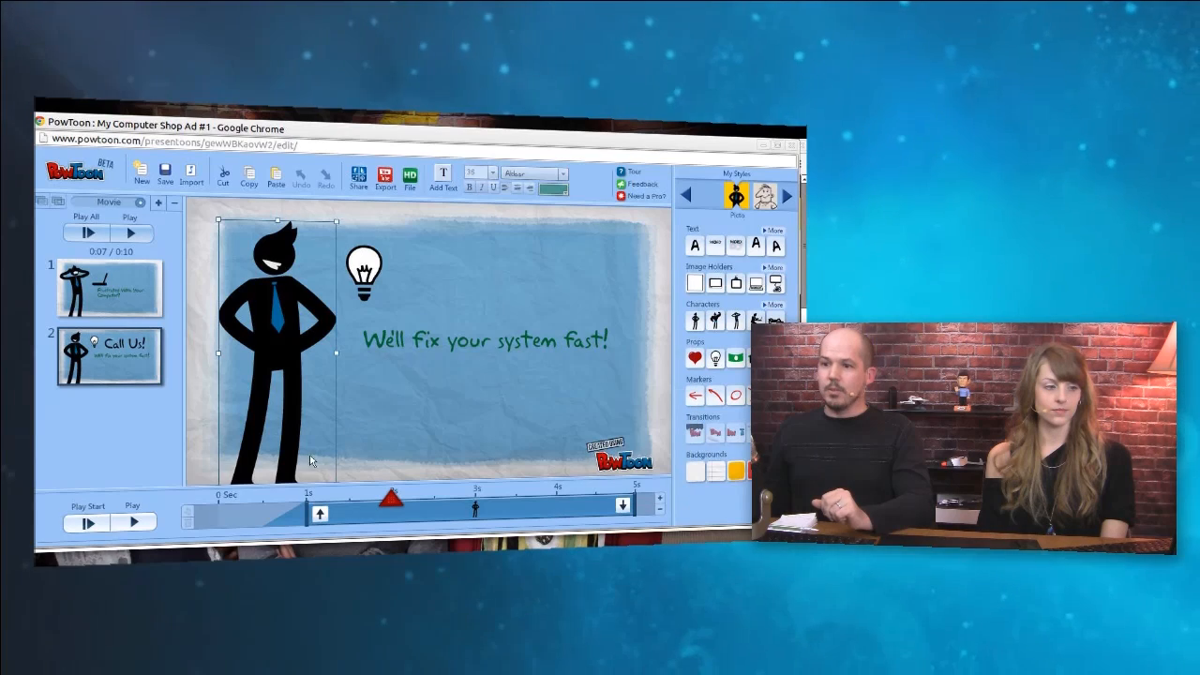
click(85, 521)
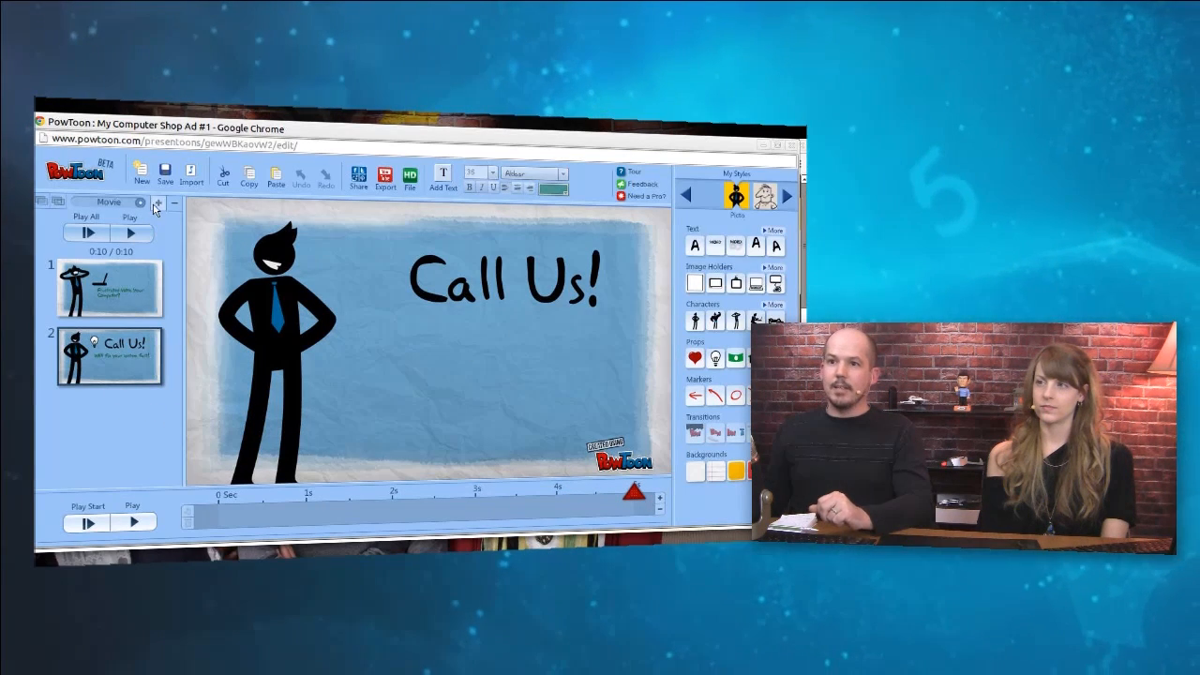
- Add slide 3 and expand the full Characters list to add the laptop-typing character
click(157, 202)
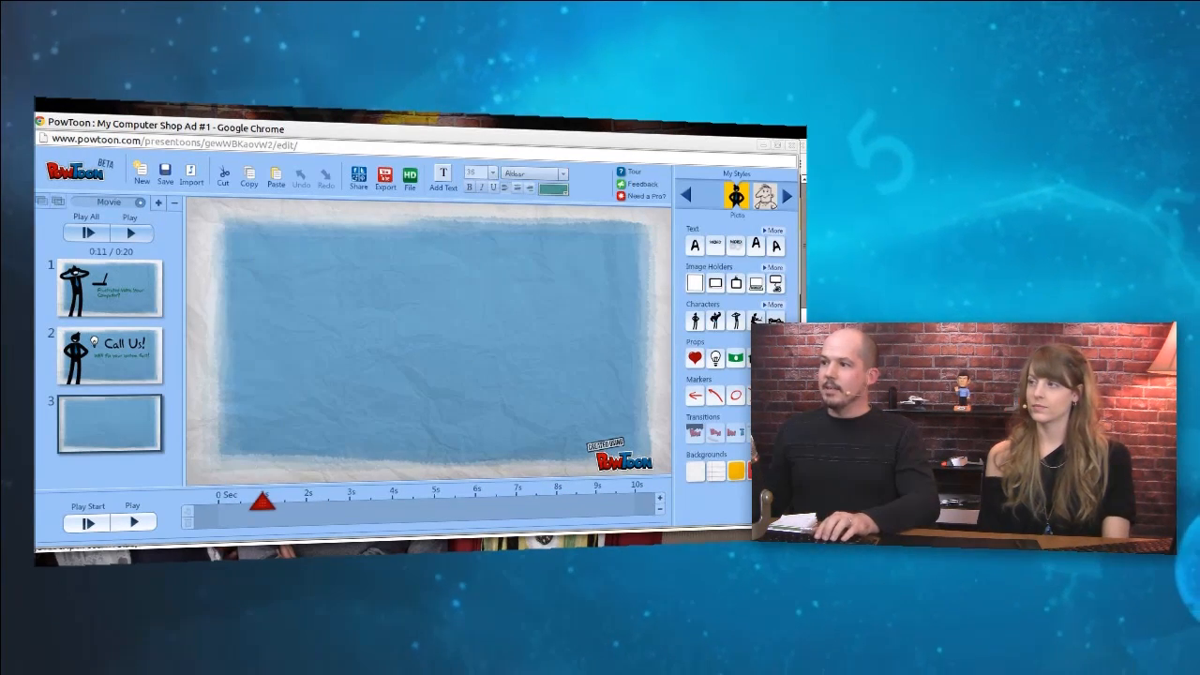
click(772, 304)
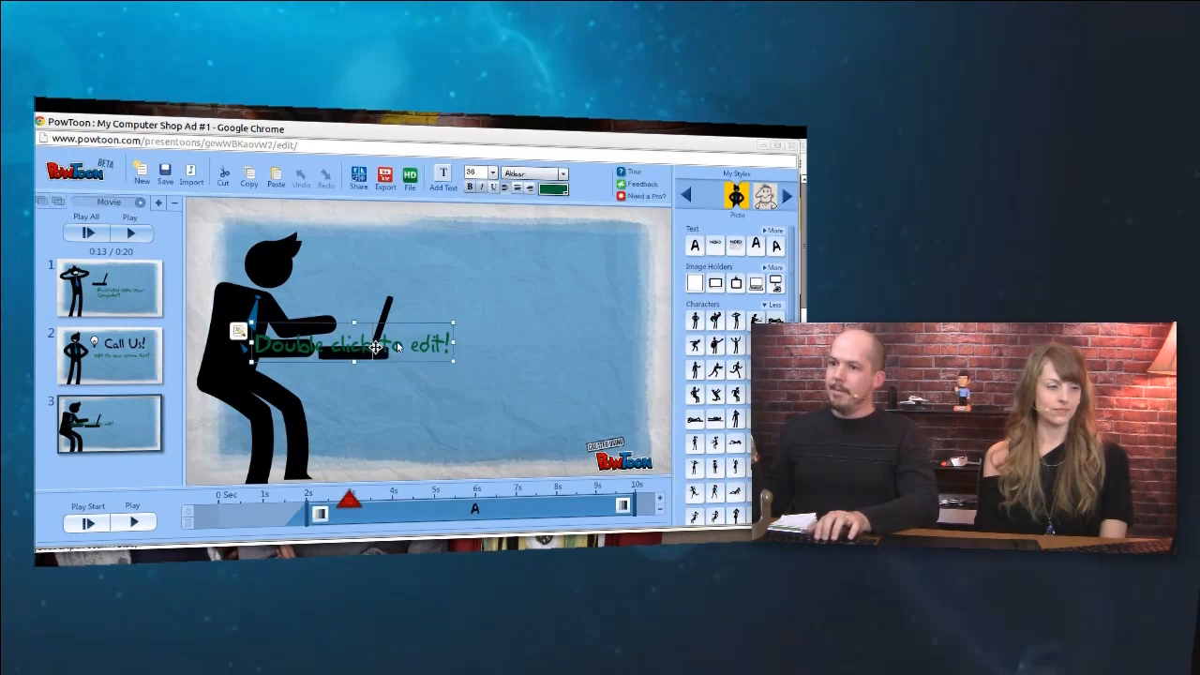
- Type the heading 'Serving Barrie & Area' on slide 3
text(Serving Barrie &)
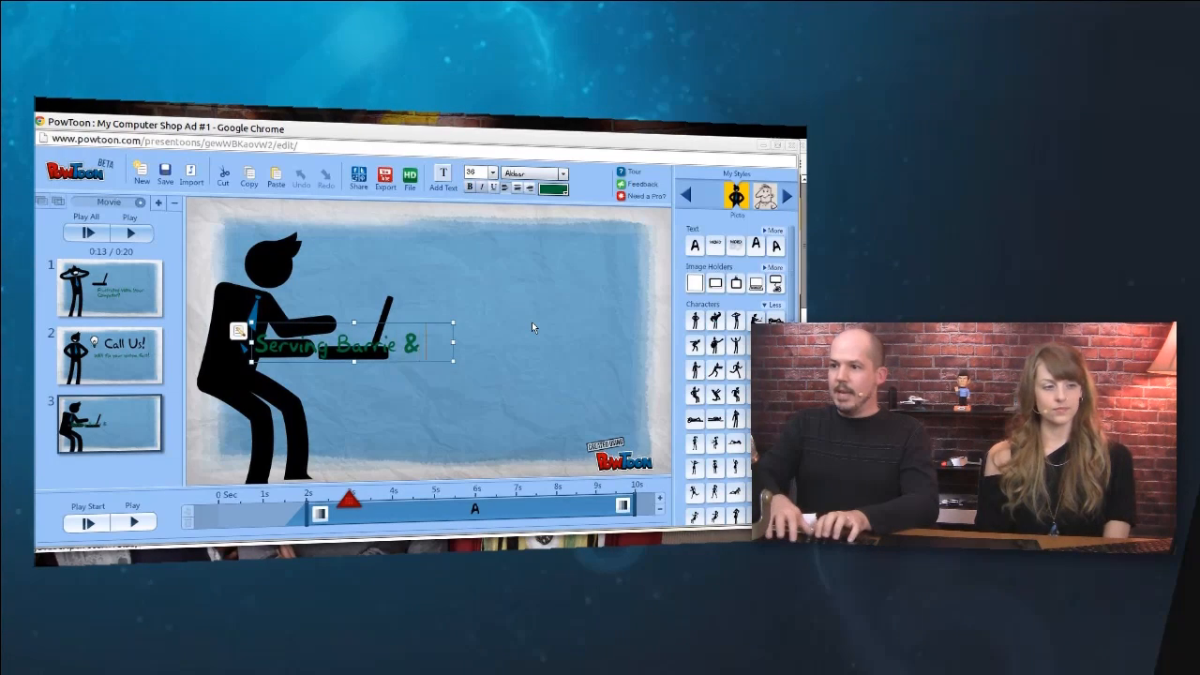
text(Area)
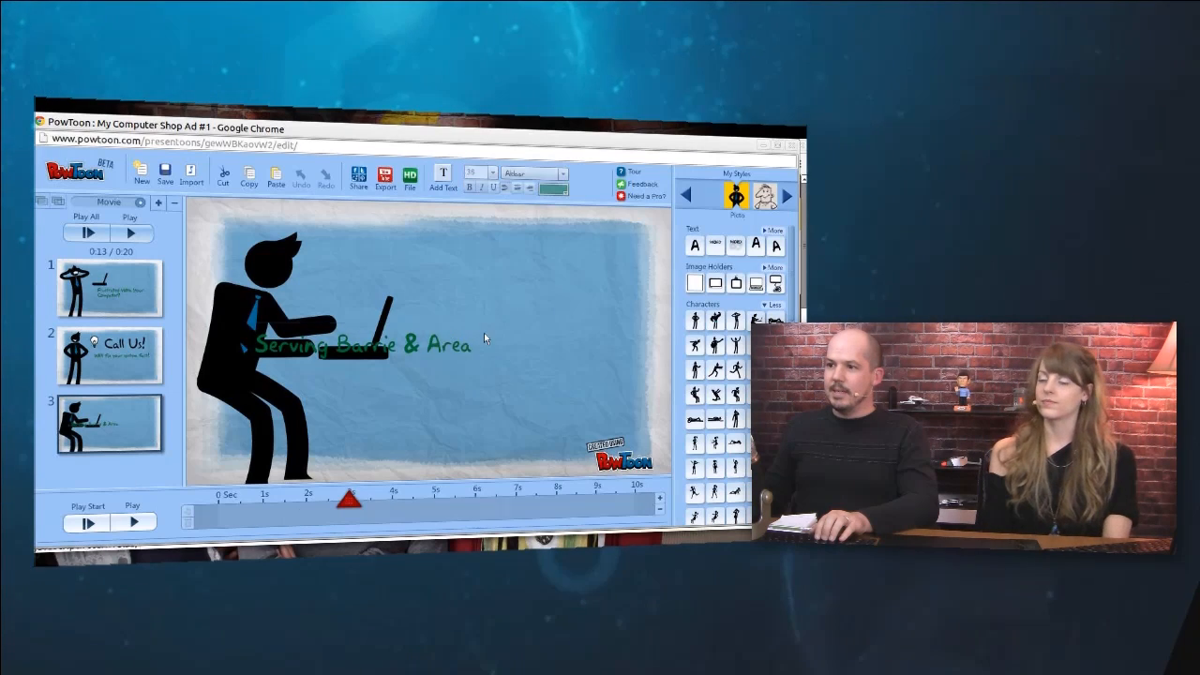
click(370, 344)
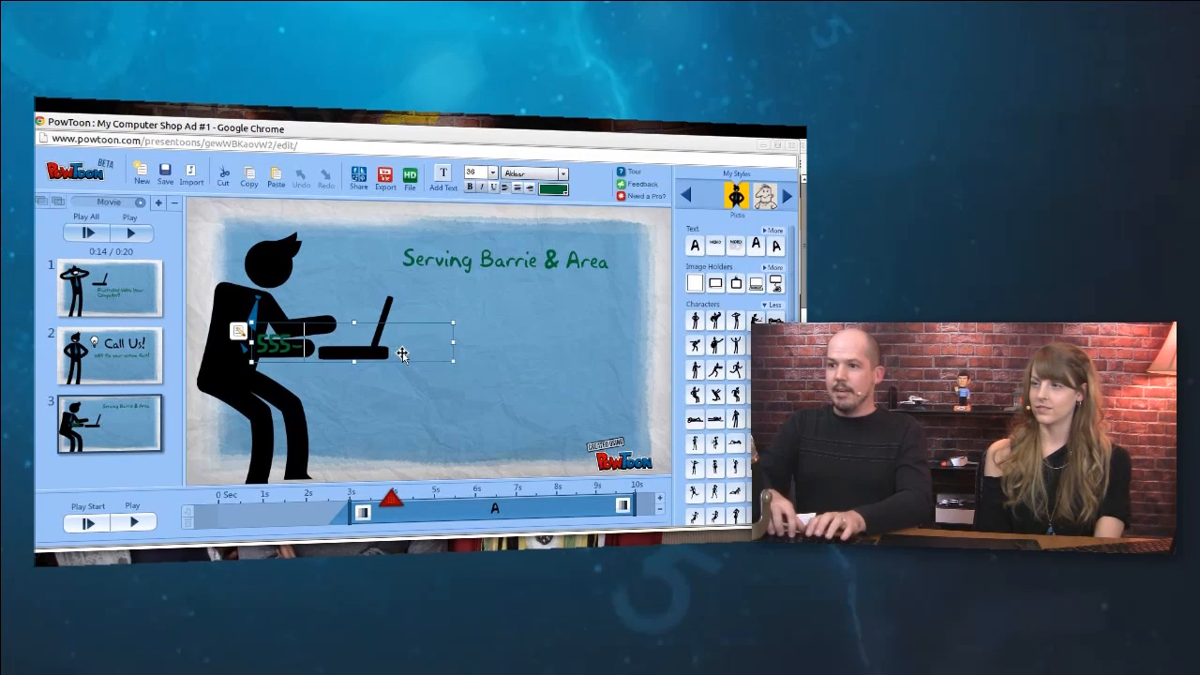
text(555-5555)
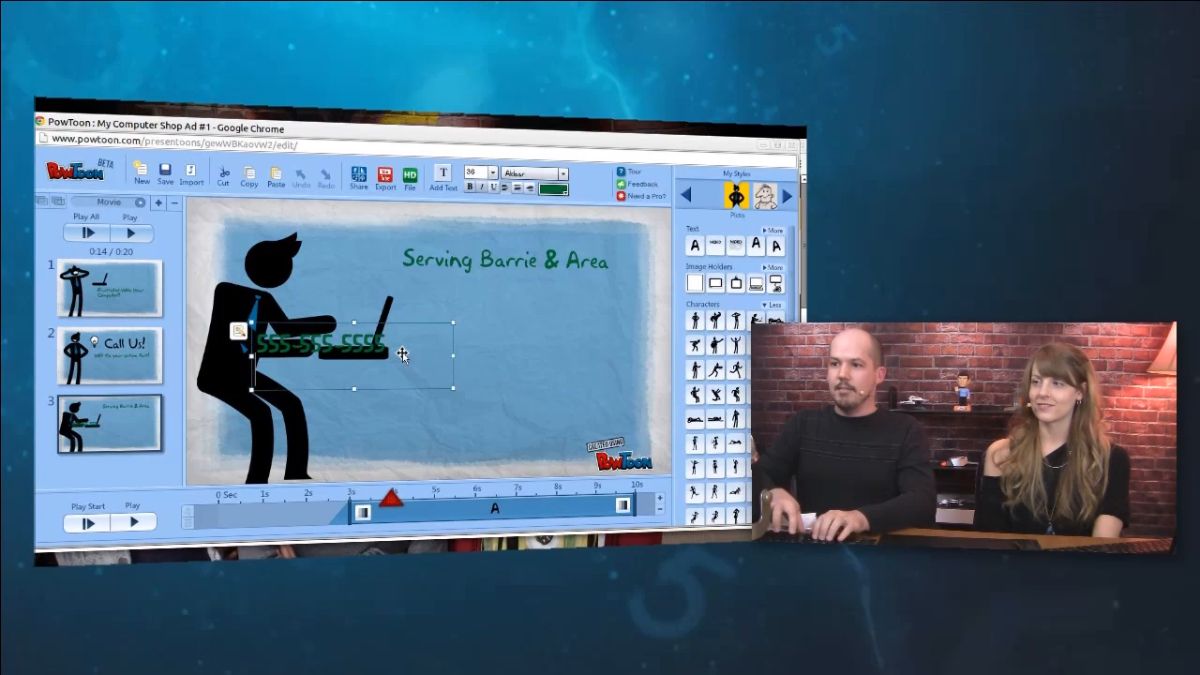
text(www.OurWebSiteIsAwesome)
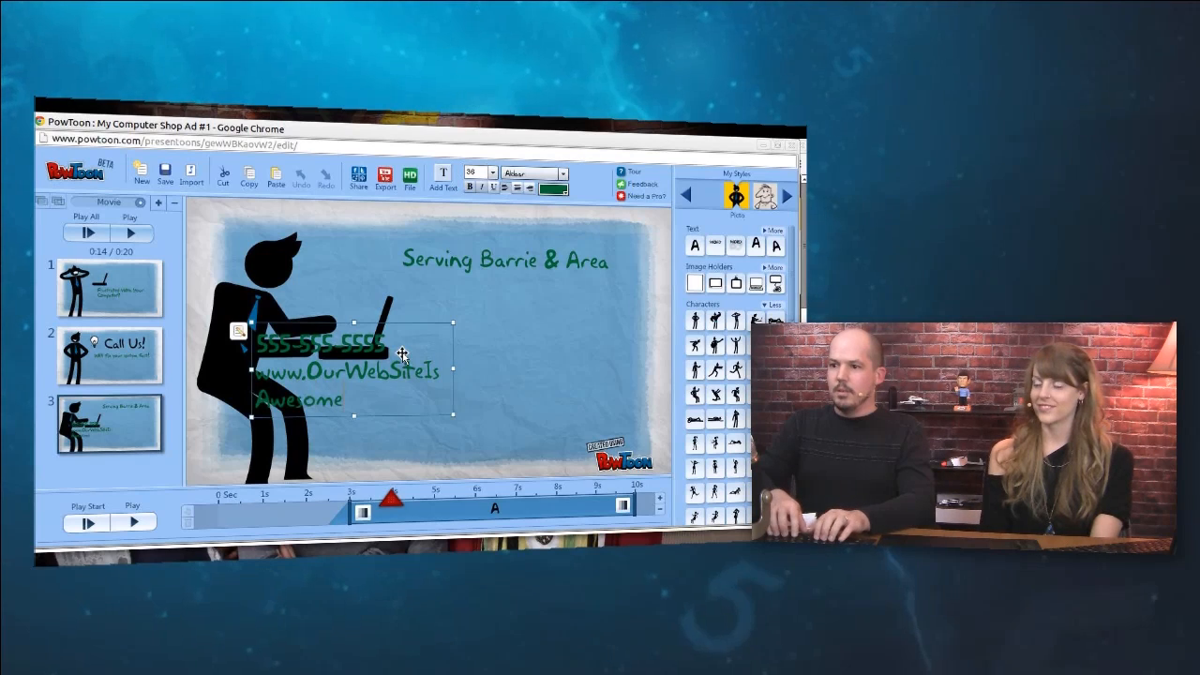
text(123.com)
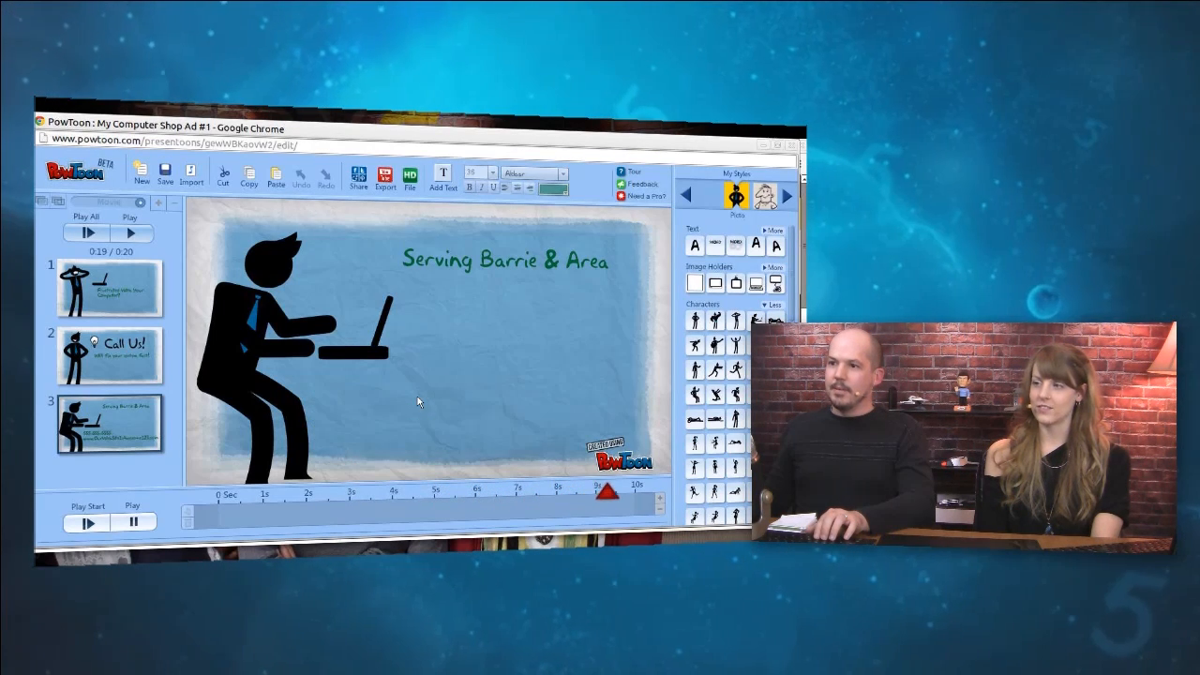
click(506, 260)
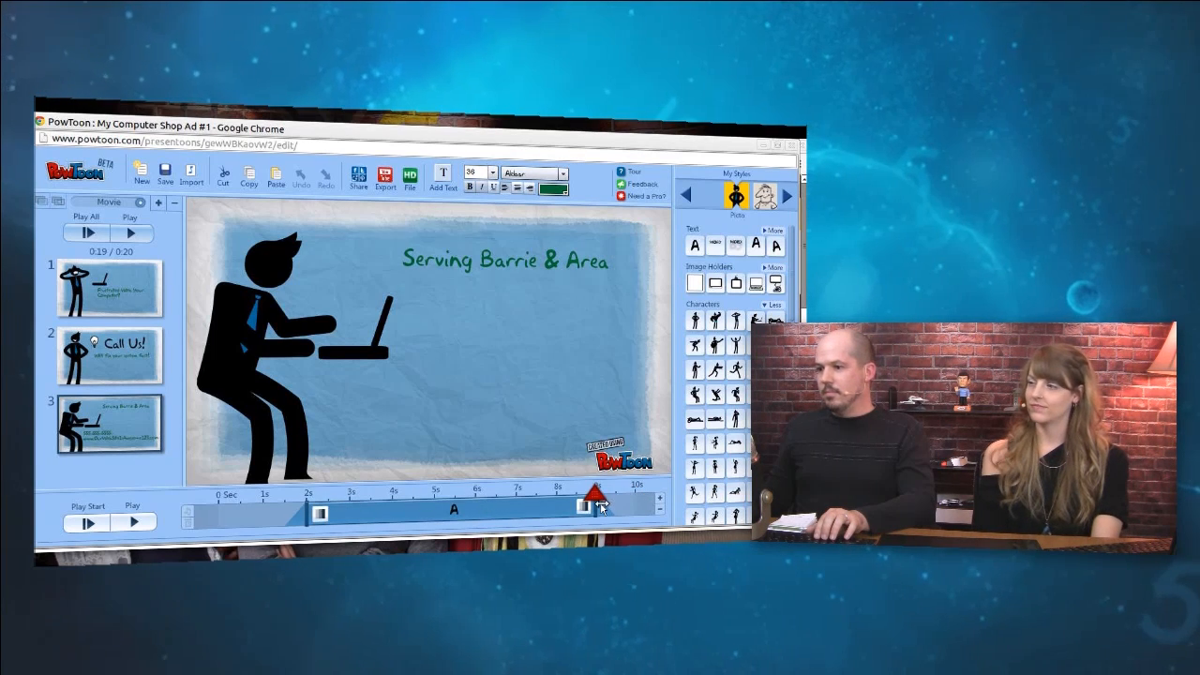
click(281, 348)
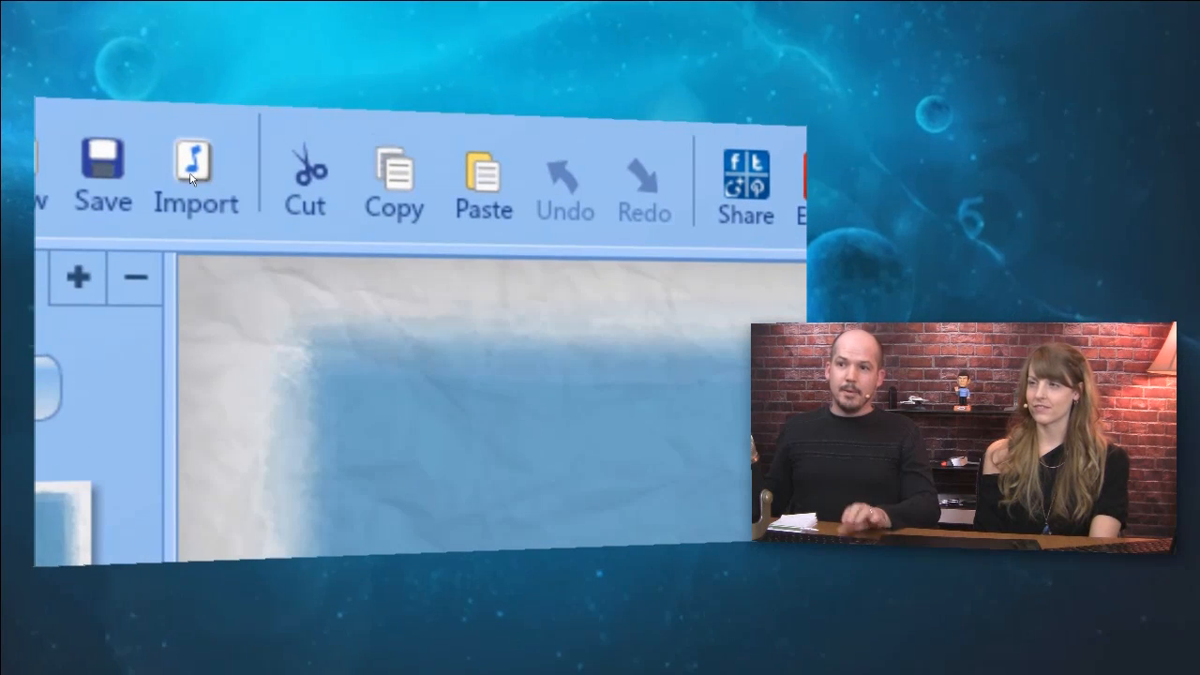
mouse_move(195, 178)
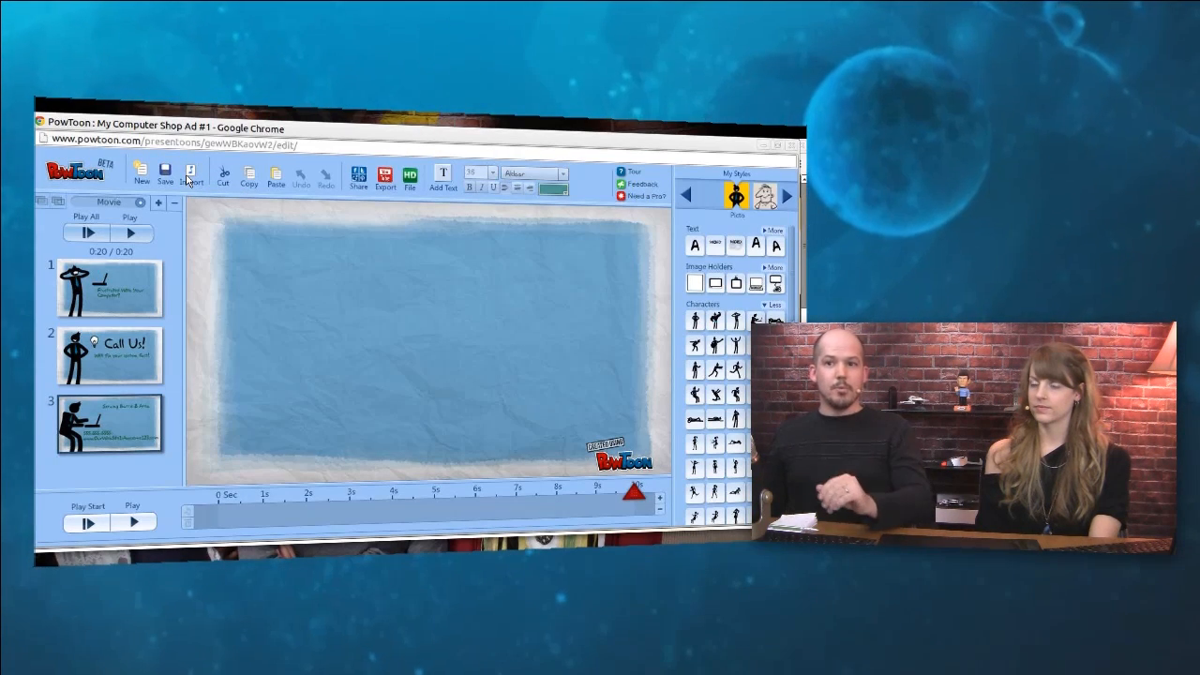
click(86, 232)
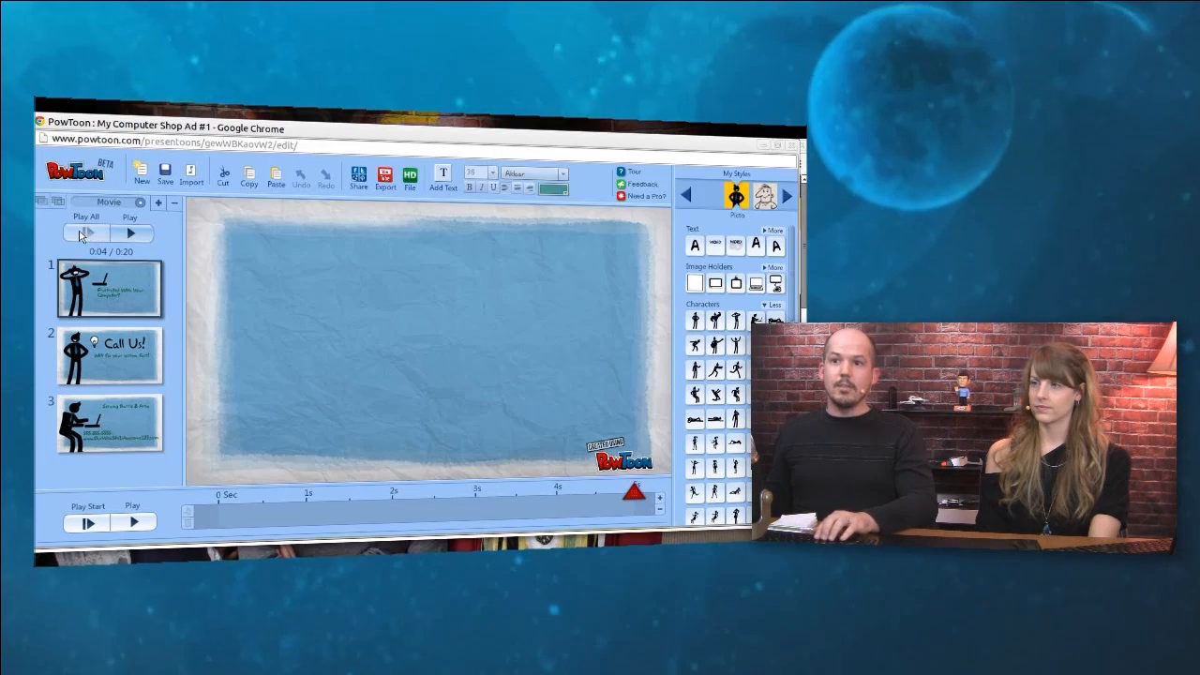
click(85, 233)
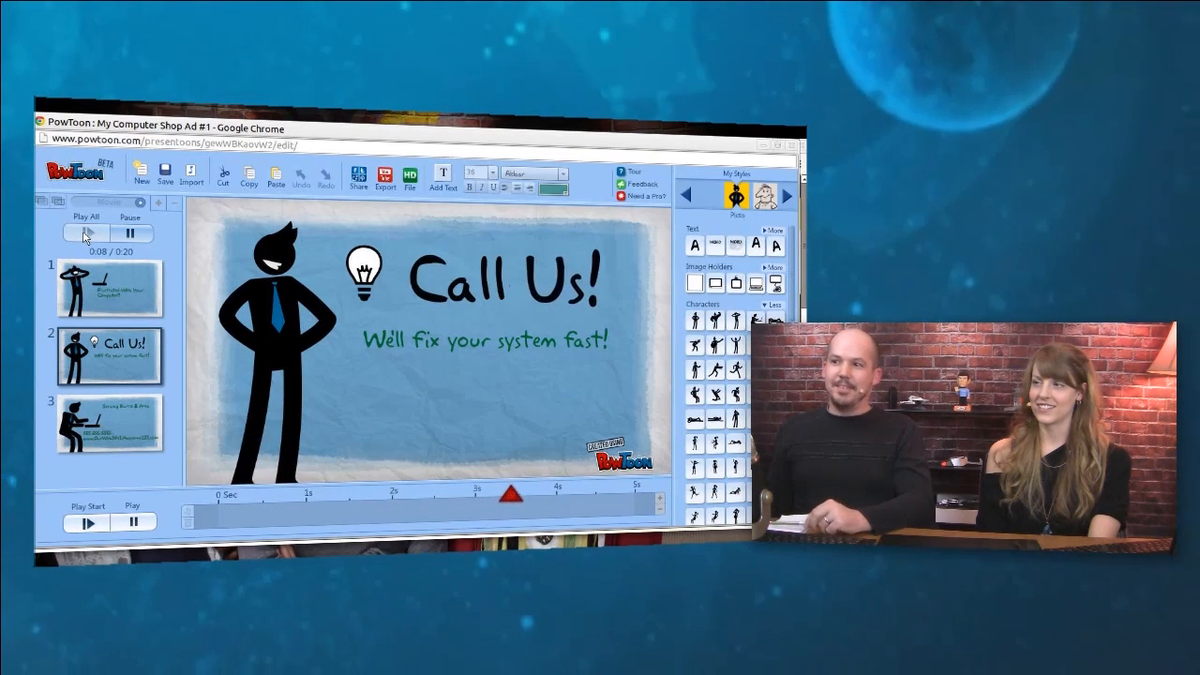
click(85, 232)
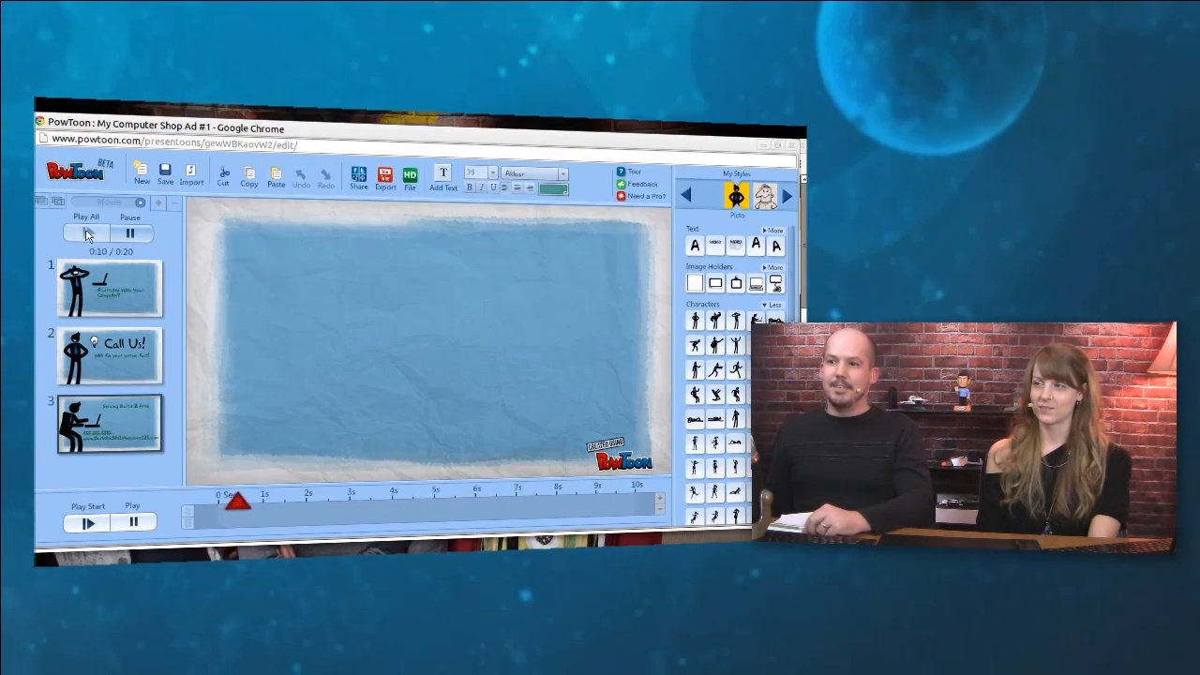
click(85, 232)
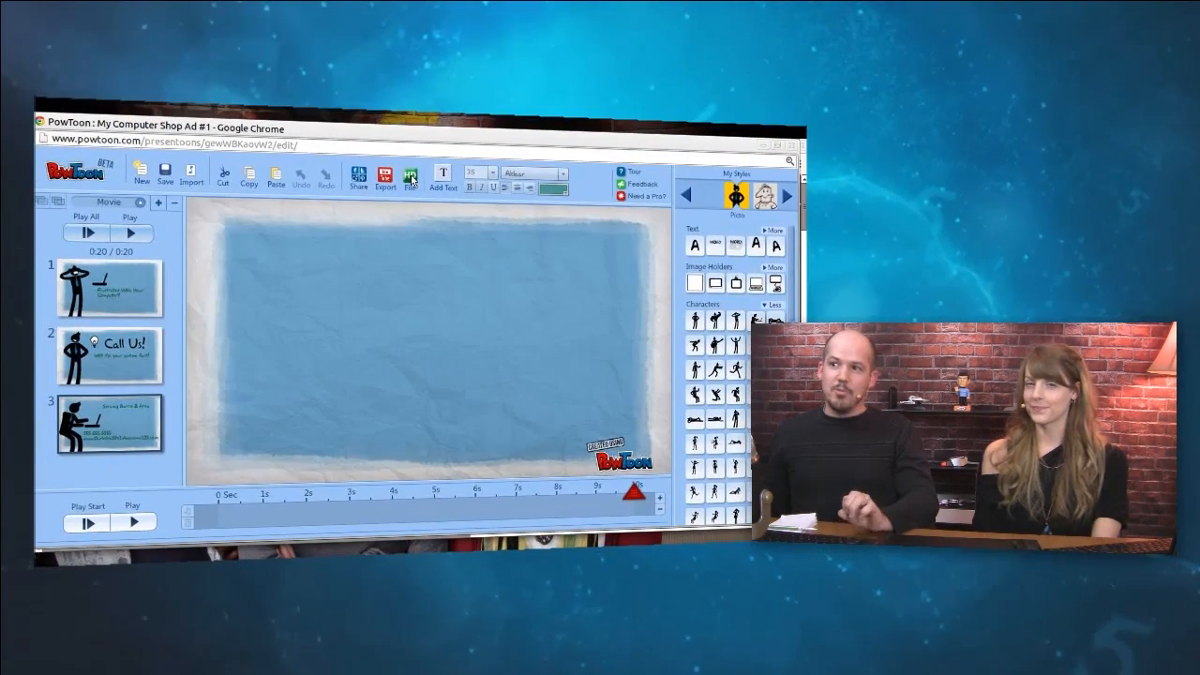
click(384, 177)
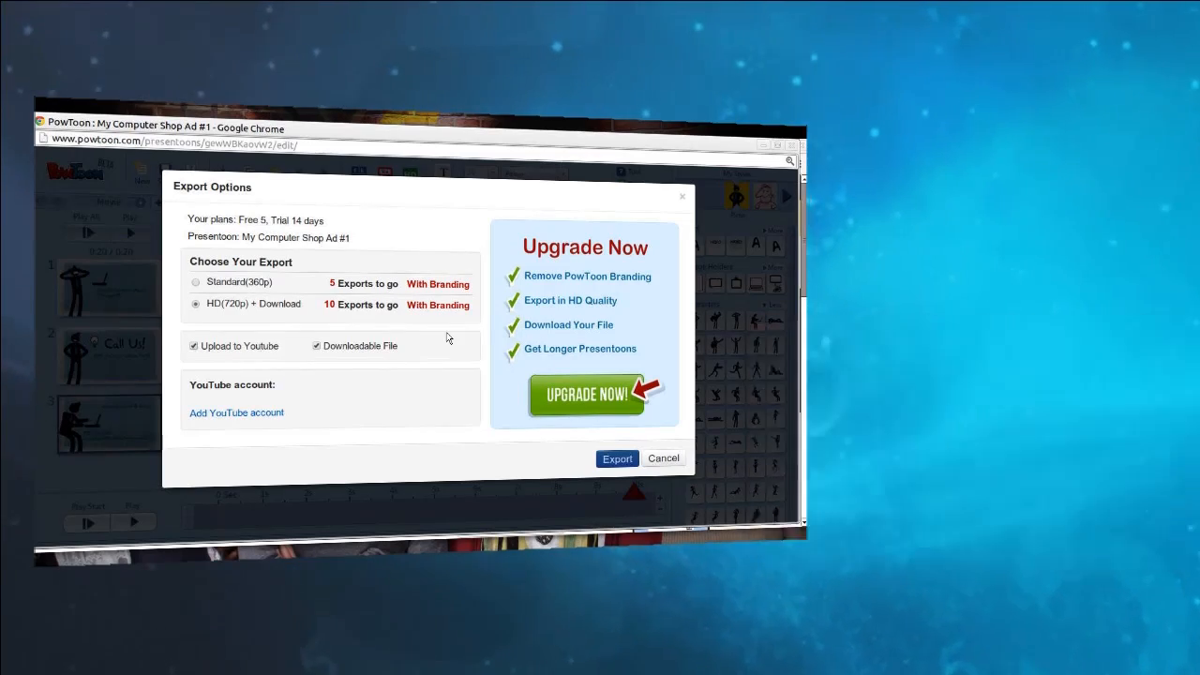
click(664, 458)
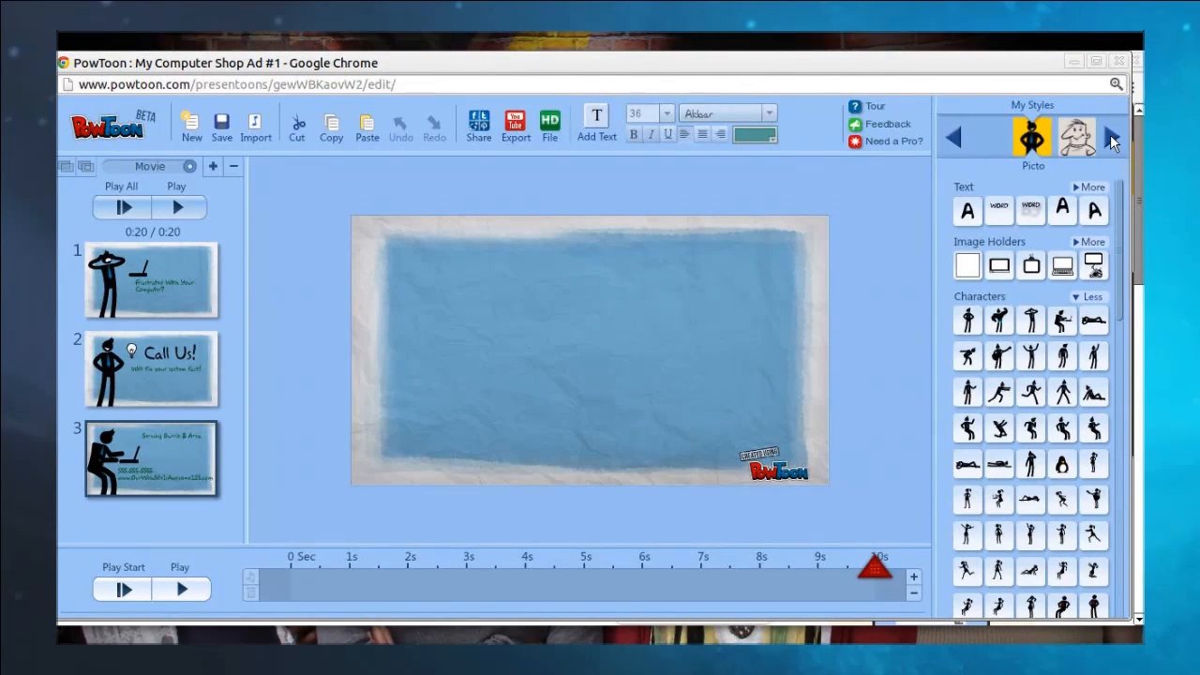
- Cycle the My Styles art style through Marker, Label and Mission Impossible, adding a prop from each
click(1112, 136)
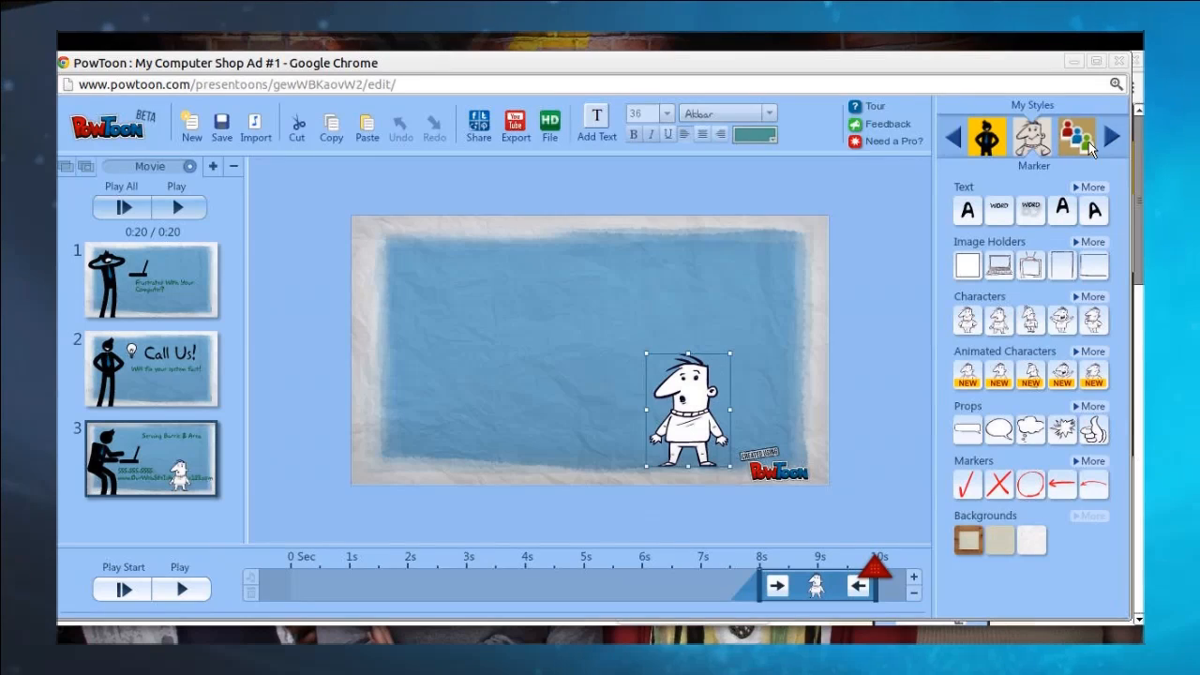
click(1112, 136)
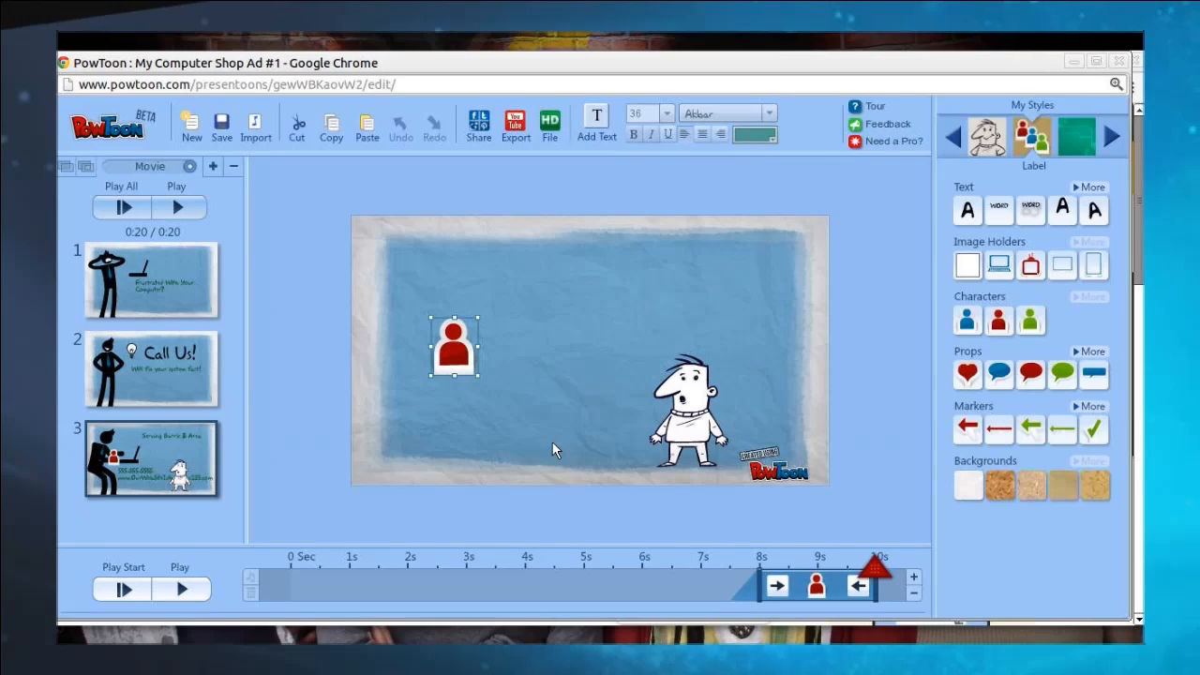
mouse_move(783, 486)
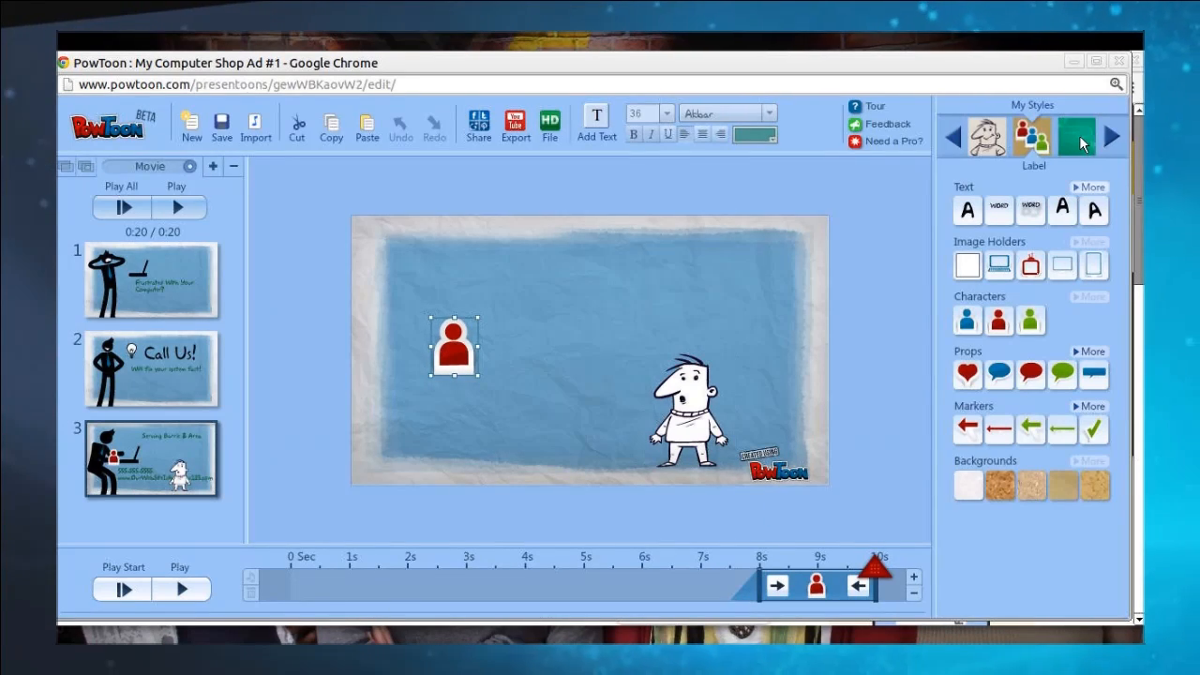
click(1112, 137)
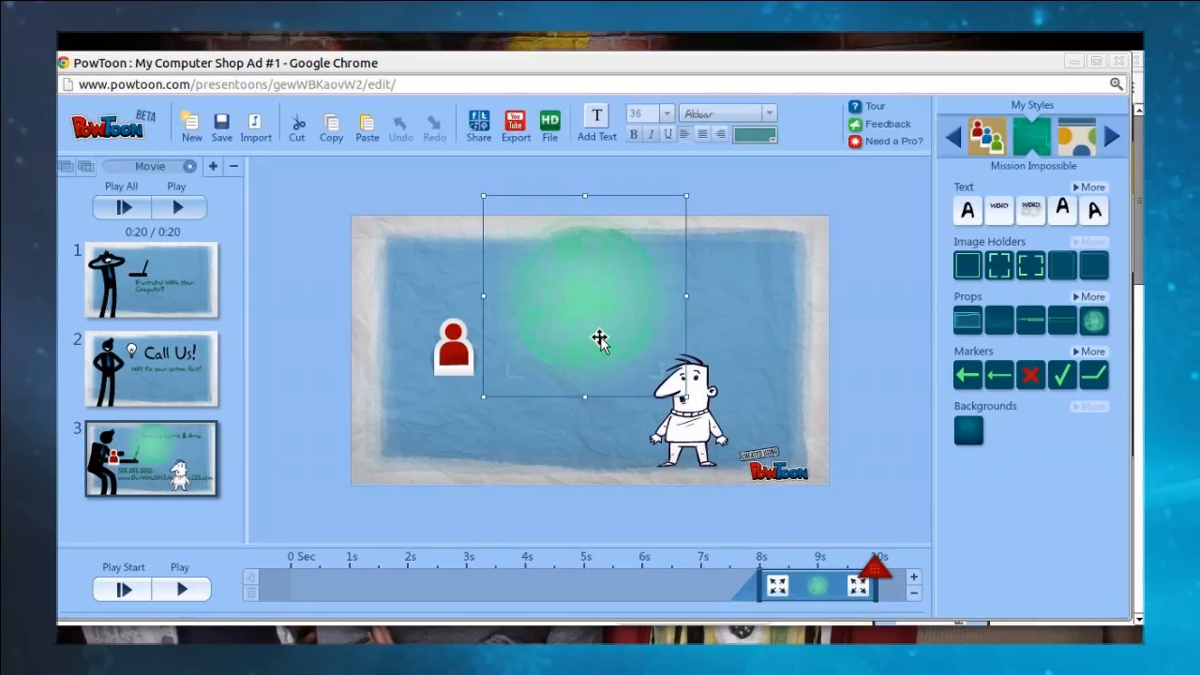
- Open the canvas context menu on slide 3 and pick an option
right_click(598, 339)
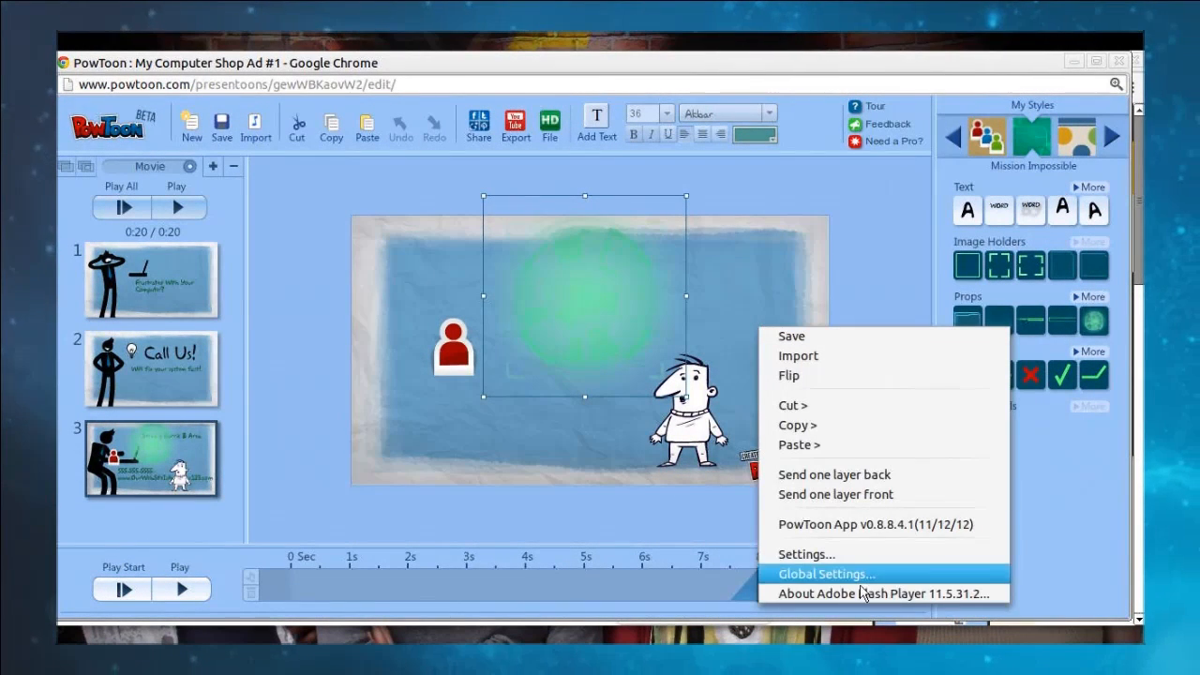
mouse_move(886, 593)
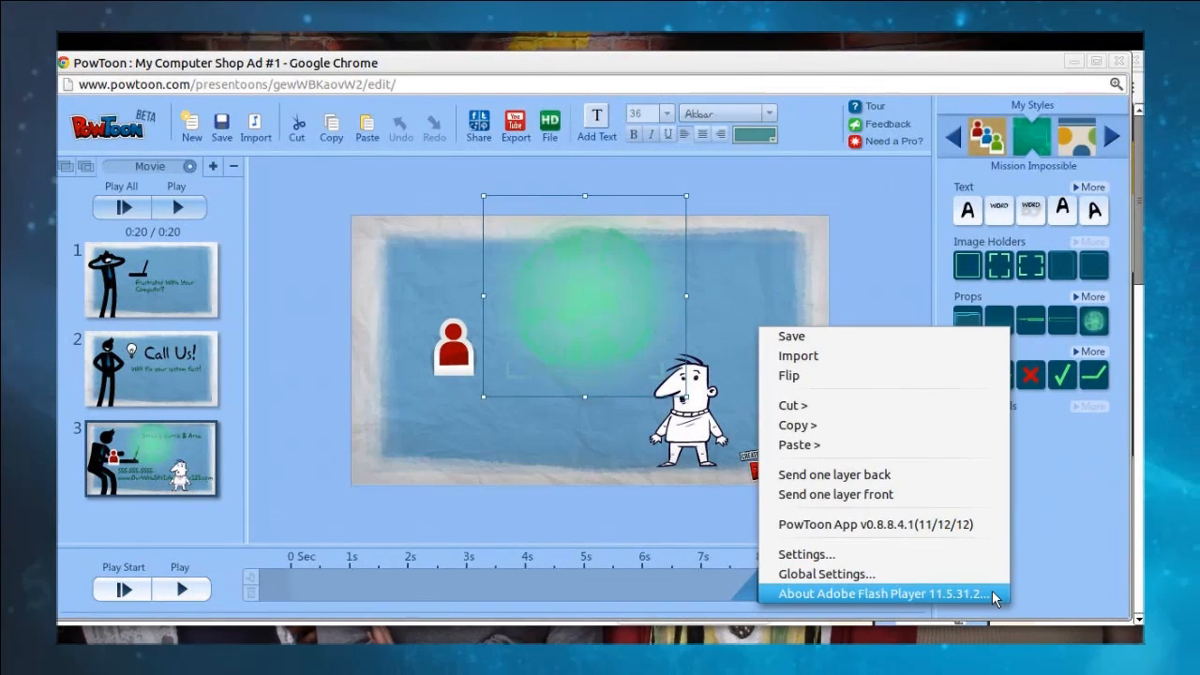
mouse_move(1058, 549)
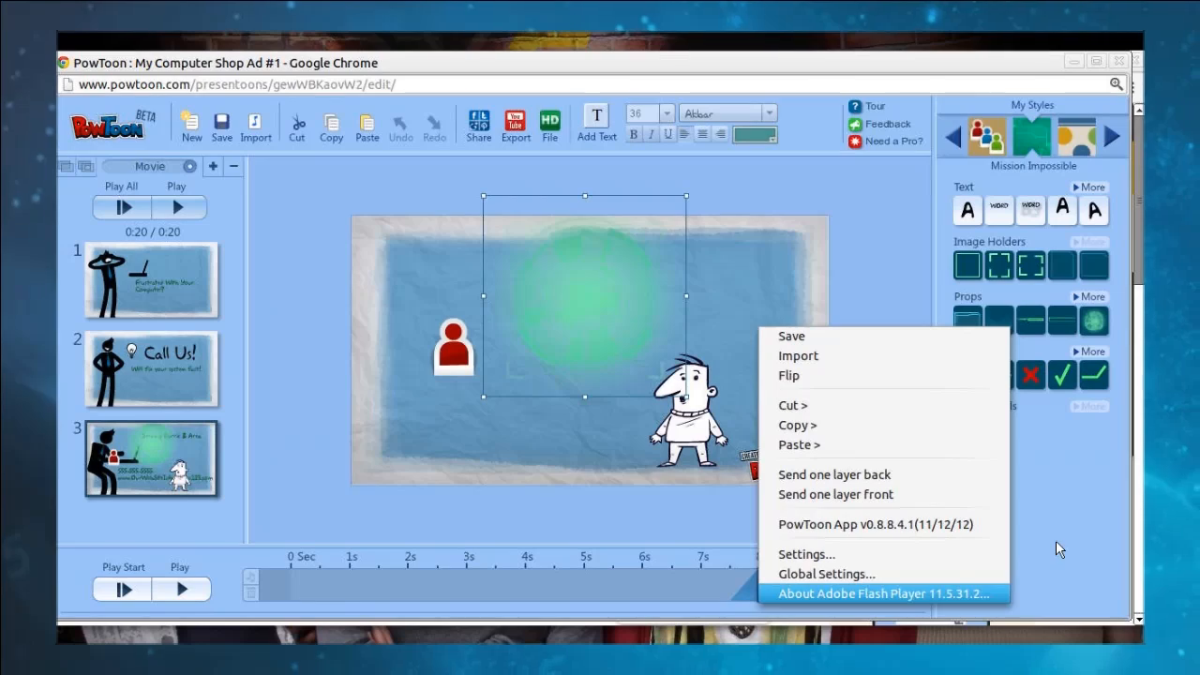
click(605, 345)
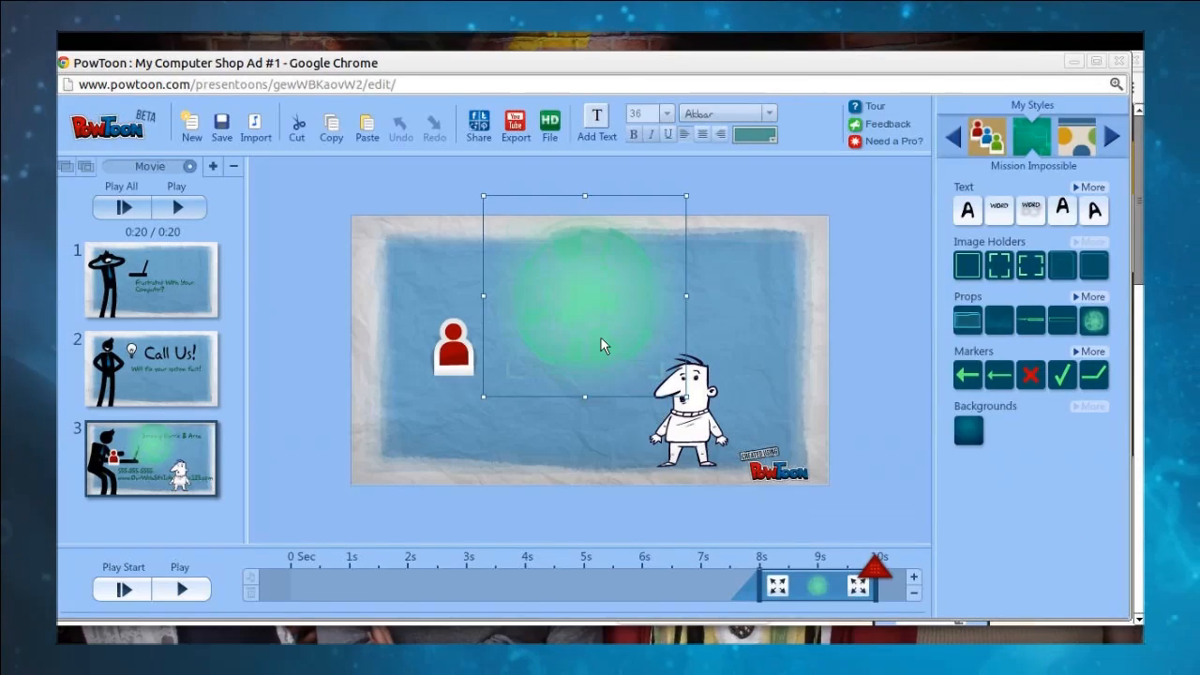